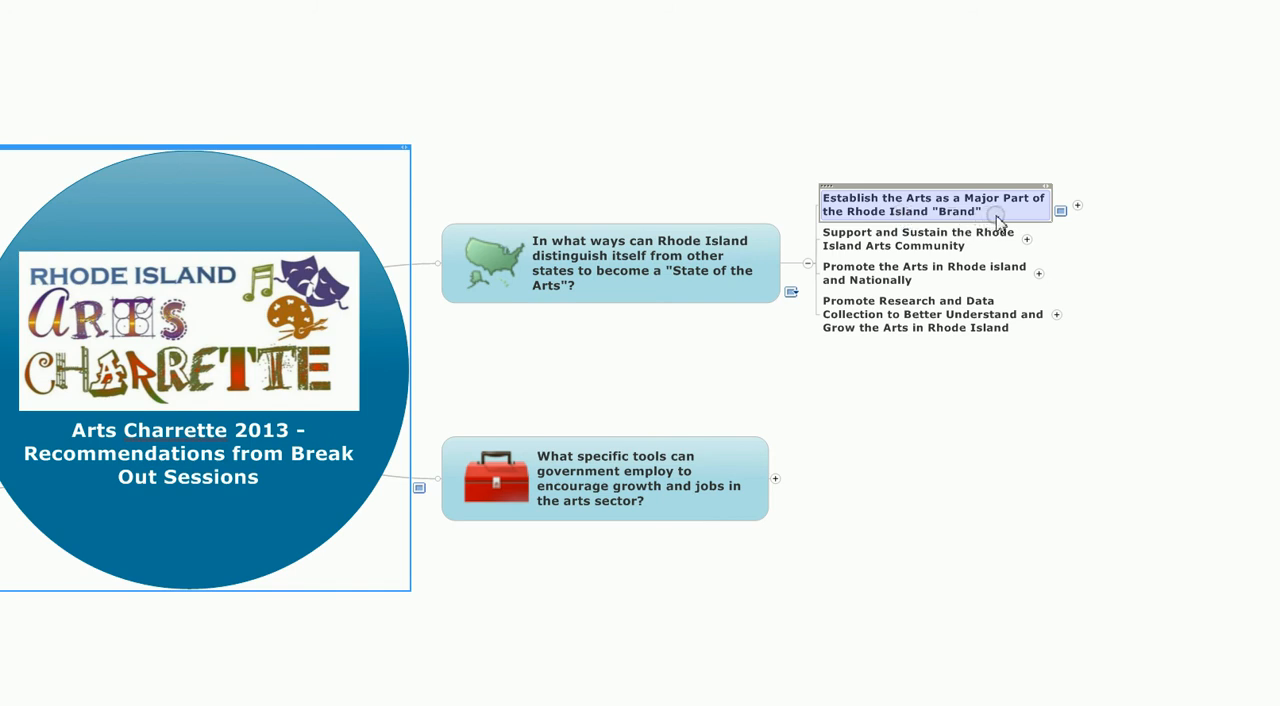
- Select the Establish the Arts and Promote the Arts recommendations, then expand Establish the Arts
{"action": "left_click", "coordinate": [925, 272]}
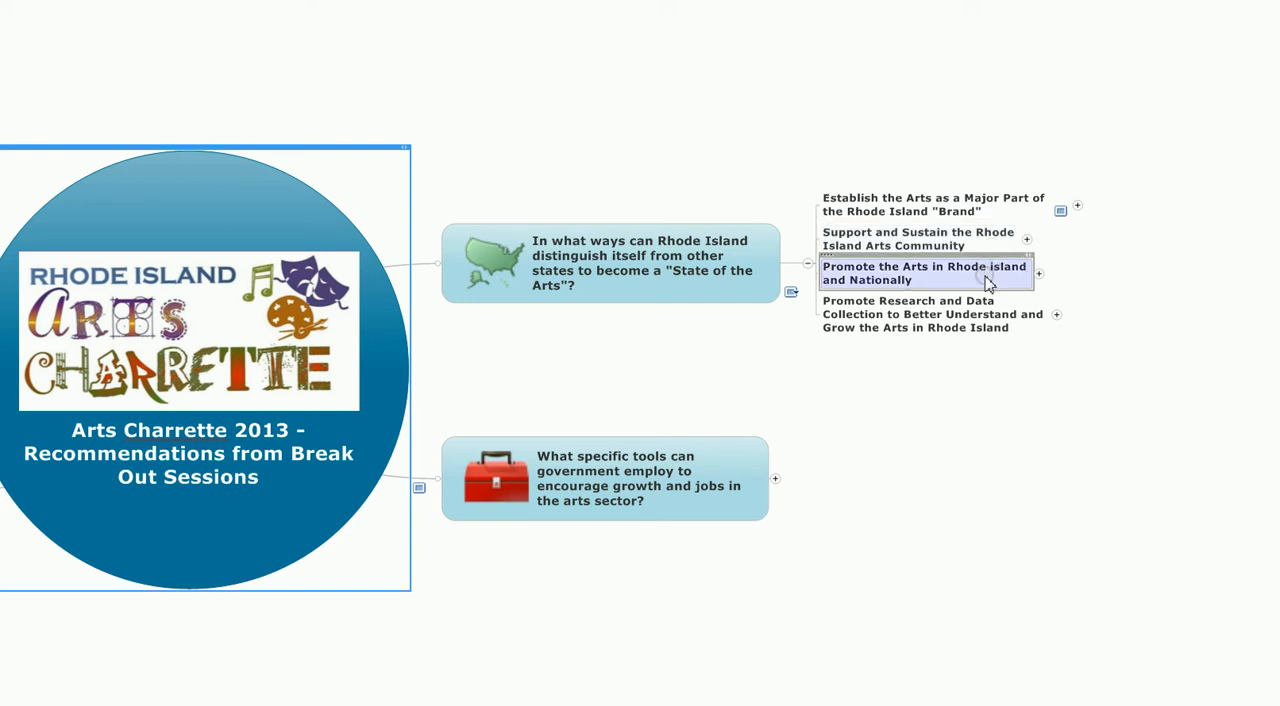
{"action": "left_click", "coordinate": [932, 314]}
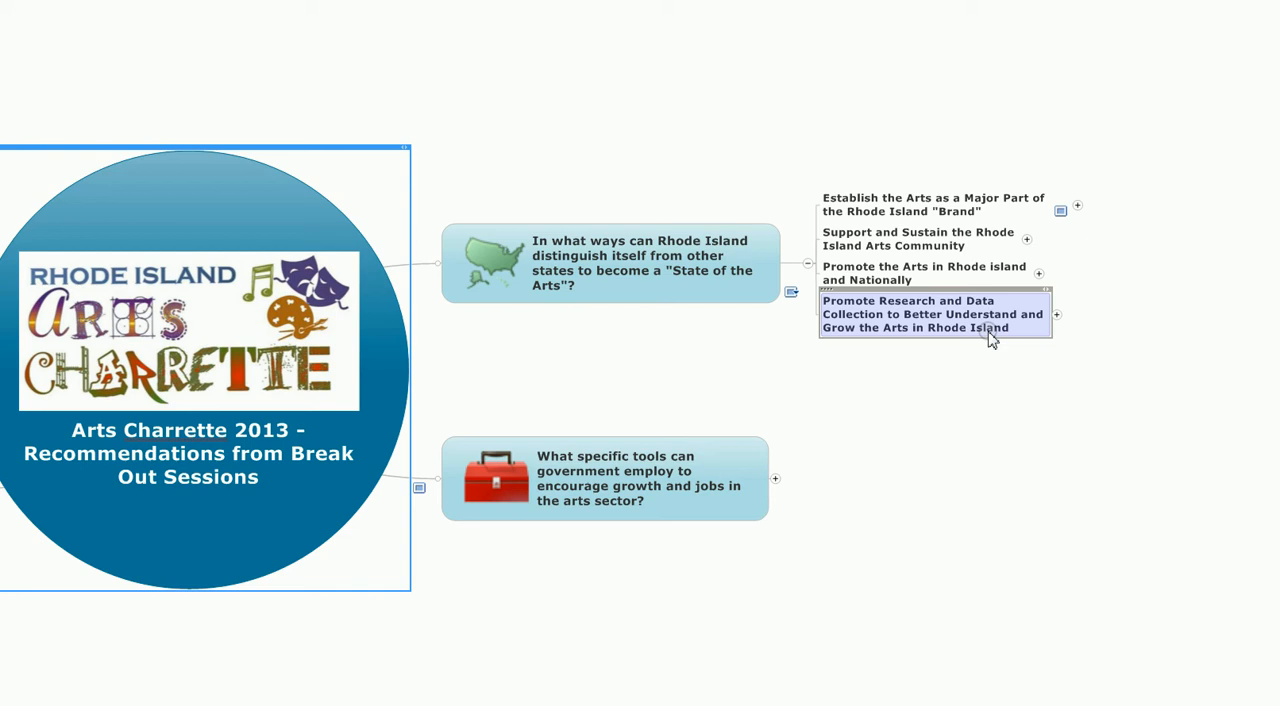
{"action": "mouse_move", "coordinate": [1045, 290]}
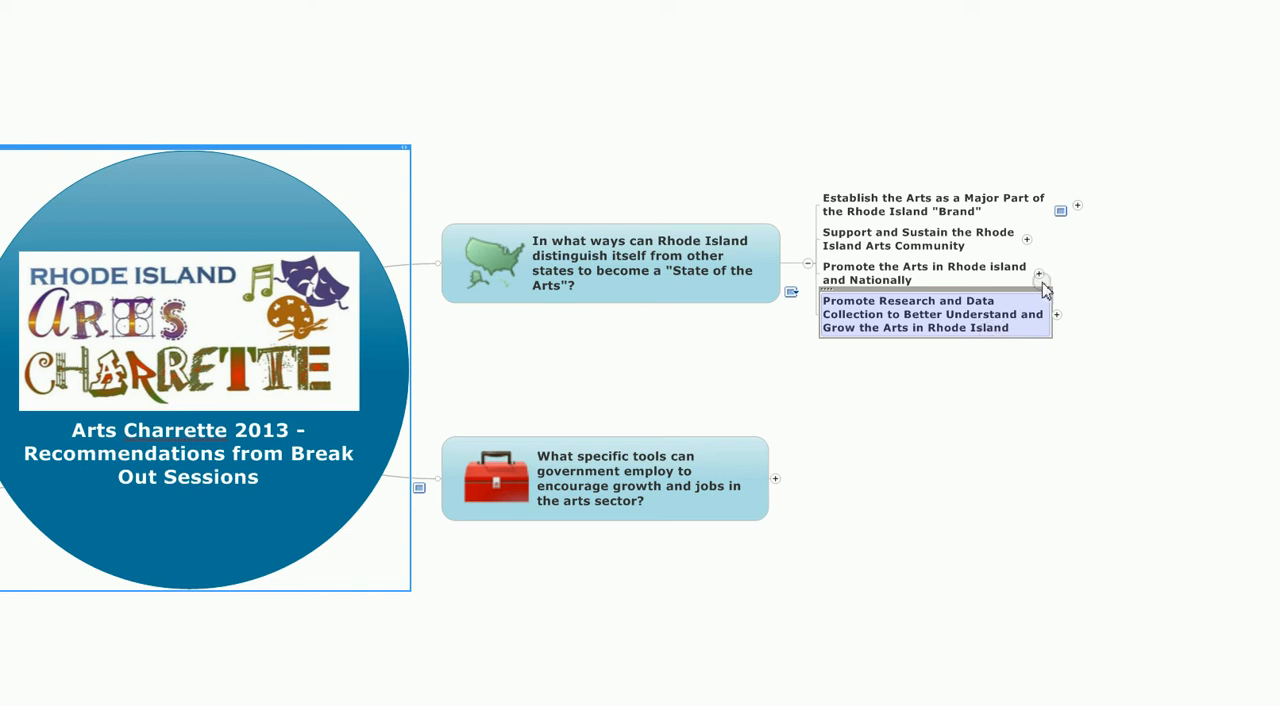
{"action": "left_click", "coordinate": [1078, 205]}
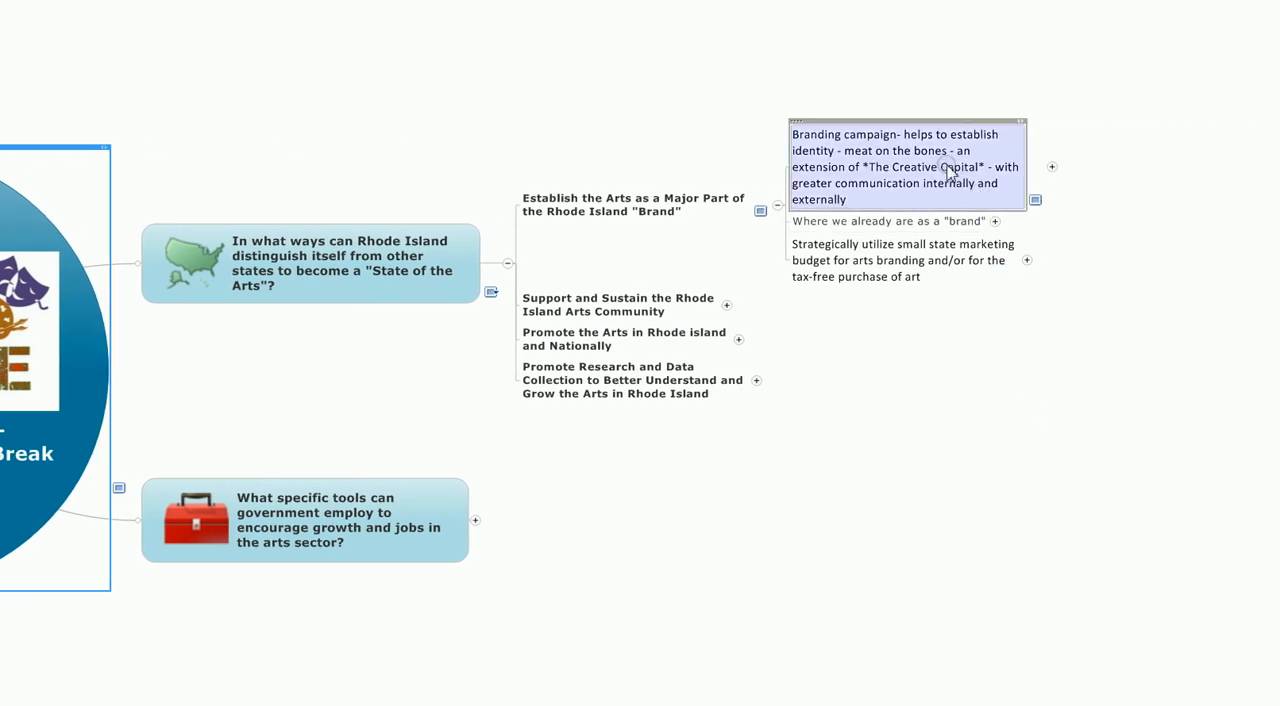
{"action": "mouse_move", "coordinate": [957, 199]}
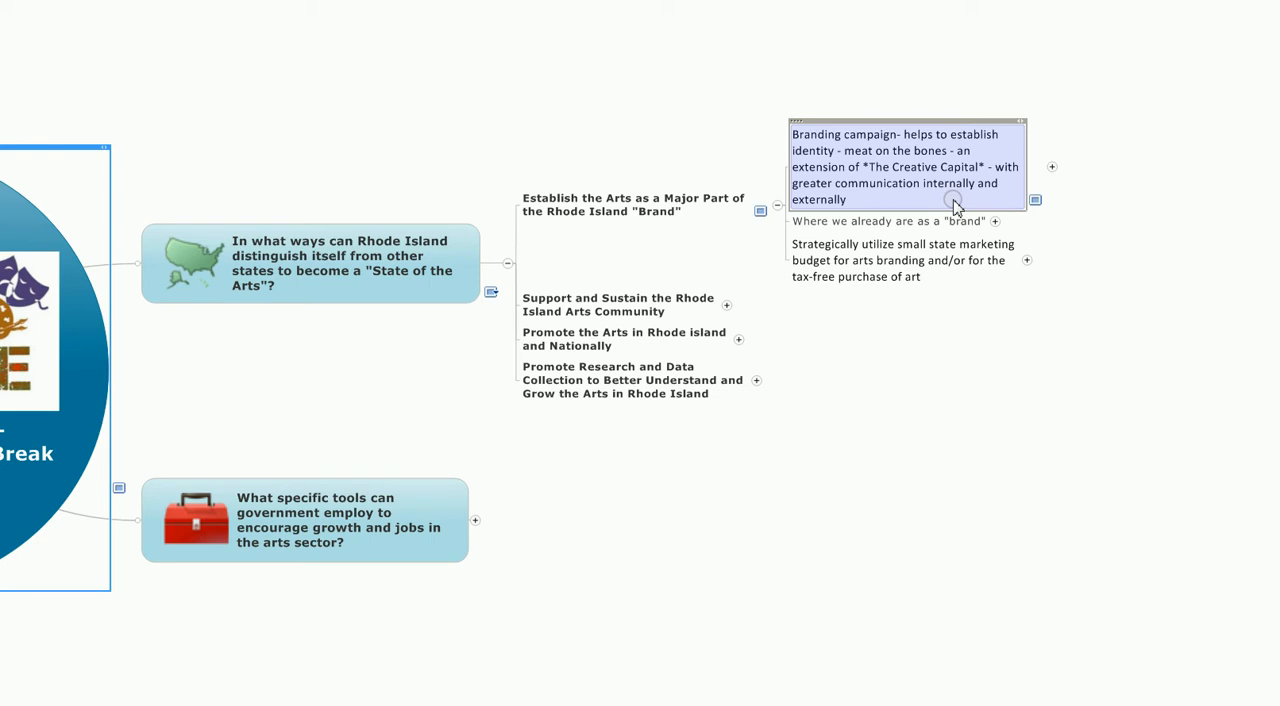
{"action": "mouse_move", "coordinate": [1050, 168]}
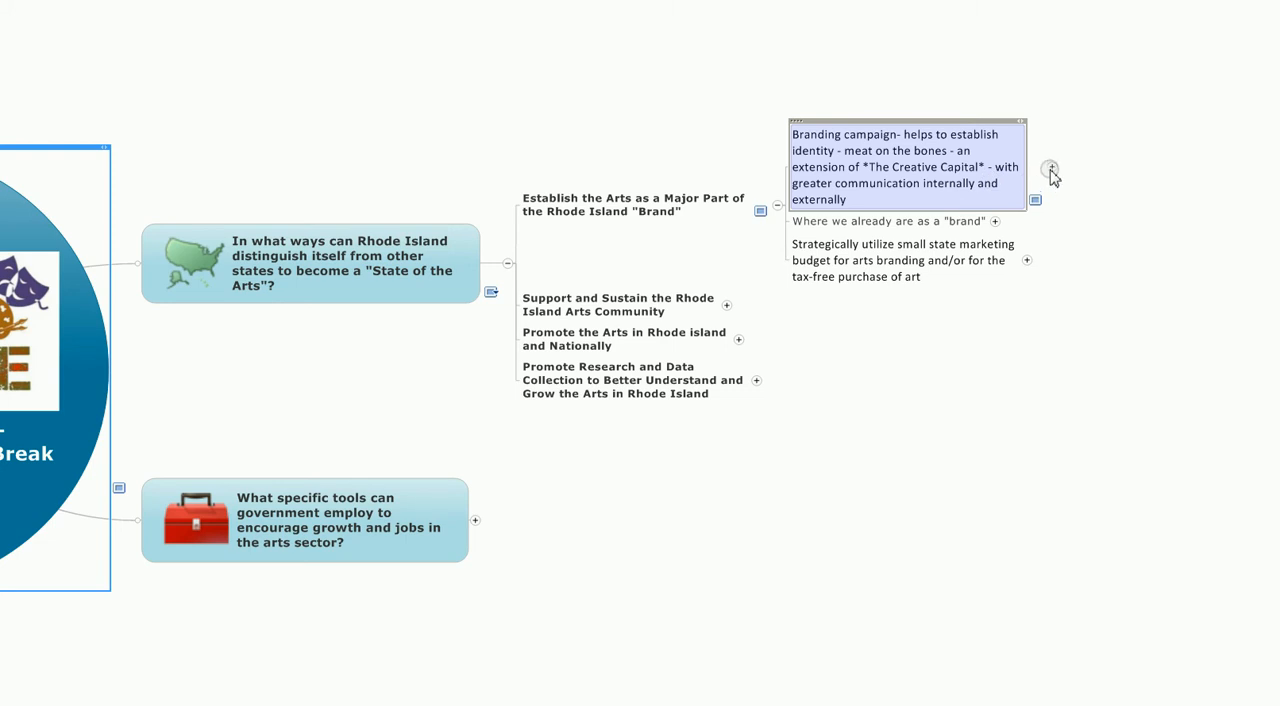
- Expand the Branding campaign subtopic to show its detailed points
{"action": "left_click", "coordinate": [1051, 167]}
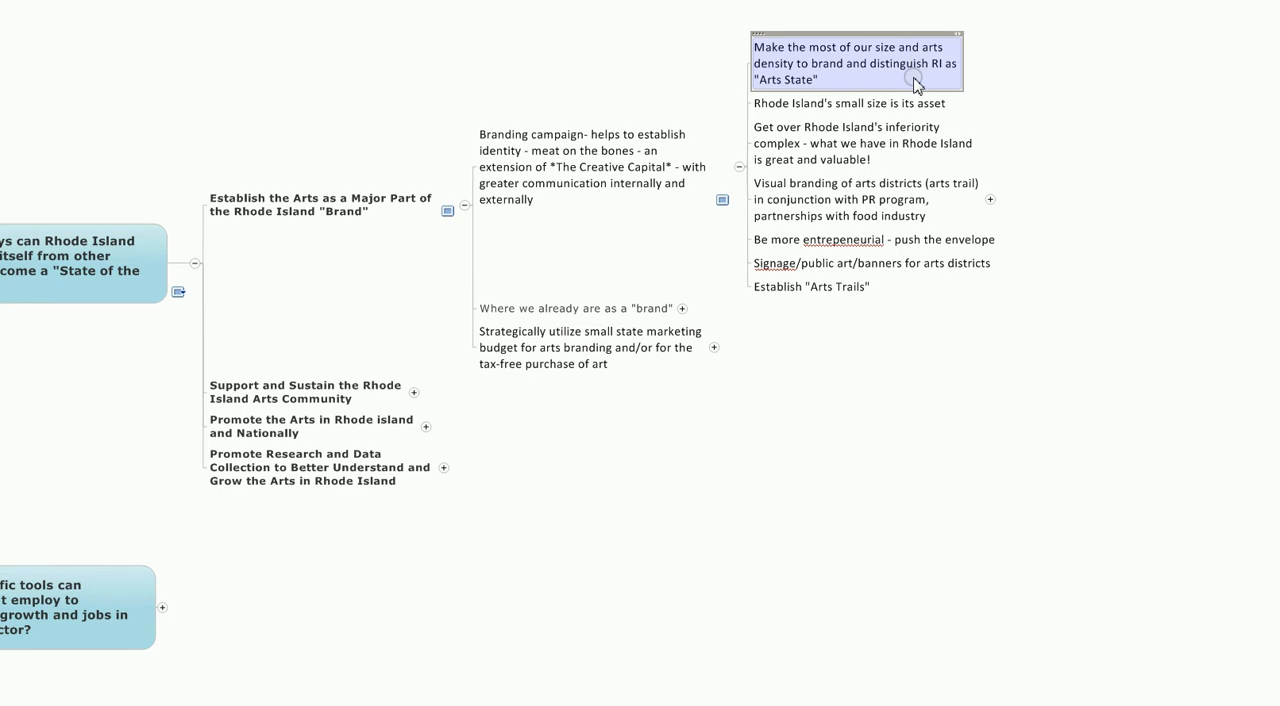
- Select the size and arts density, small-size asset and inferiority complex ideas in turn
{"action": "left_click", "coordinate": [848, 103]}
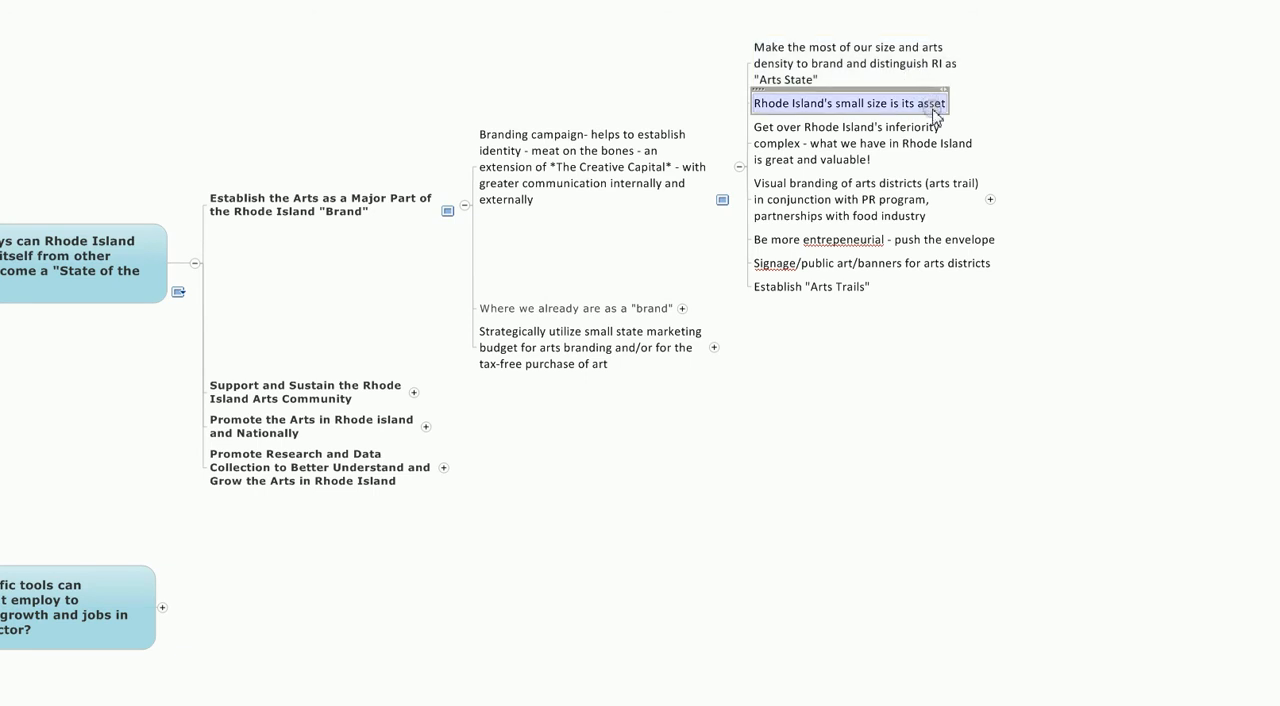
{"action": "left_click", "coordinate": [863, 142]}
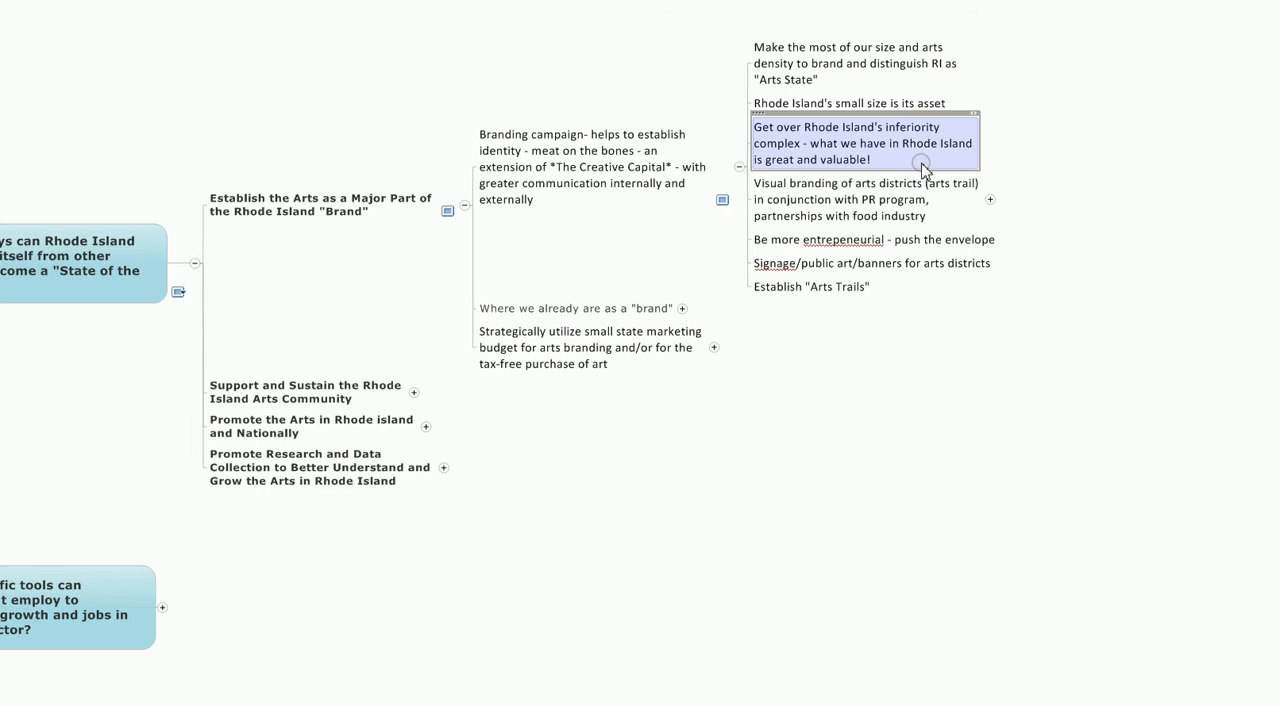
{"action": "mouse_move", "coordinate": [924, 167]}
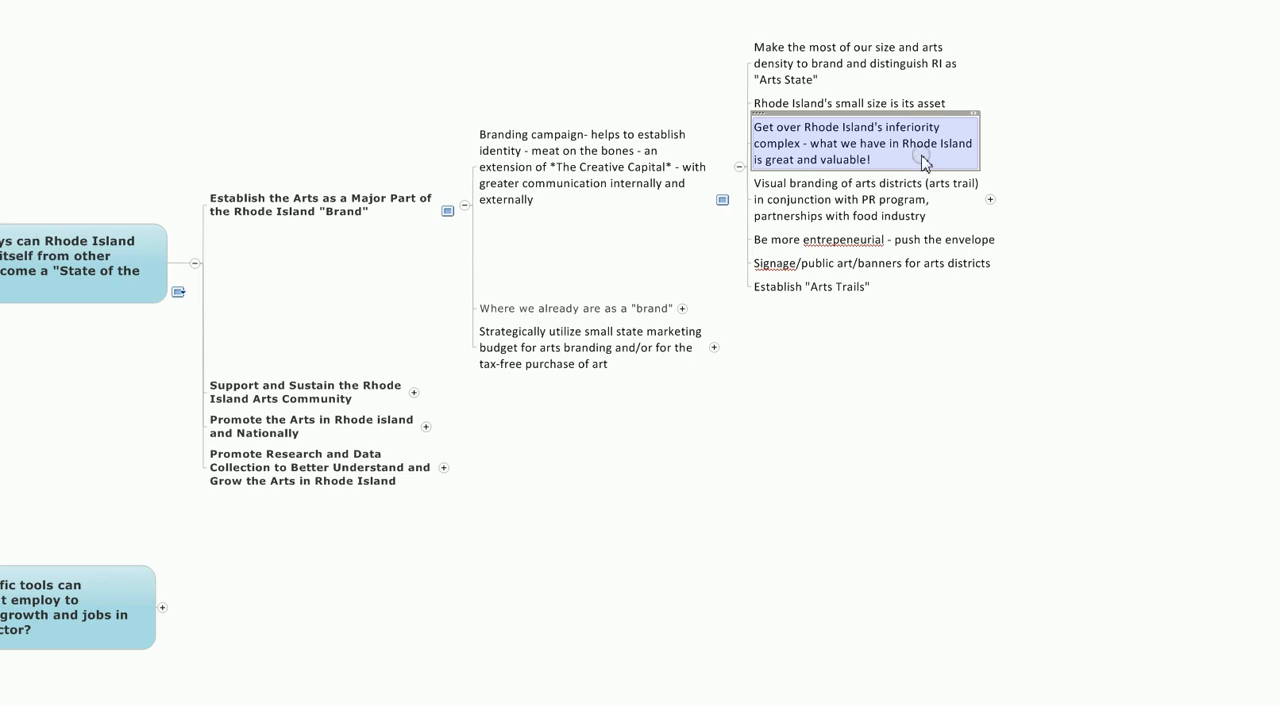
{"action": "left_click", "coordinate": [870, 199]}
{"action": "type", "text": "Put *food* in with the arts"}
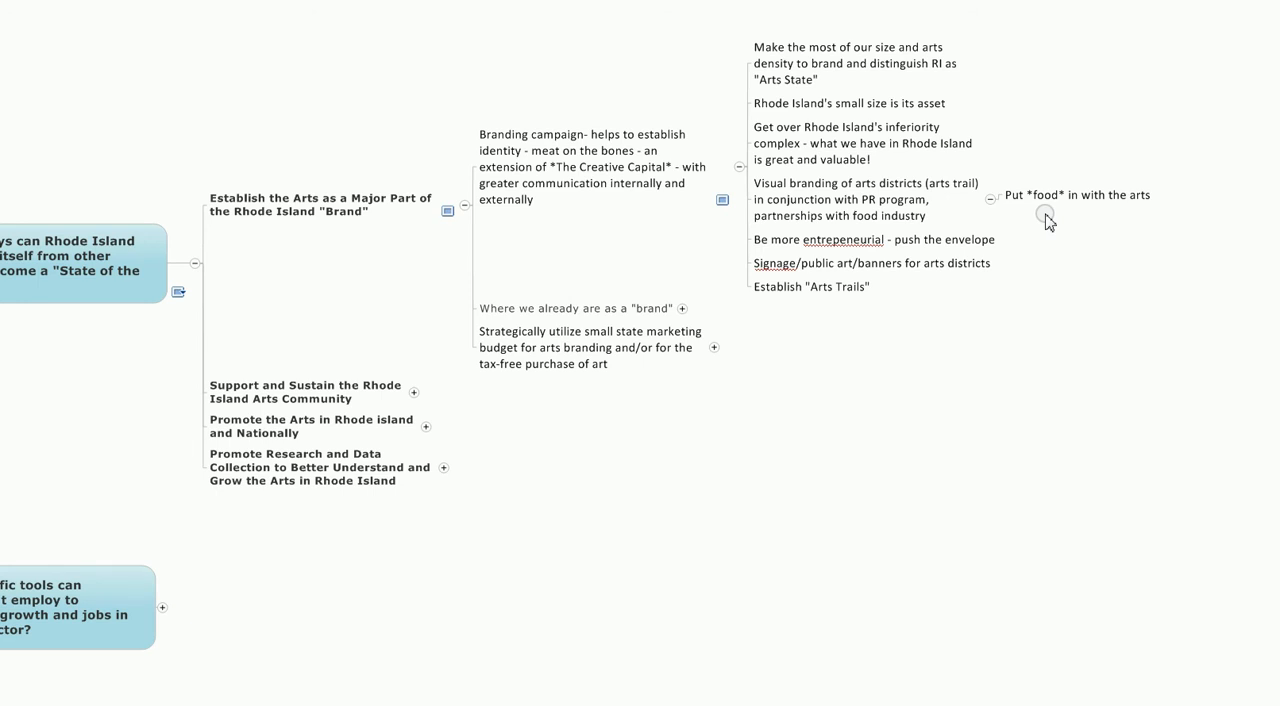
{"action": "left_click", "coordinate": [865, 199]}
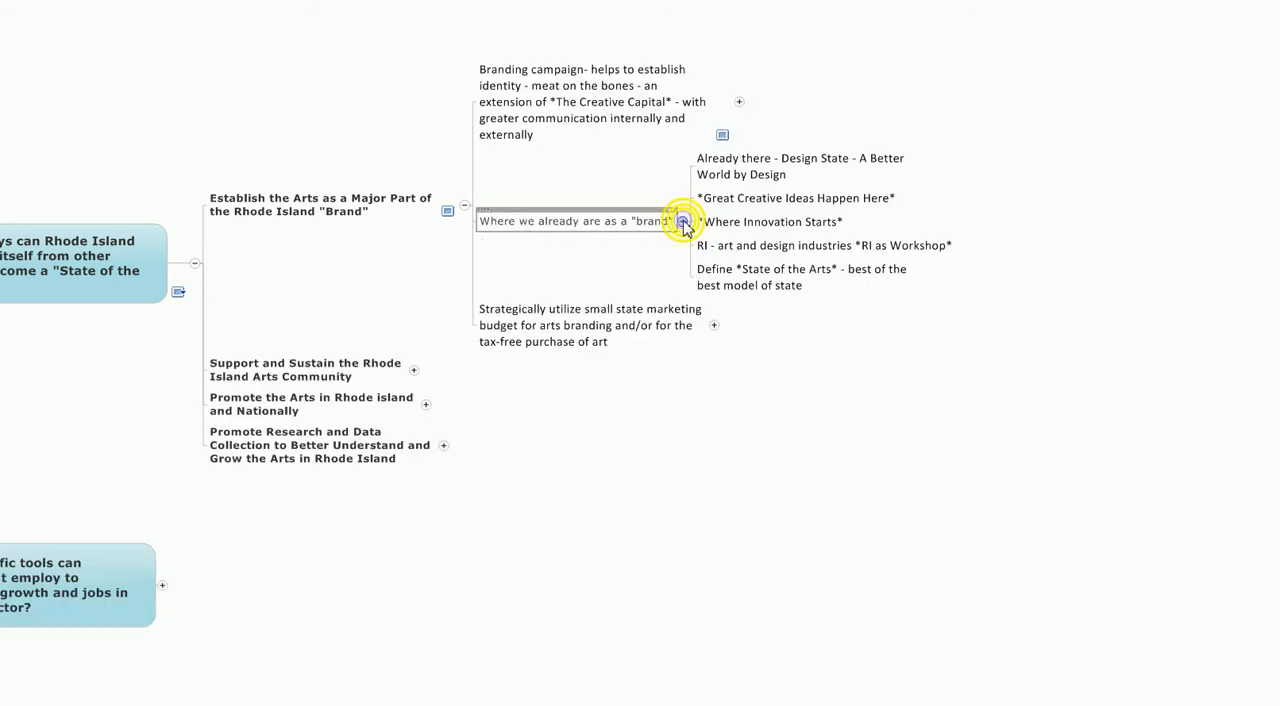
- Expand 'Where we already are as a brand', select Where Innovation Starts and RI as Workshop, then collapse
{"action": "left_click", "coordinate": [800, 166]}
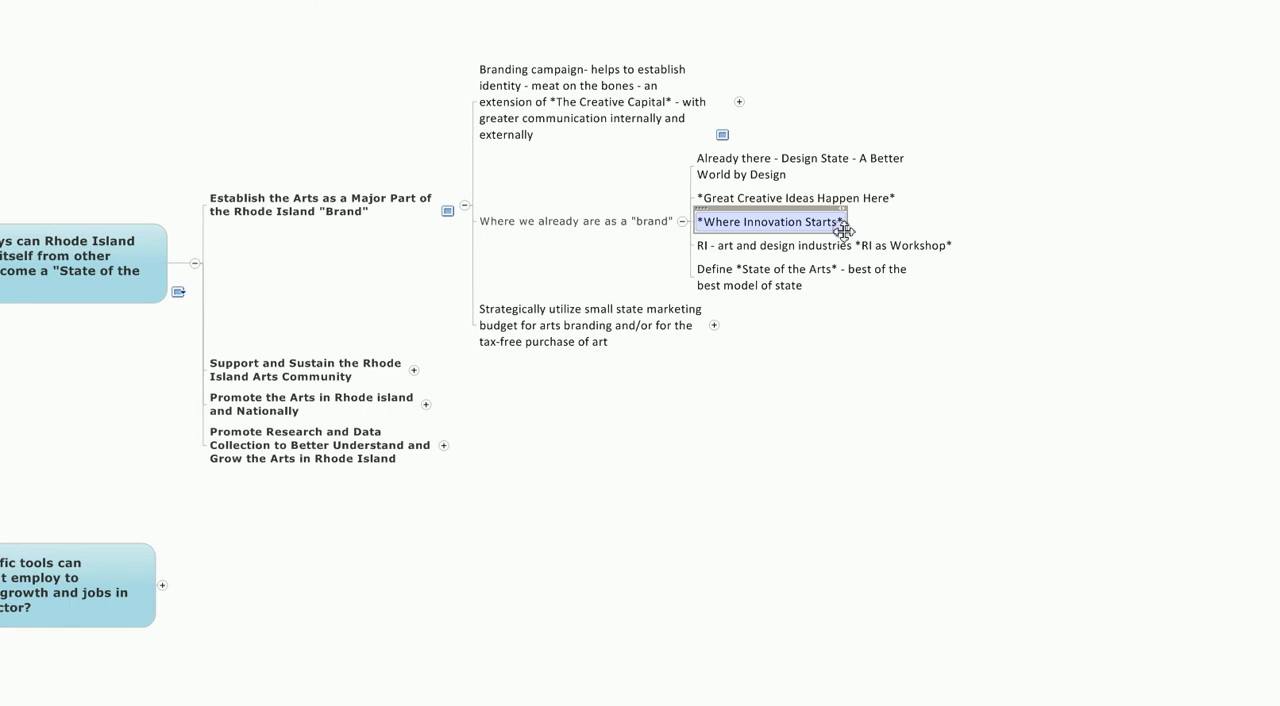
{"action": "left_click", "coordinate": [822, 245]}
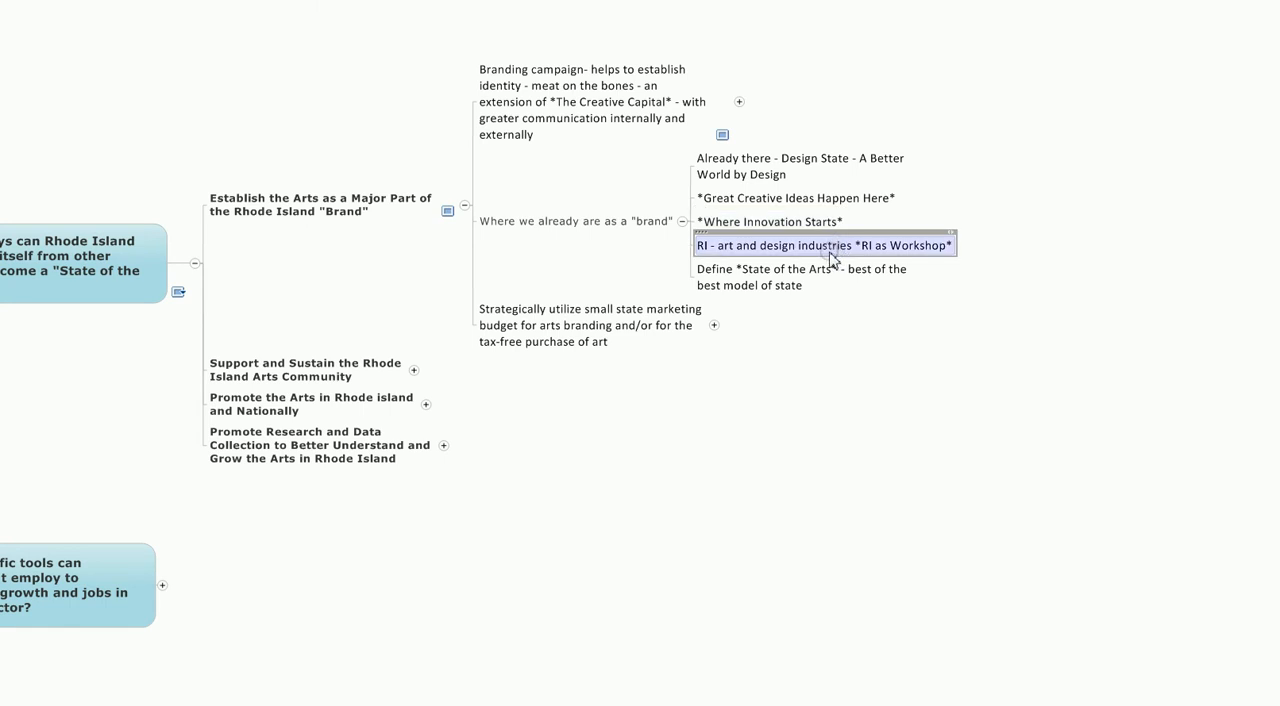
{"action": "left_click", "coordinate": [800, 277]}
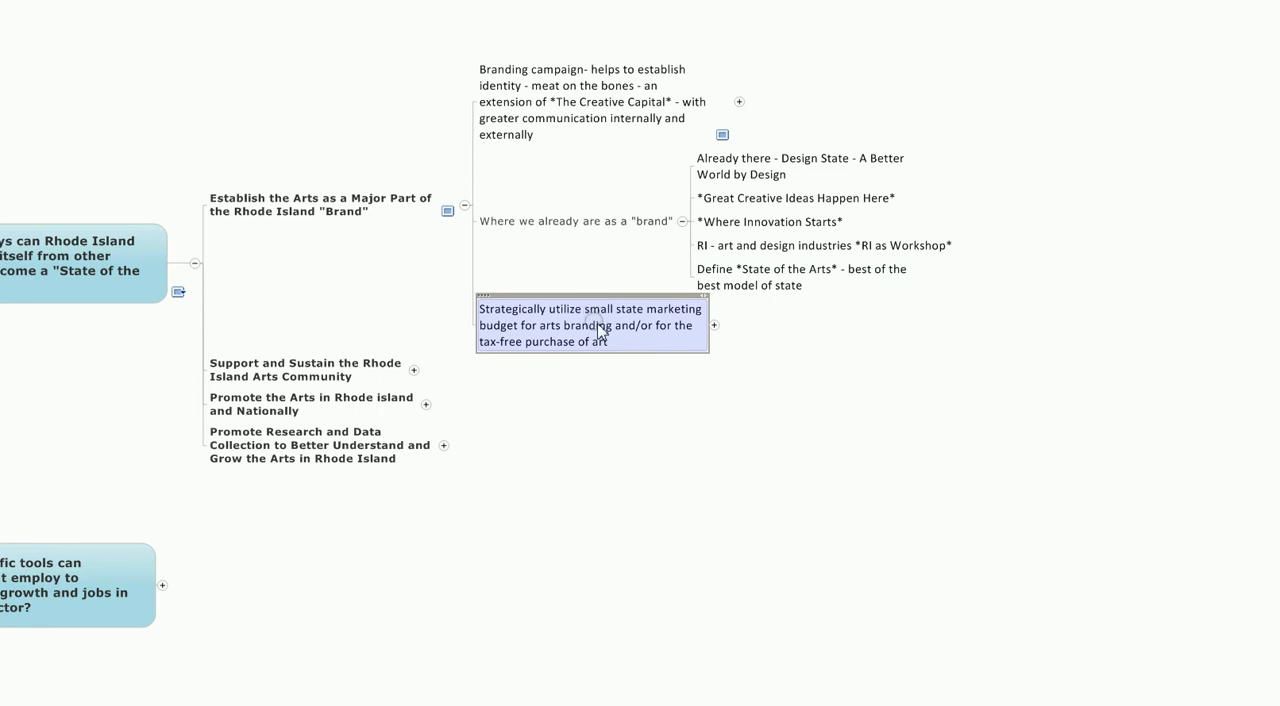
{"action": "mouse_move", "coordinate": [625, 345]}
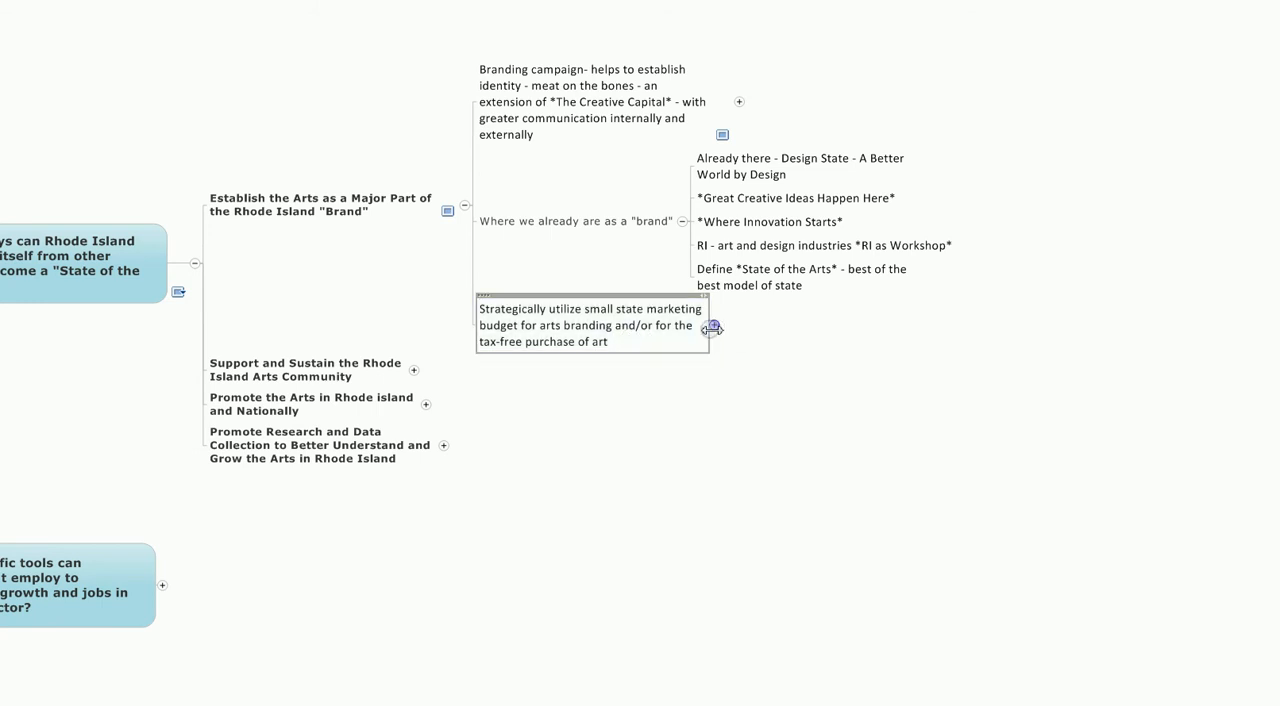
{"action": "left_click", "coordinate": [712, 327]}
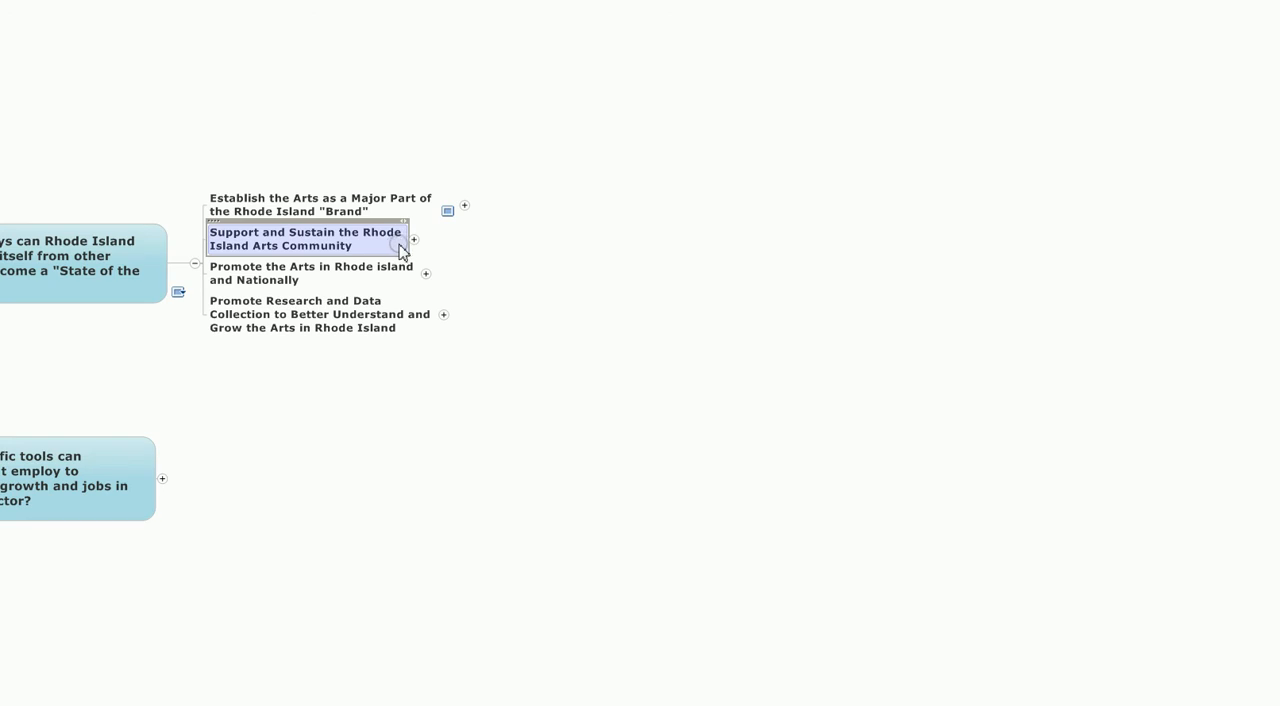
- Expand Support and Sustain and select Coalesce projects, Holistic investment and state financial incentive
{"action": "left_click", "coordinate": [413, 239]}
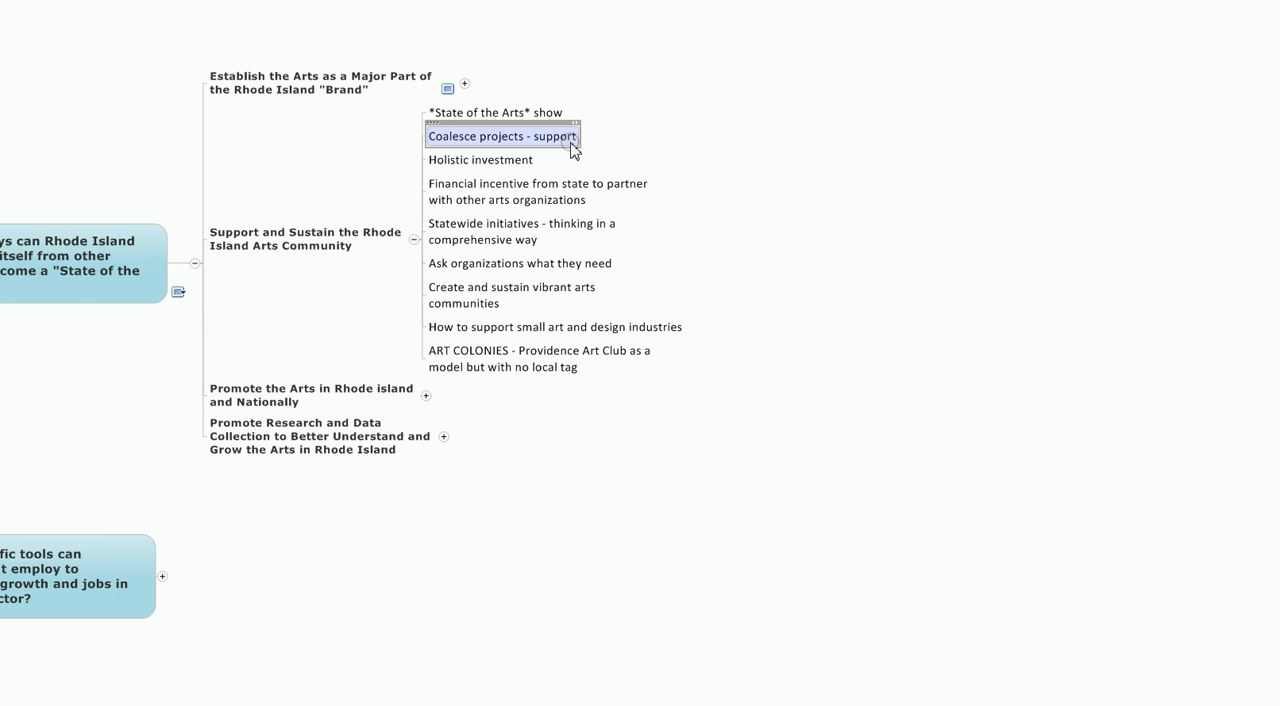
{"action": "left_click", "coordinate": [481, 160]}
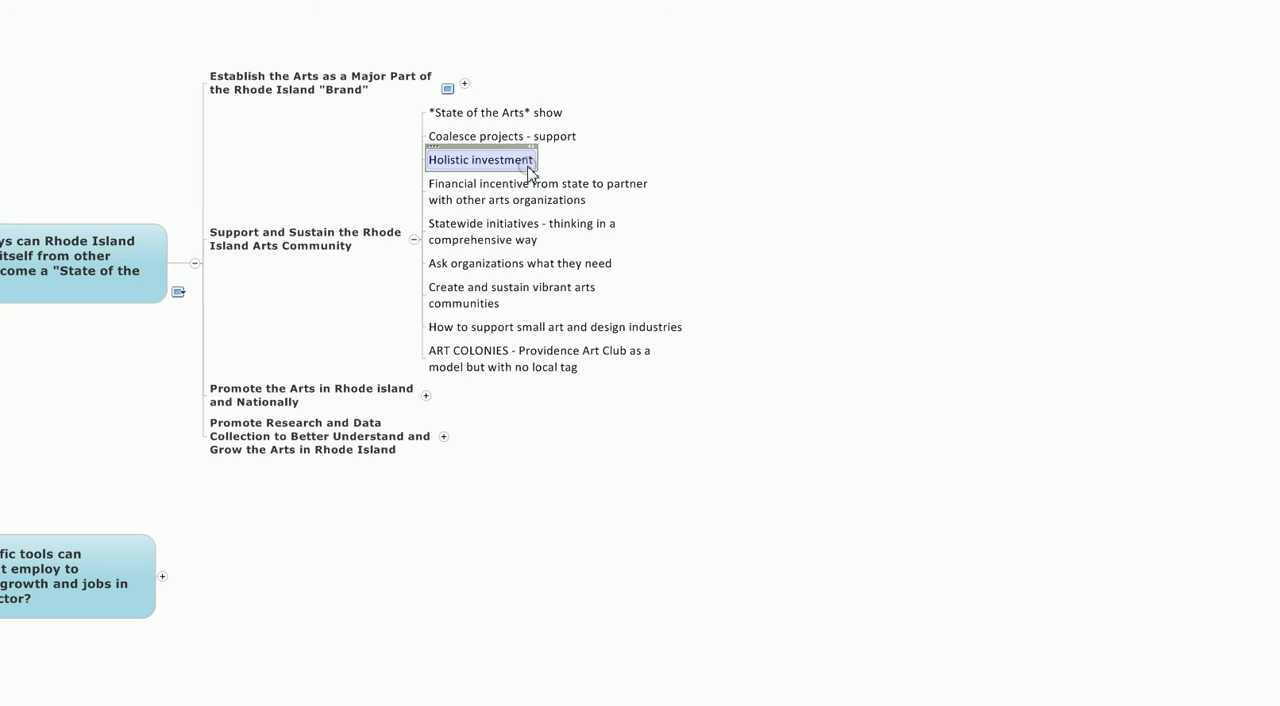
{"action": "left_click", "coordinate": [537, 191]}
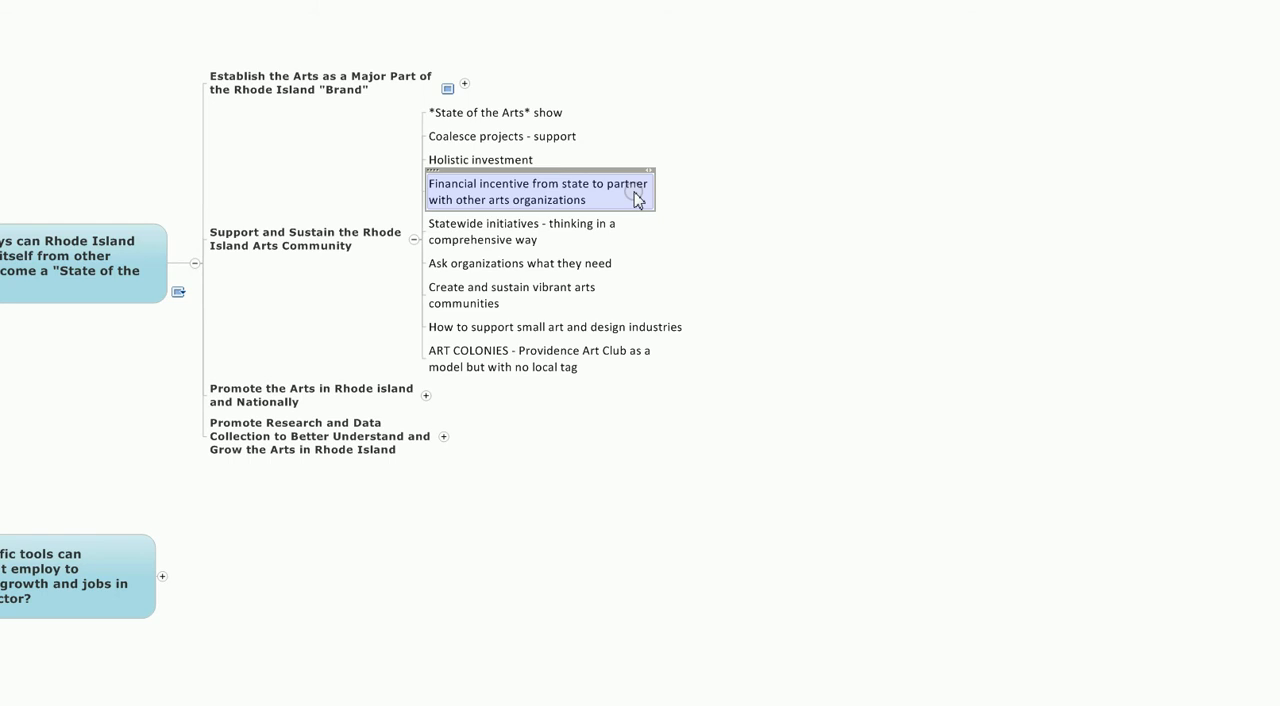
{"action": "left_click", "coordinate": [520, 231]}
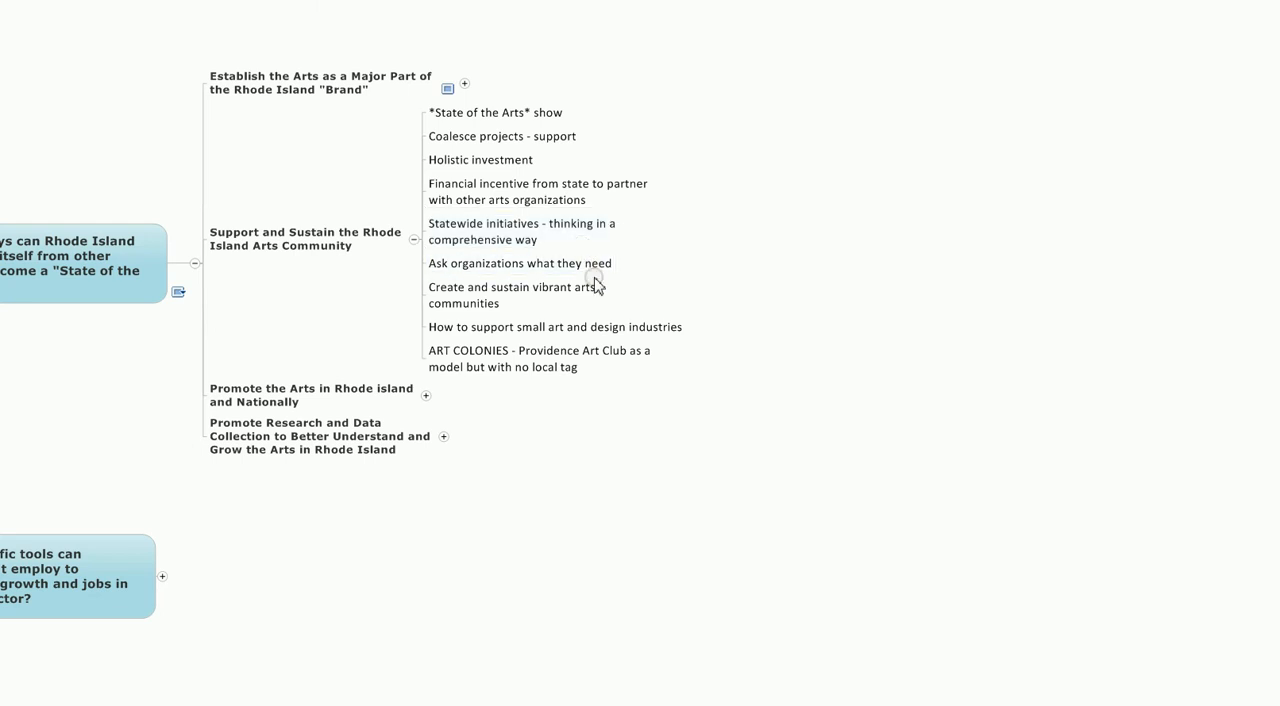
{"action": "left_click", "coordinate": [519, 263]}
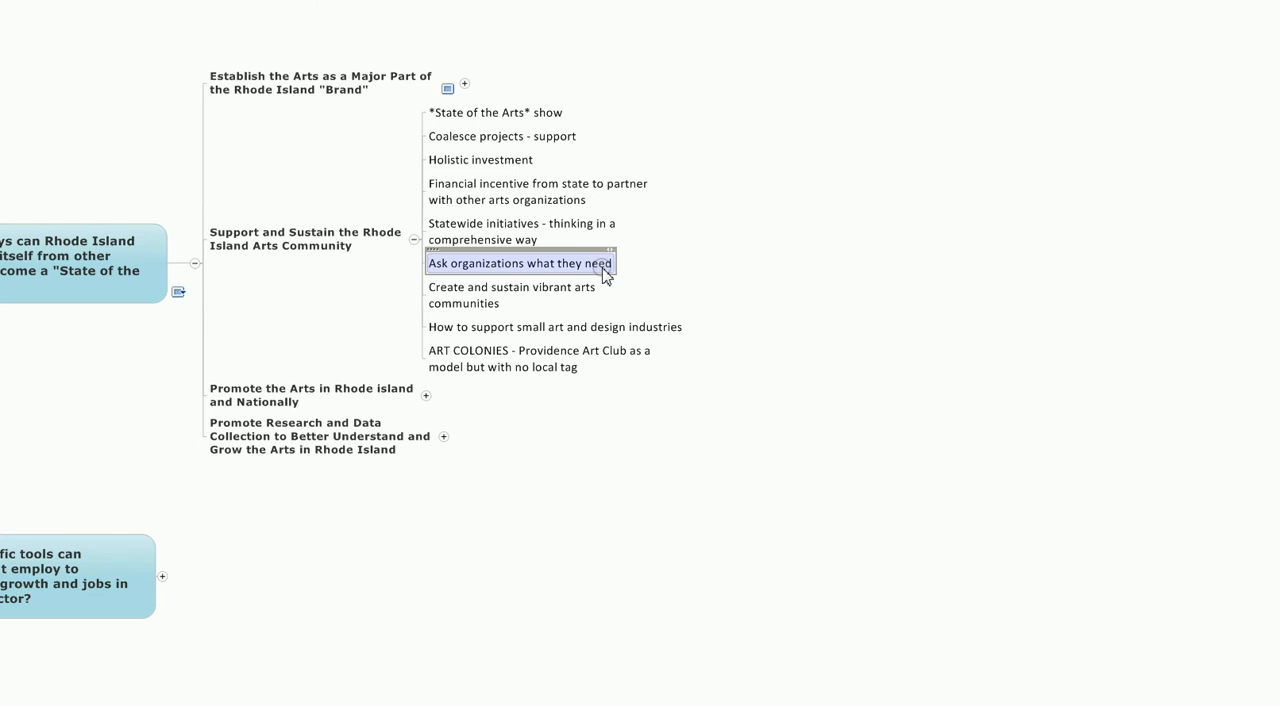
- Select Ask organizations, vibrant arts communities and small industries ideas, then fold up the branch
{"action": "left_click", "coordinate": [513, 295]}
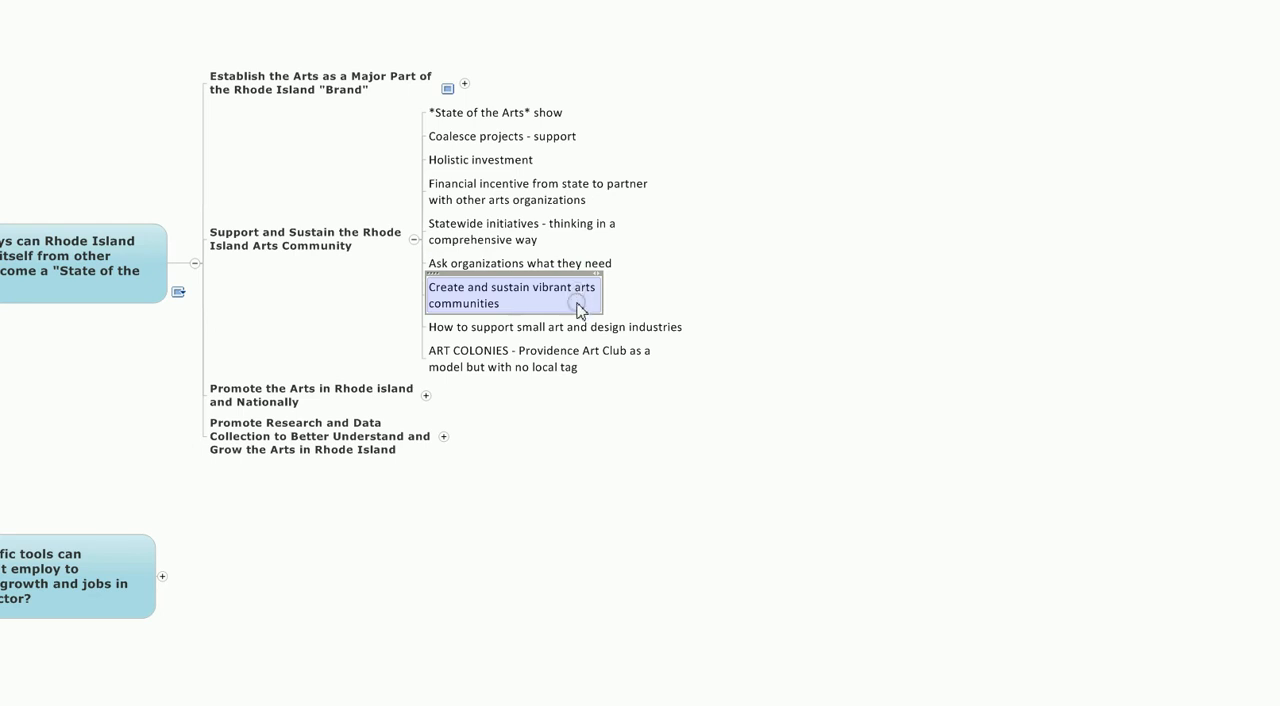
{"action": "left_click", "coordinate": [554, 326]}
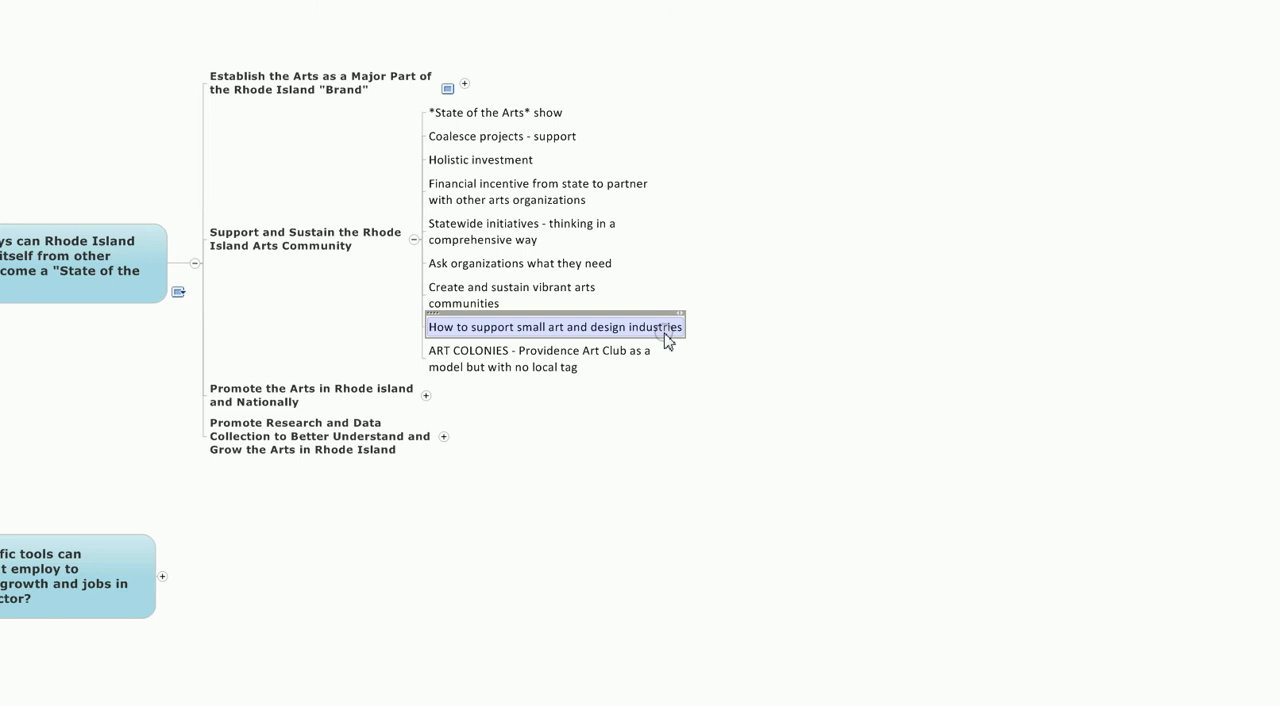
{"action": "left_click", "coordinate": [540, 358]}
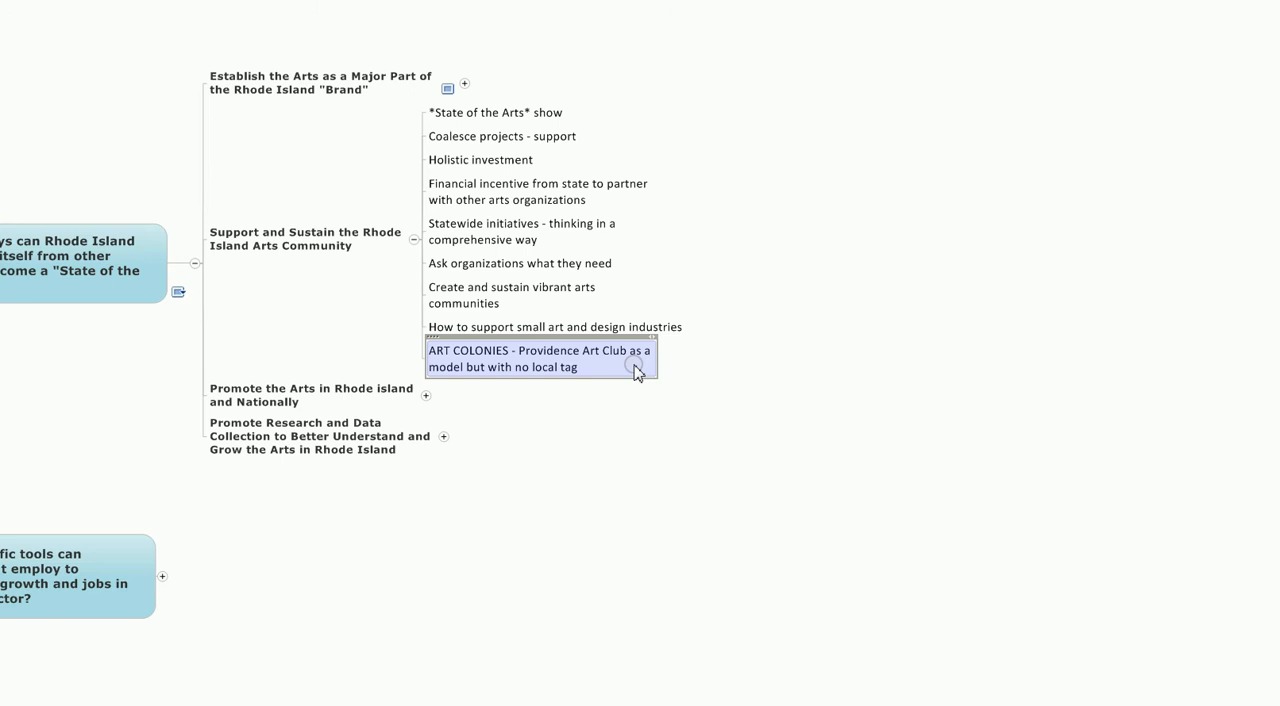
{"action": "left_click", "coordinate": [512, 295]}
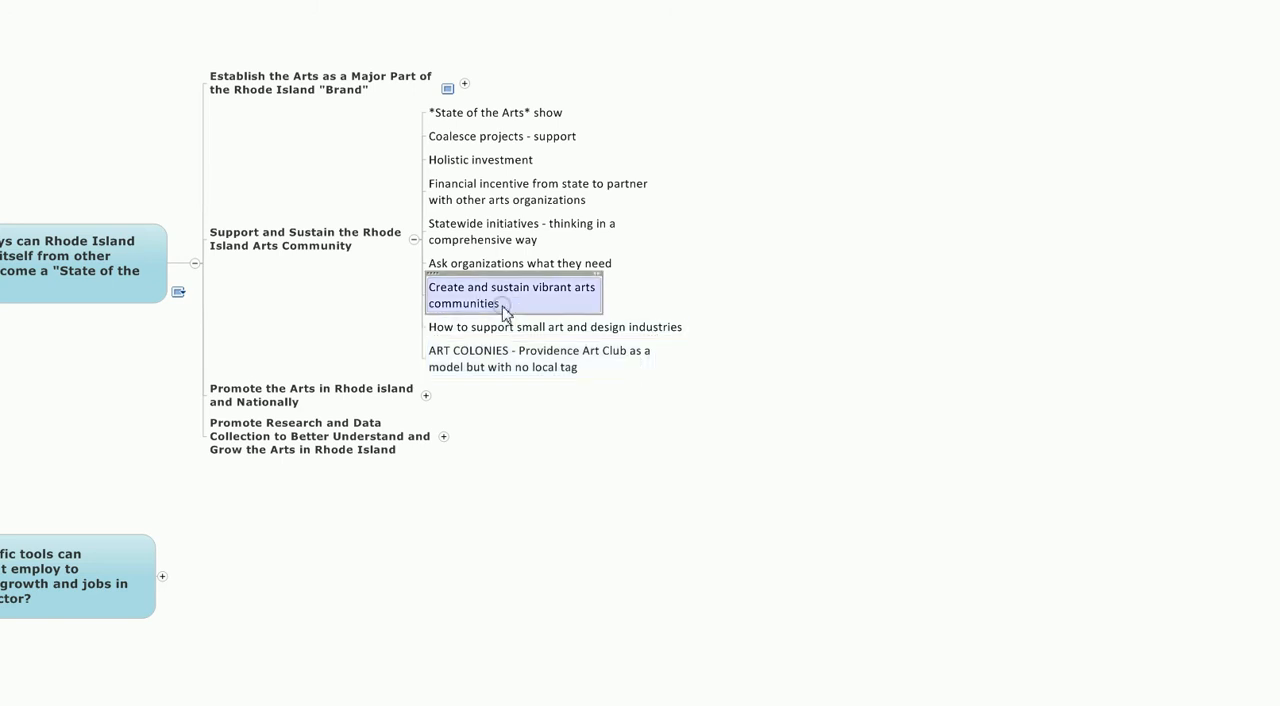
{"action": "left_click", "coordinate": [305, 238]}
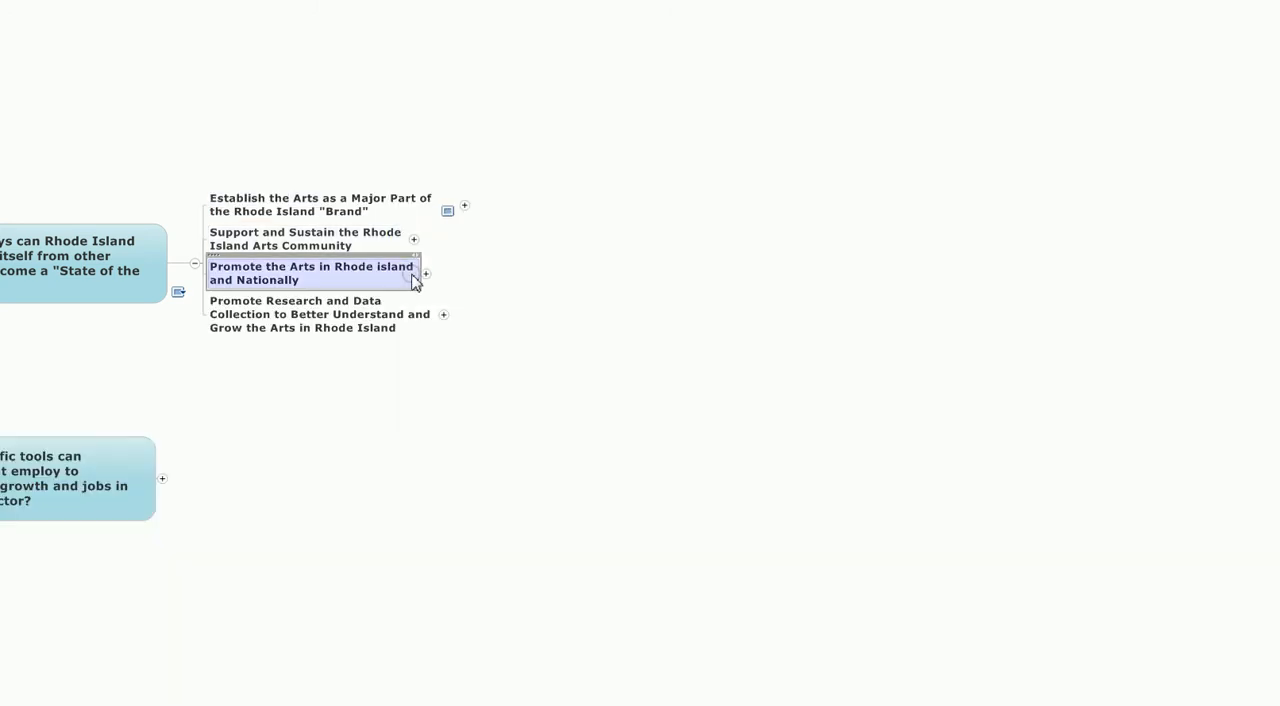
- Expand Promote the Arts and select its Link organizations and Festivals ideas
{"action": "left_click", "coordinate": [425, 273]}
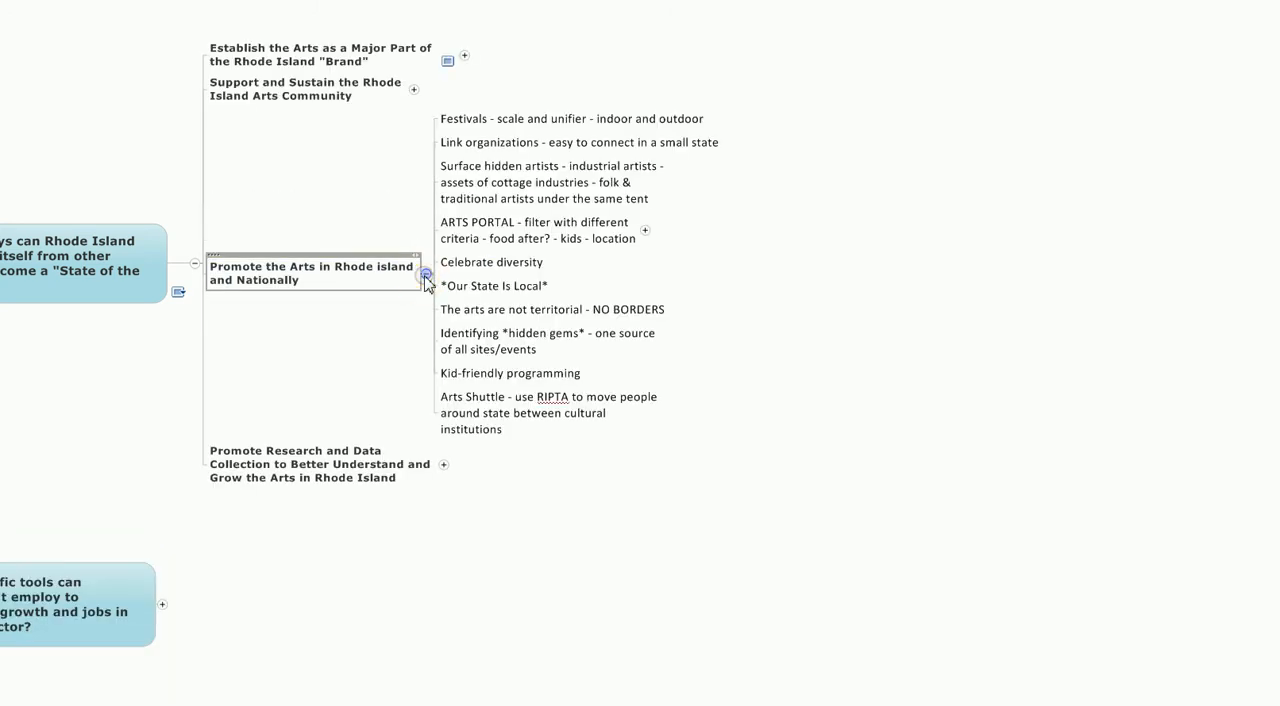
{"action": "left_click", "coordinate": [312, 272]}
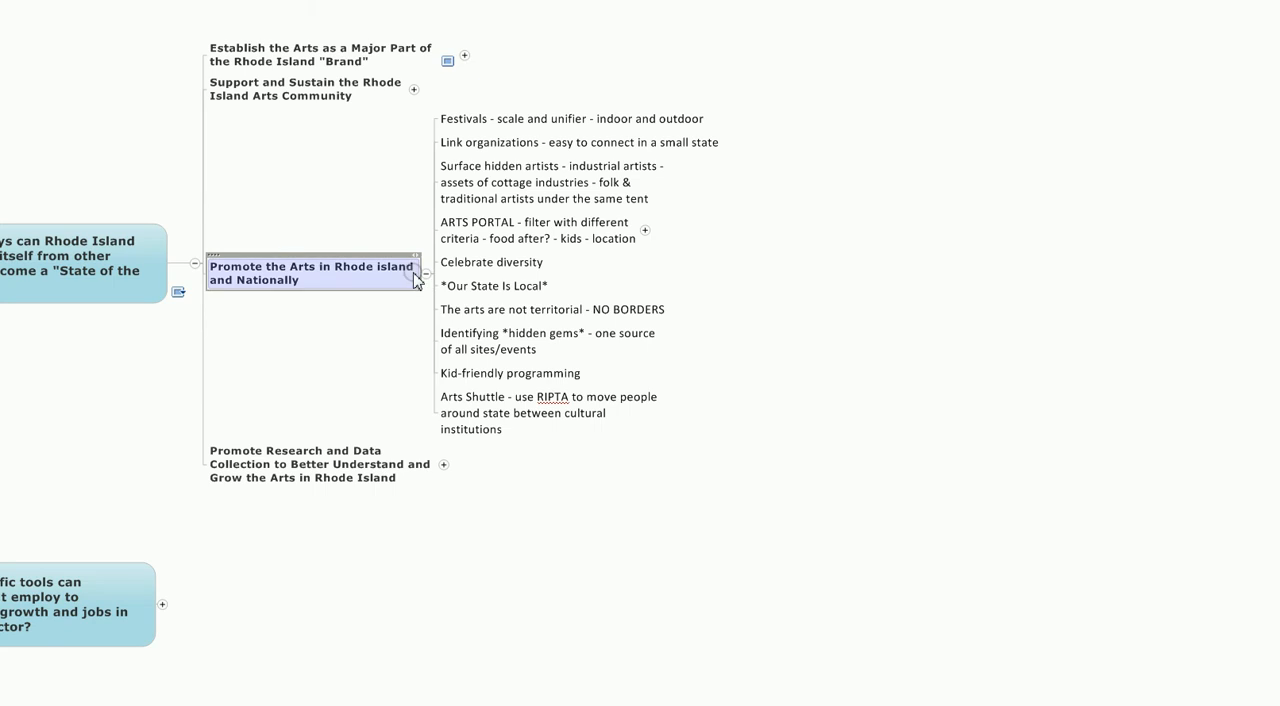
{"action": "left_click", "coordinate": [578, 142]}
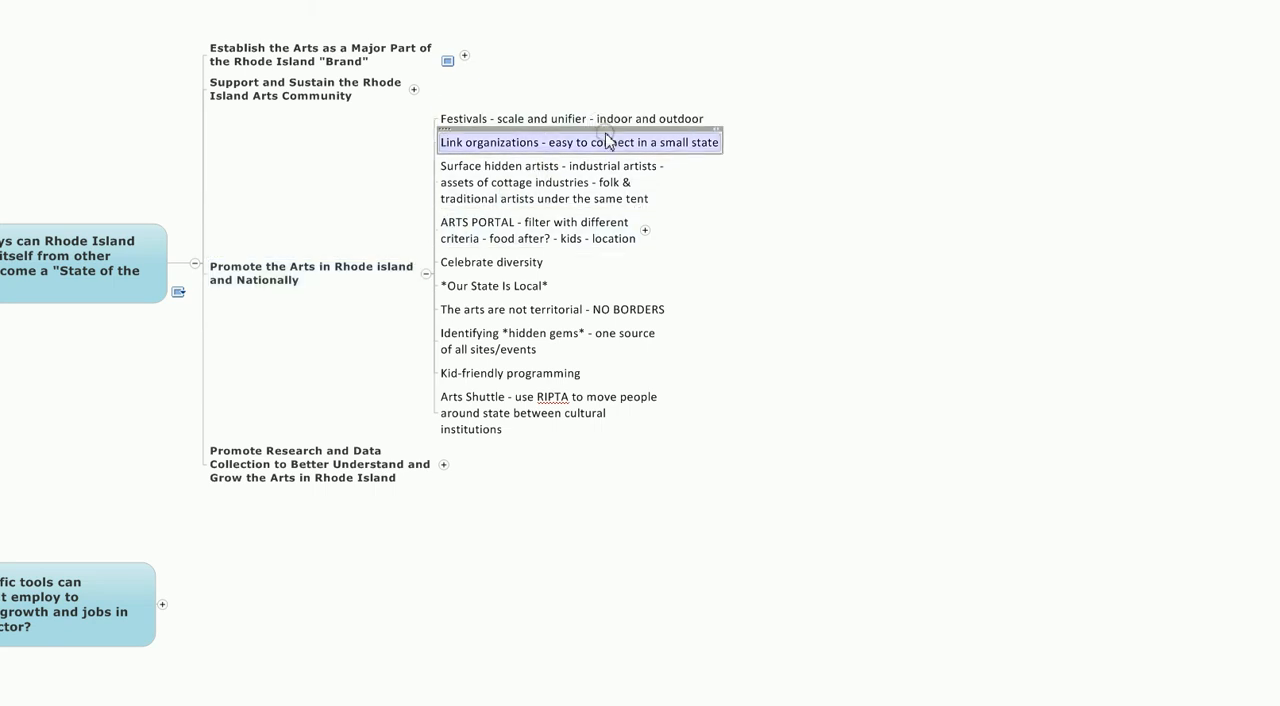
{"action": "left_click", "coordinate": [570, 118]}
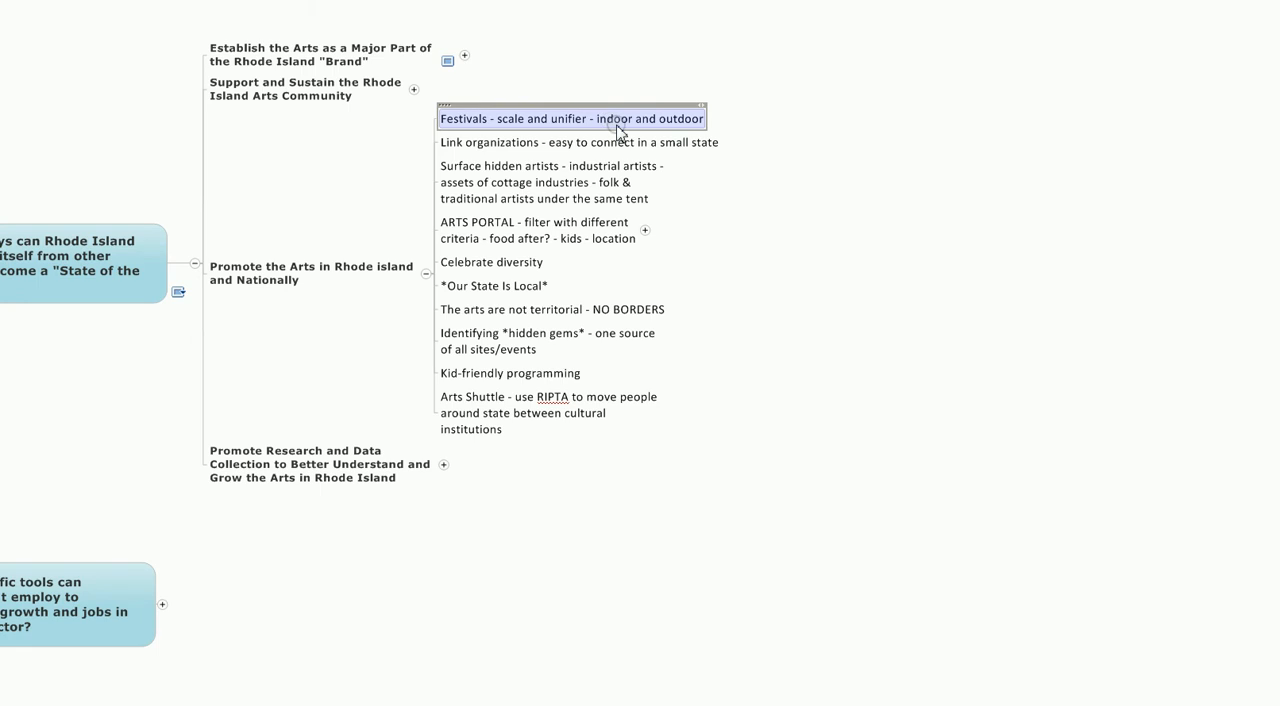
{"action": "left_click", "coordinate": [577, 141]}
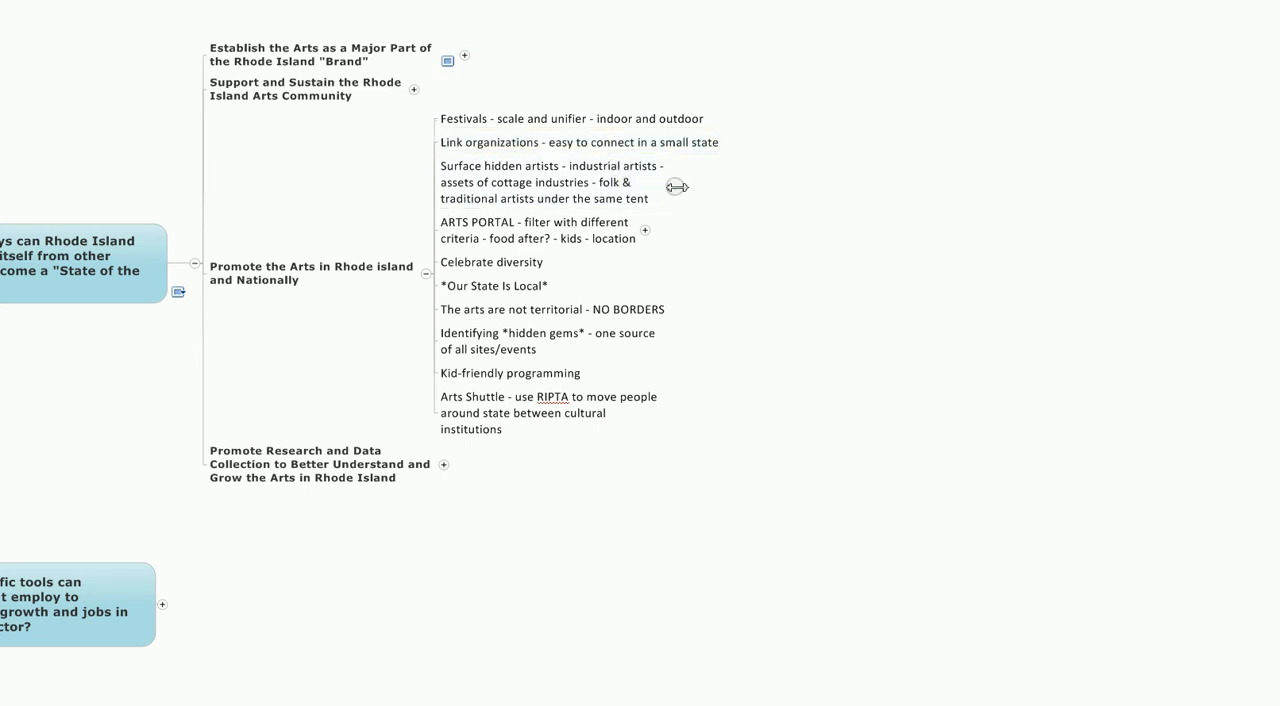
- Select Surface hidden artists, then expand ARTS PORTAL to show database and calendar ideas
{"action": "left_click", "coordinate": [545, 182]}
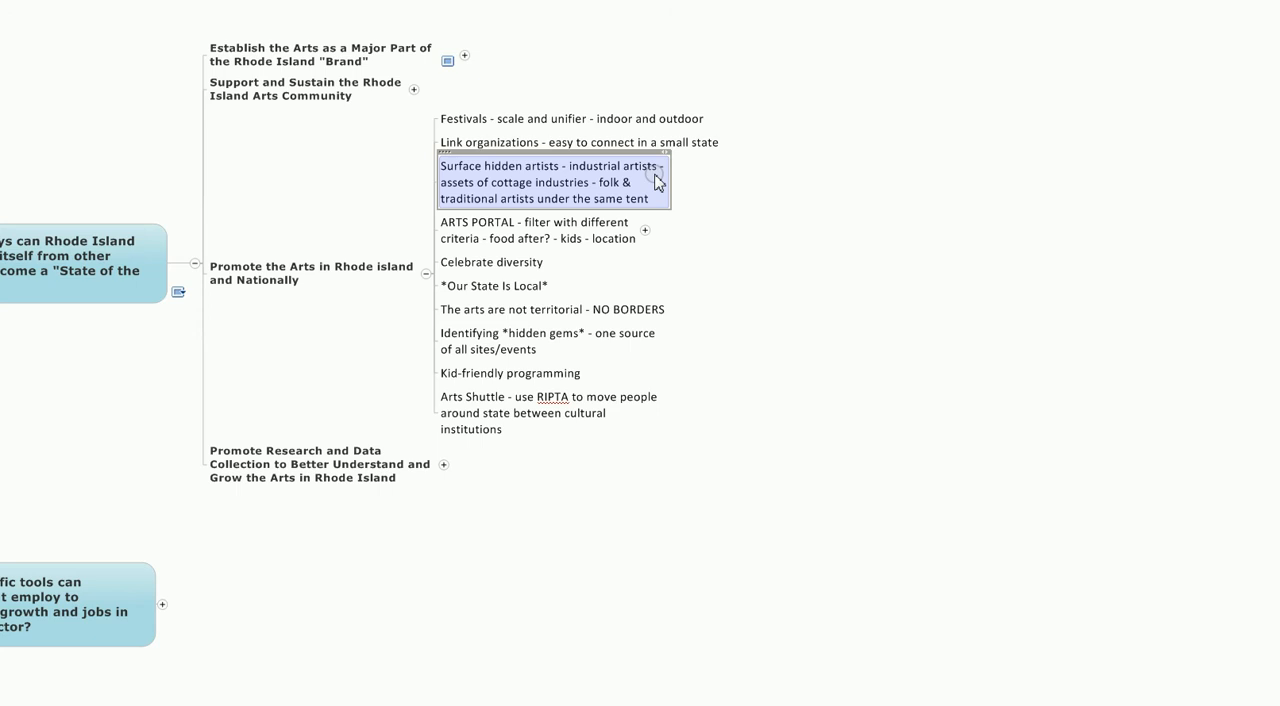
{"action": "left_click", "coordinate": [538, 230]}
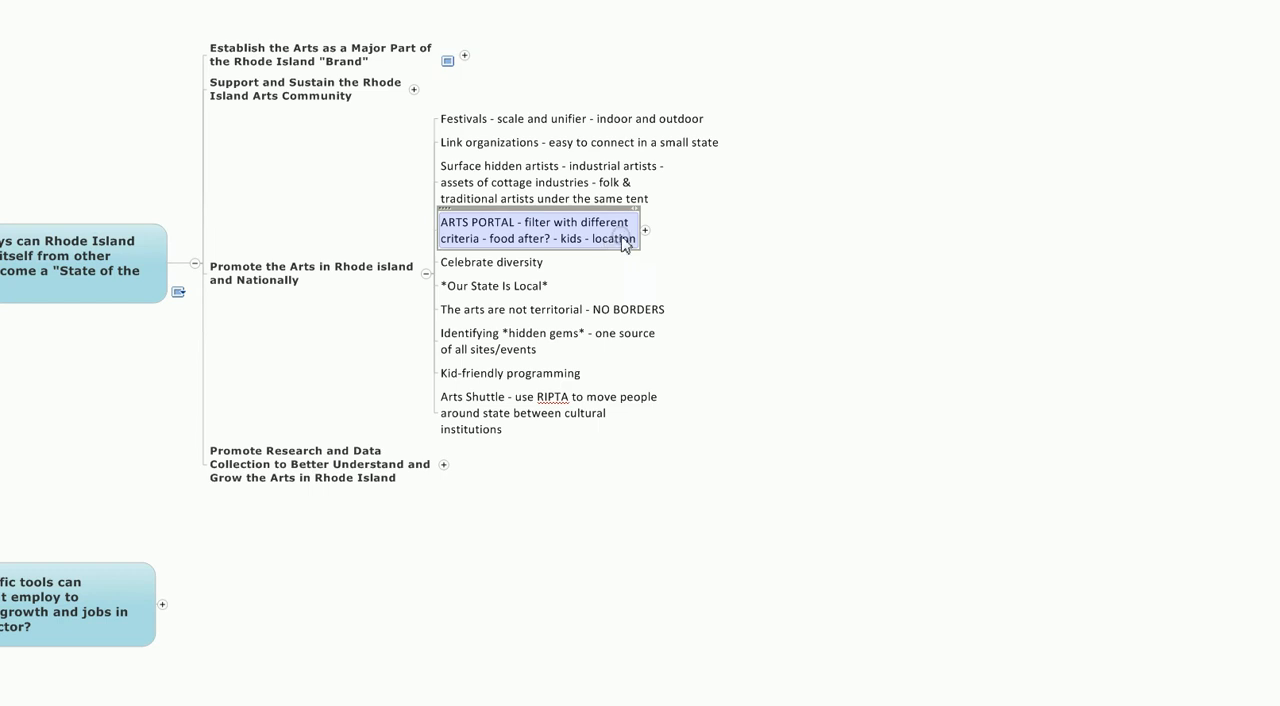
{"action": "left_click", "coordinate": [645, 229]}
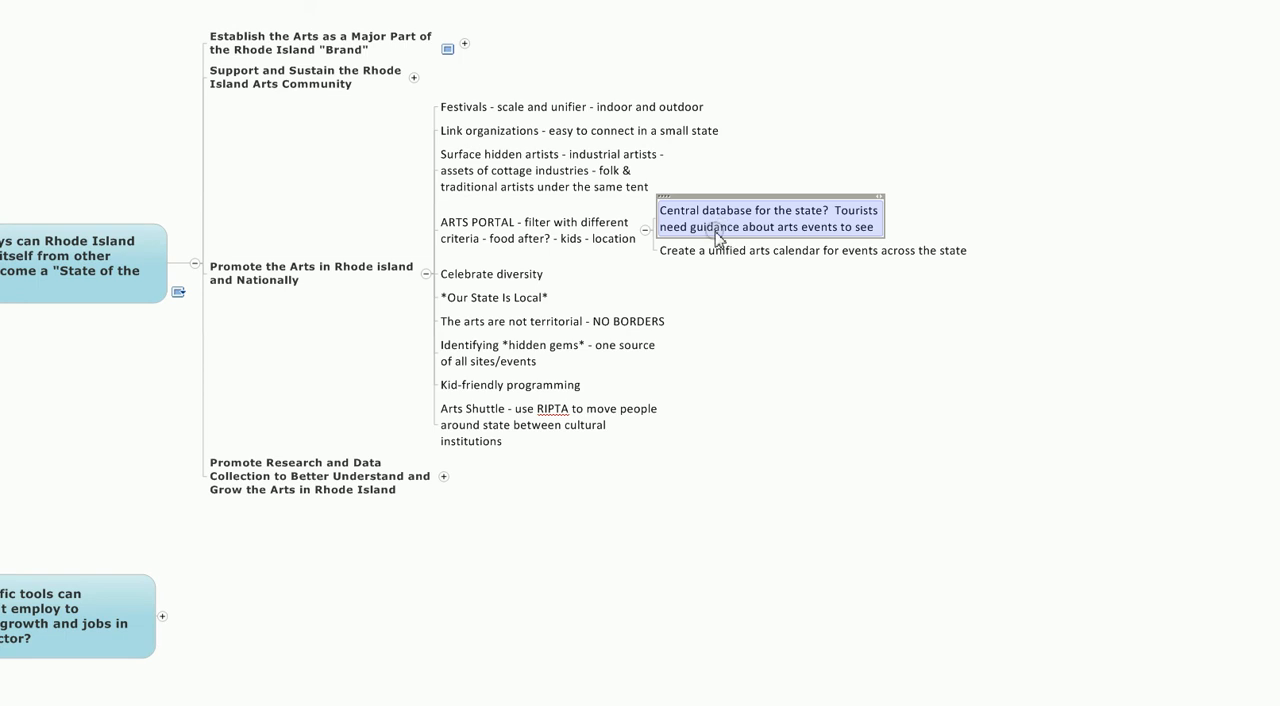
{"action": "left_click", "coordinate": [812, 250]}
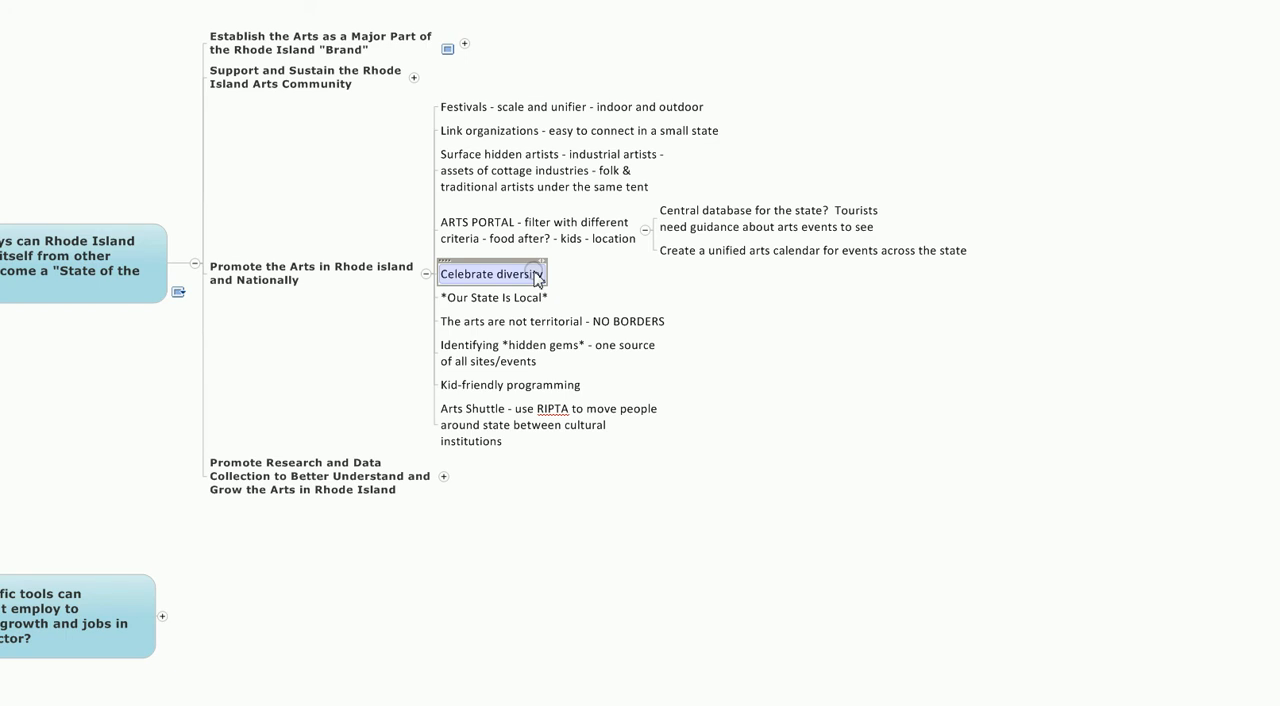
{"action": "left_click", "coordinate": [493, 297]}
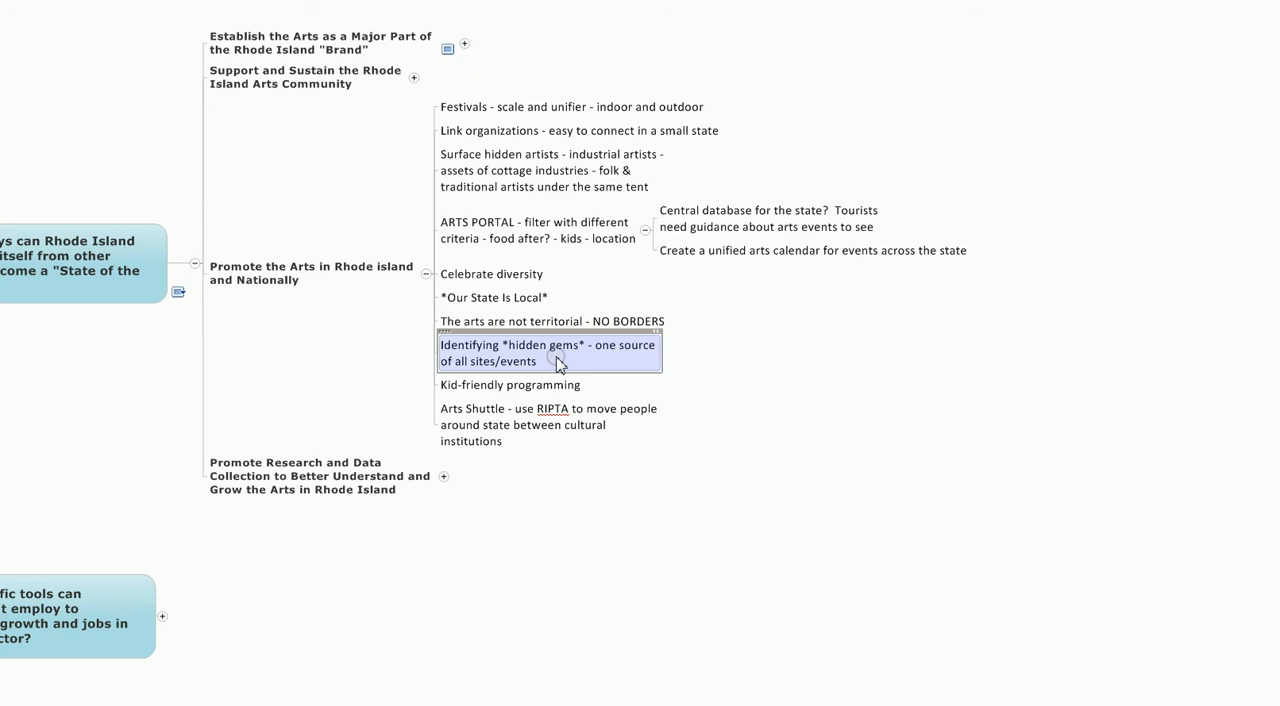
{"action": "left_click", "coordinate": [509, 384]}
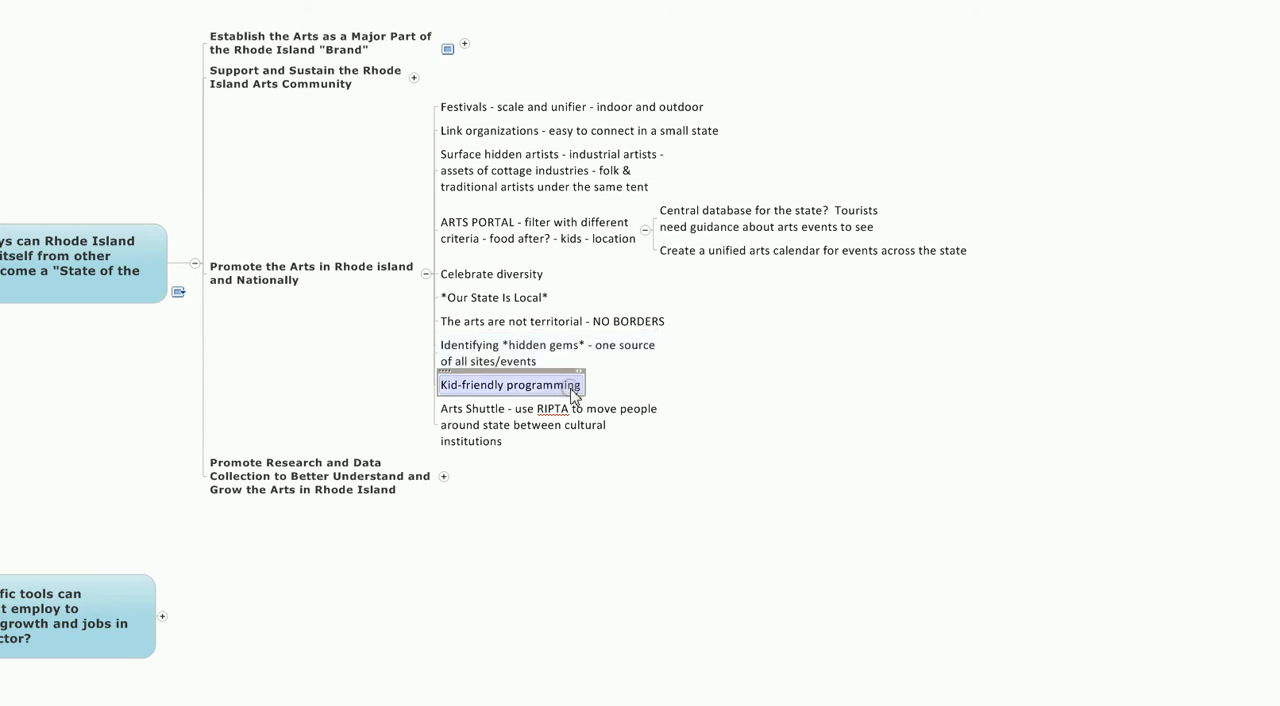
{"action": "mouse_move", "coordinate": [573, 393]}
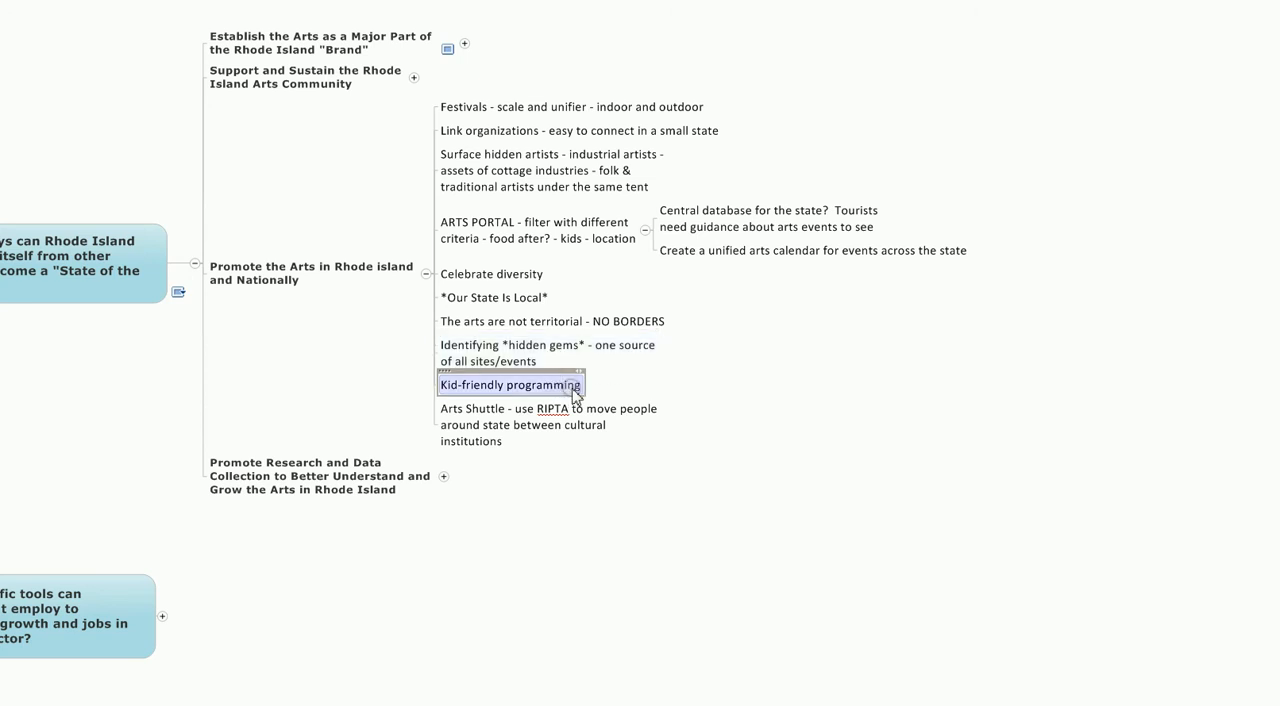
{"action": "left_click", "coordinate": [548, 424]}
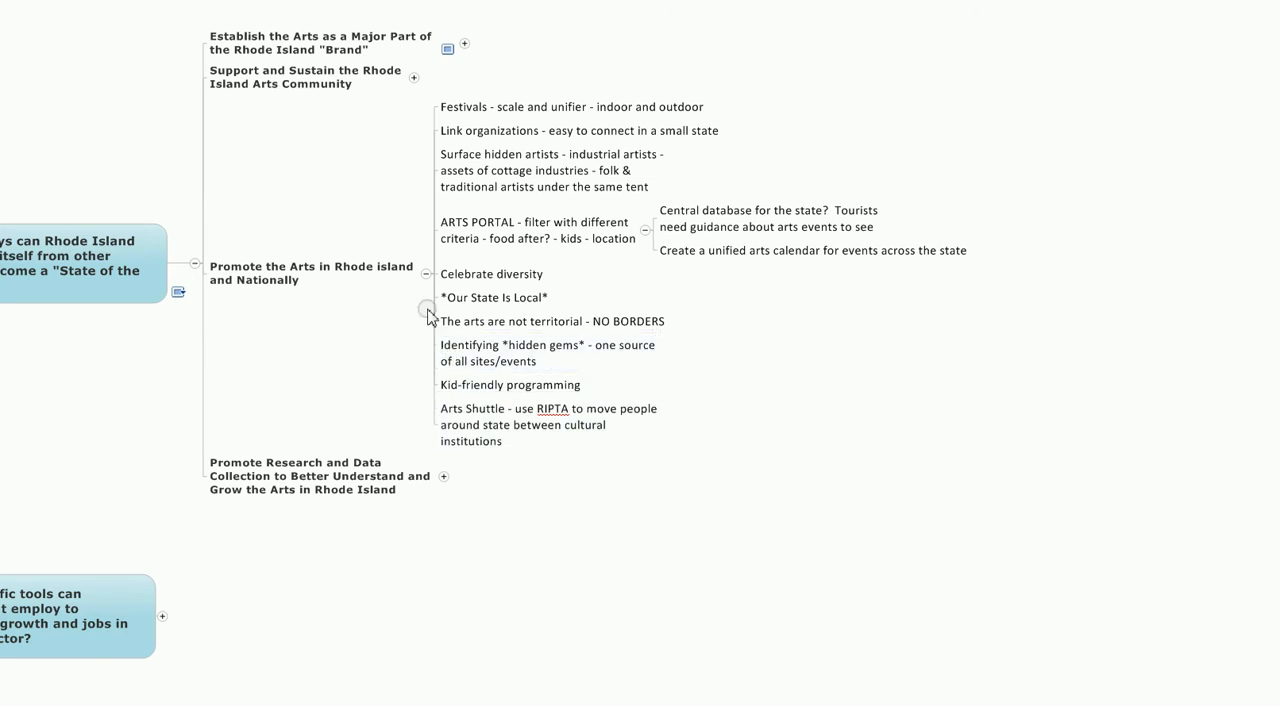
- Fold up Promote the Arts, expand Promote Research and Data Collection, and select Discover and document
{"action": "left_click", "coordinate": [426, 276]}
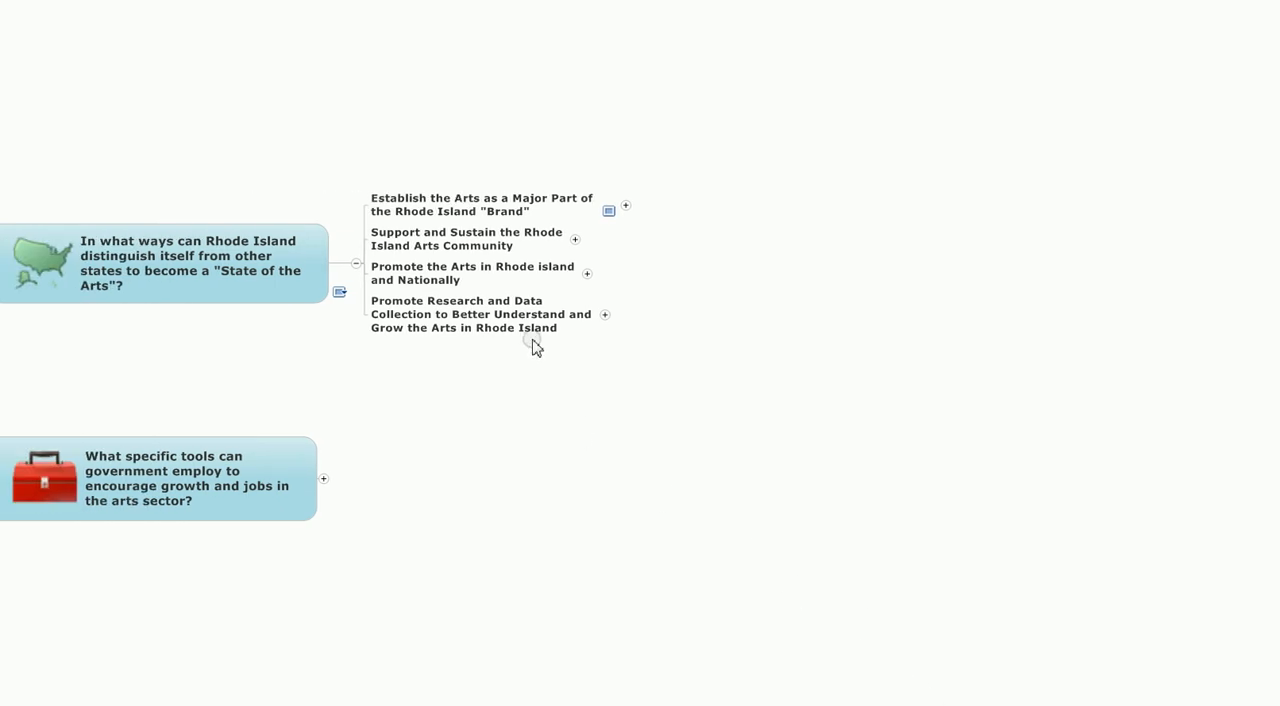
{"action": "mouse_move", "coordinate": [545, 363]}
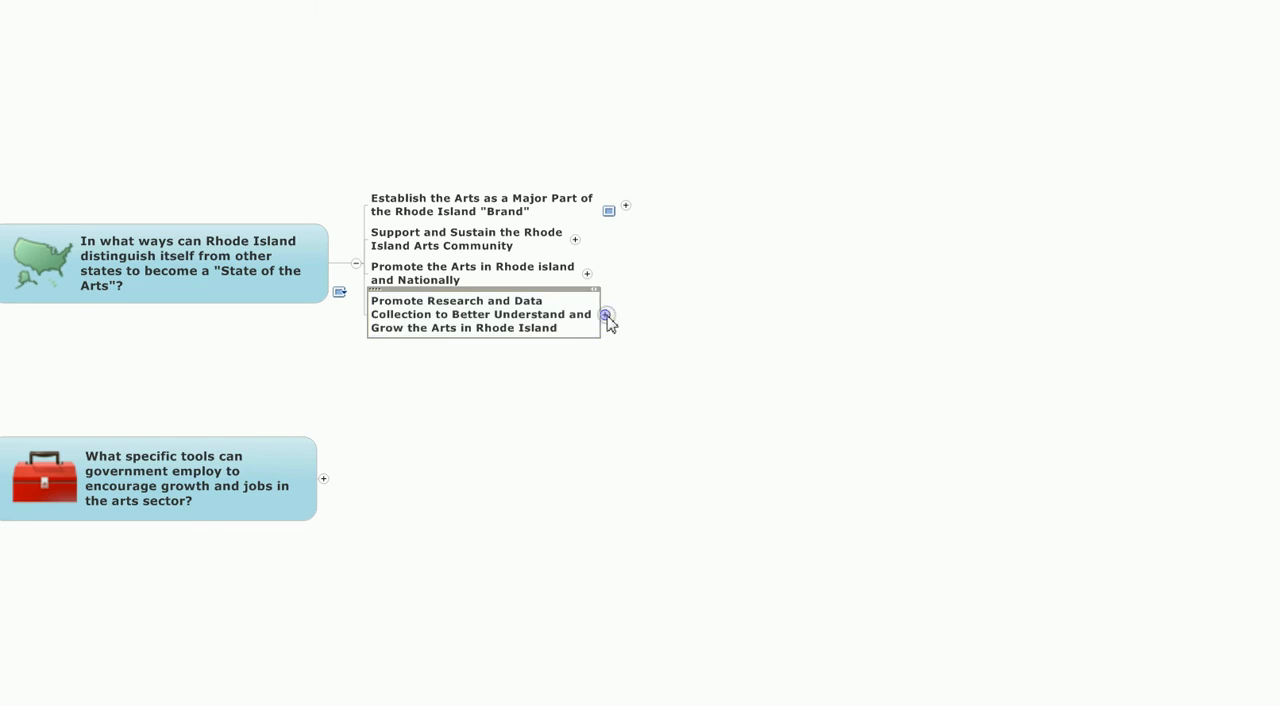
{"action": "left_click", "coordinate": [606, 314]}
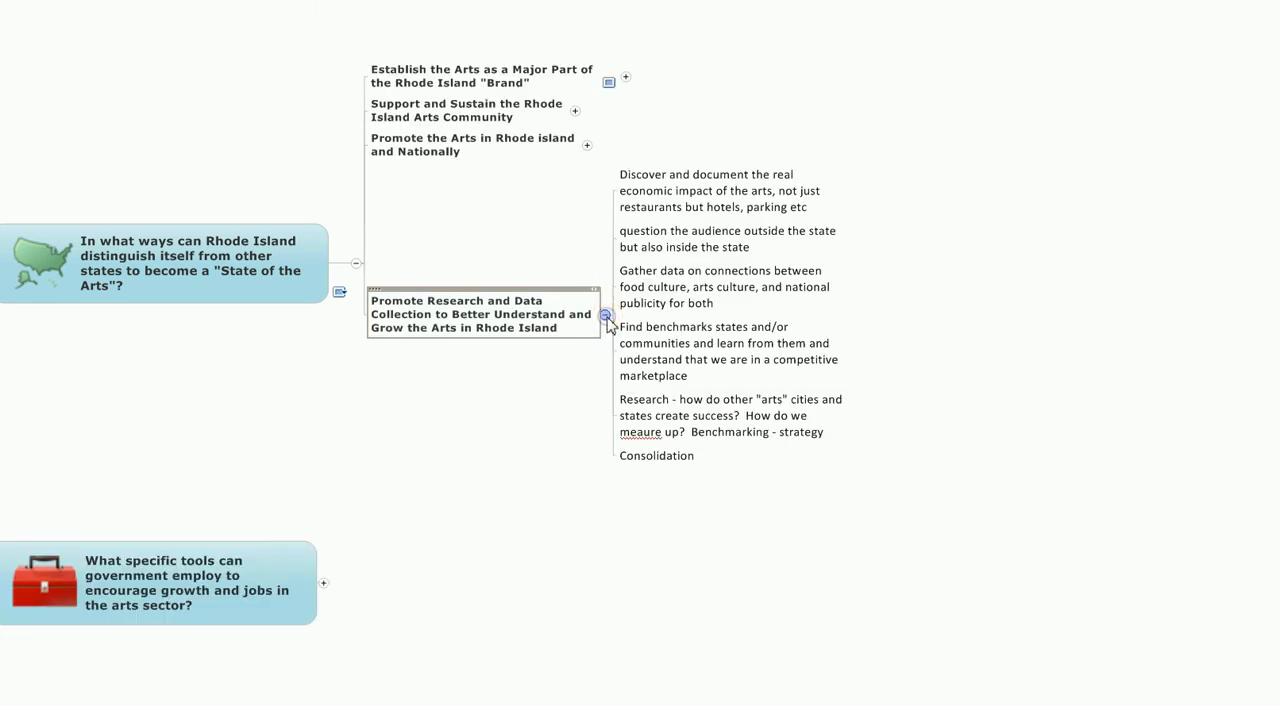
{"action": "left_click", "coordinate": [727, 238]}
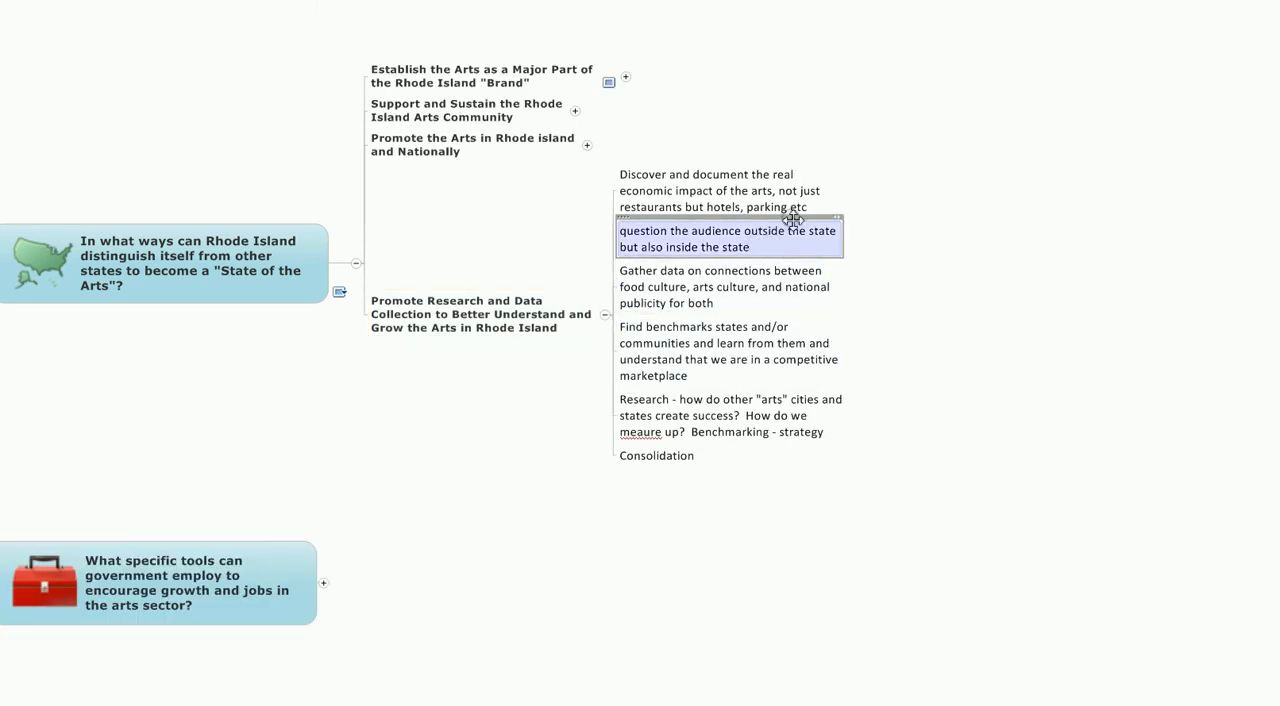
{"action": "left_click", "coordinate": [718, 190]}
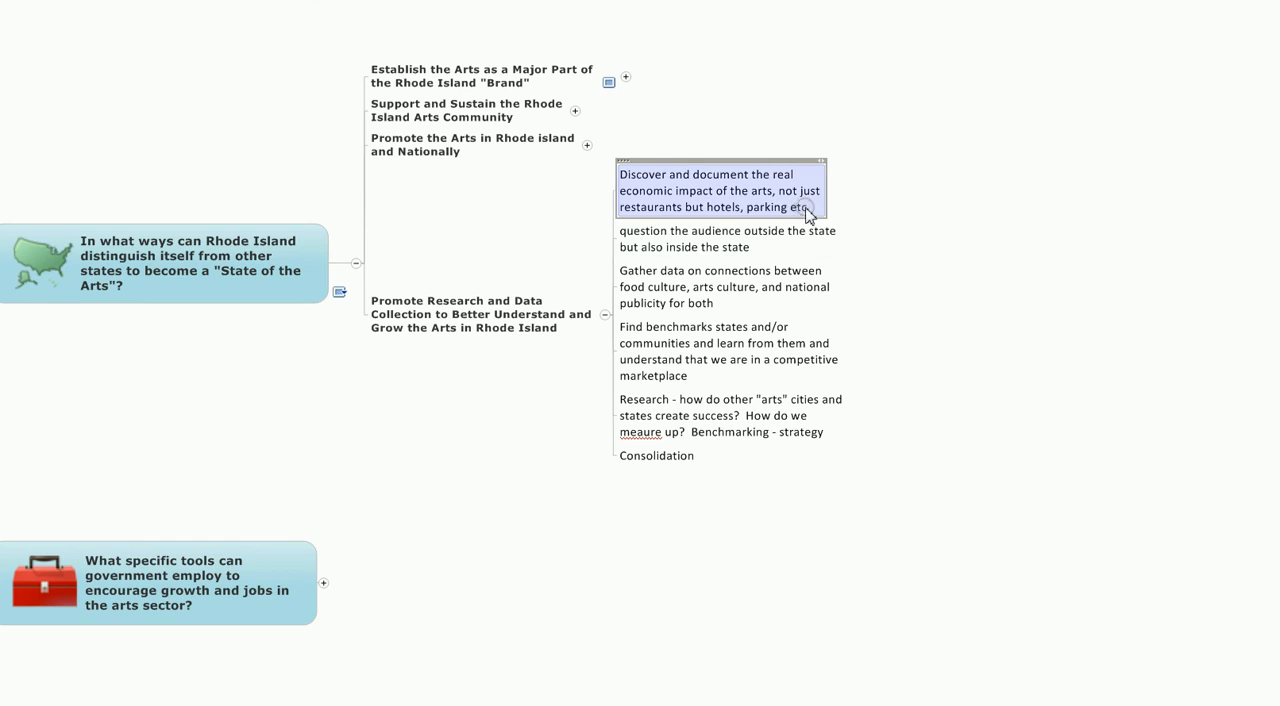
- Select the question the audience, Gather data, Find benchmarks and benchmarking research ideas
{"action": "left_click", "coordinate": [727, 238]}
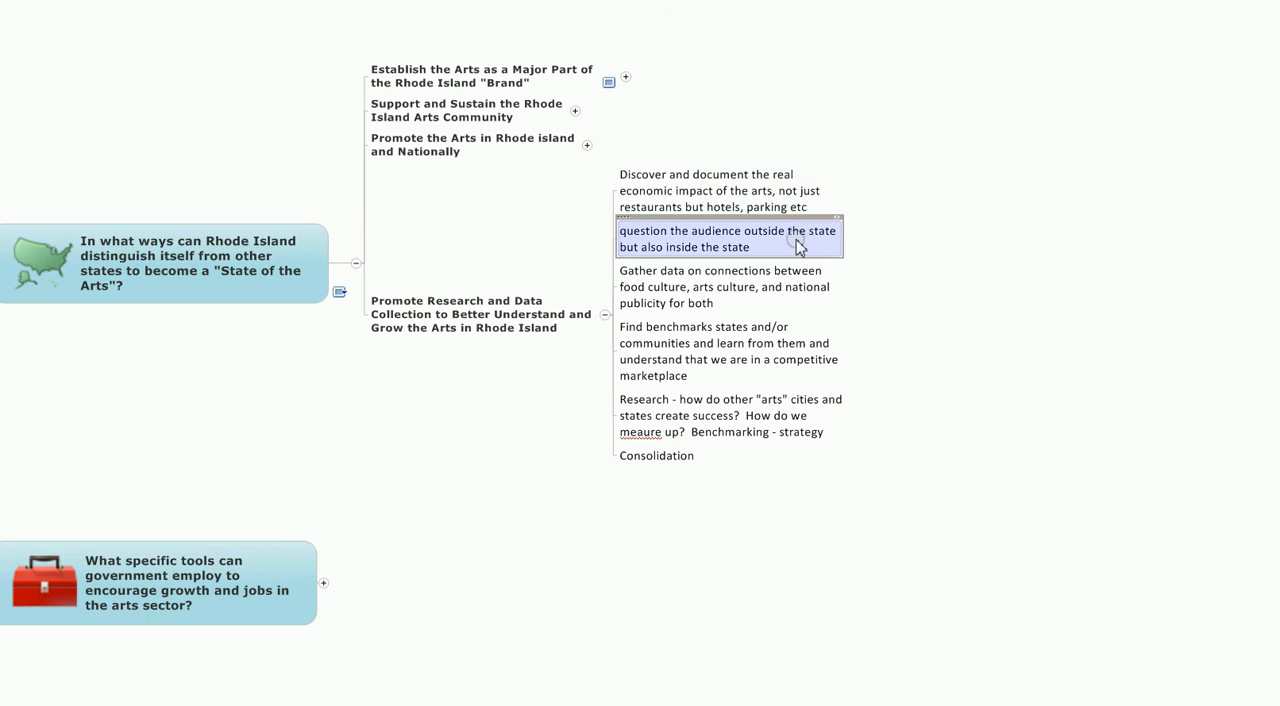
{"action": "left_click", "coordinate": [725, 287]}
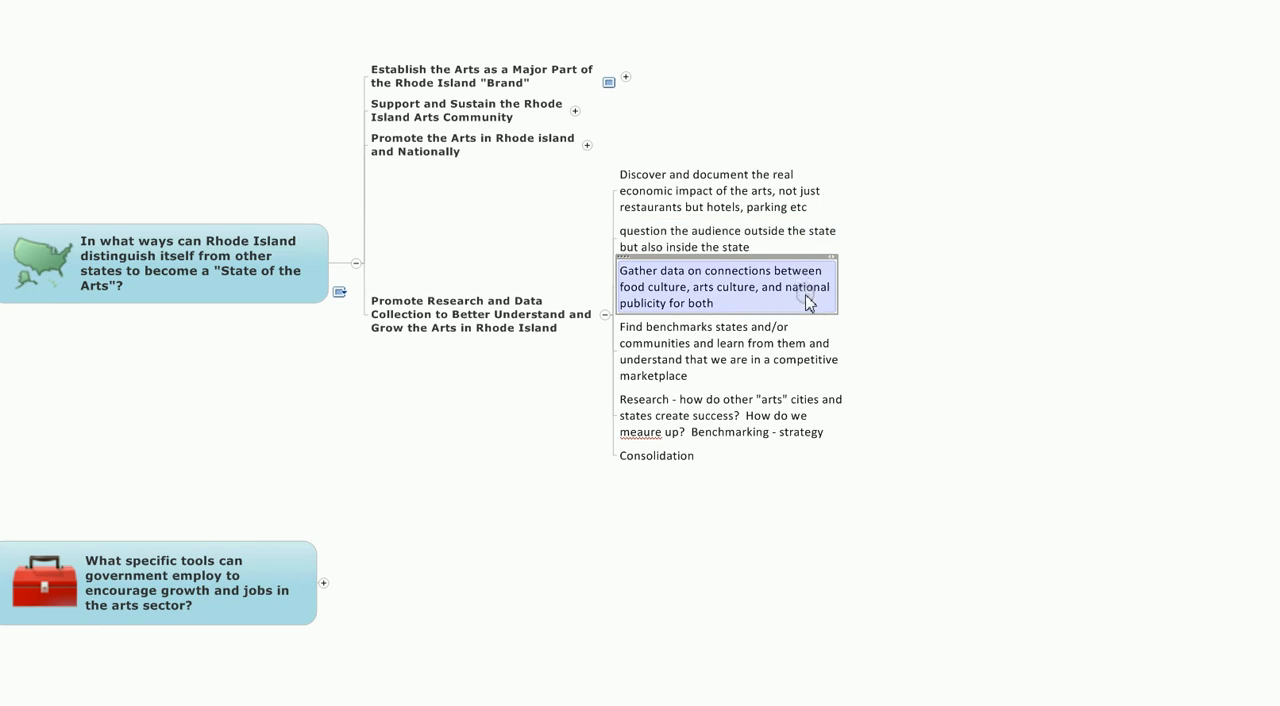
{"action": "left_click", "coordinate": [728, 351]}
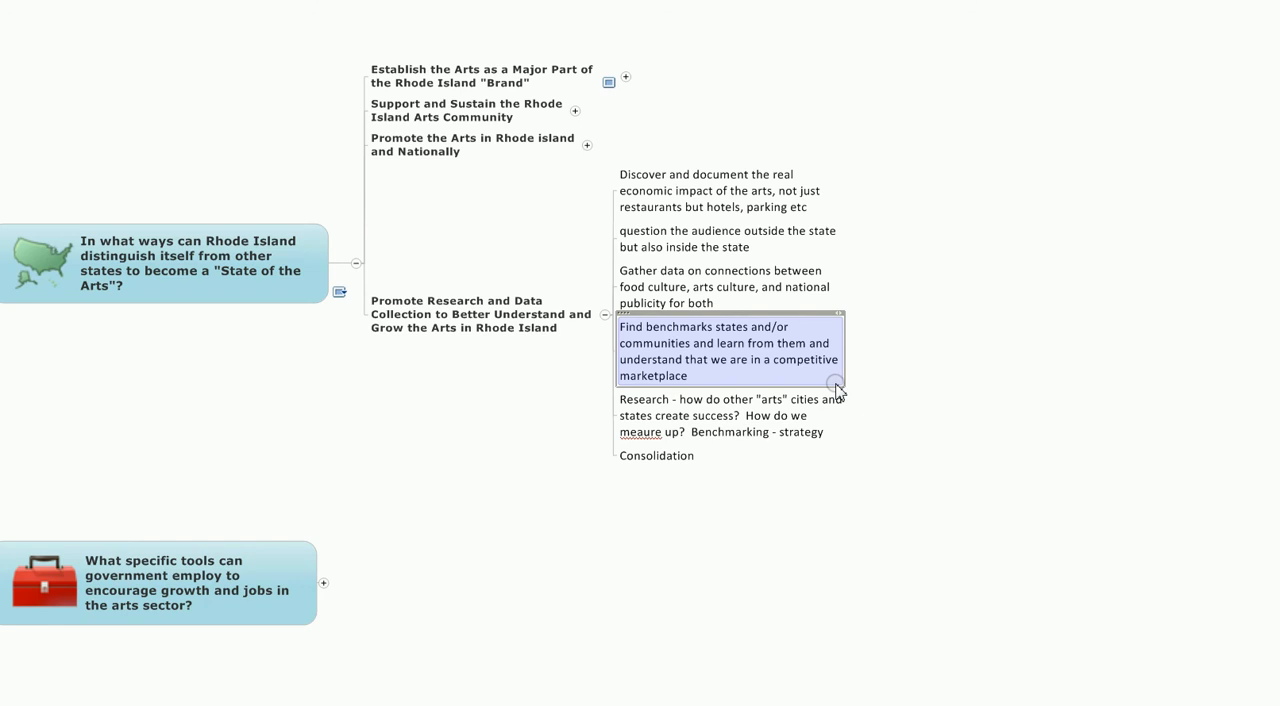
{"action": "left_click", "coordinate": [730, 415]}
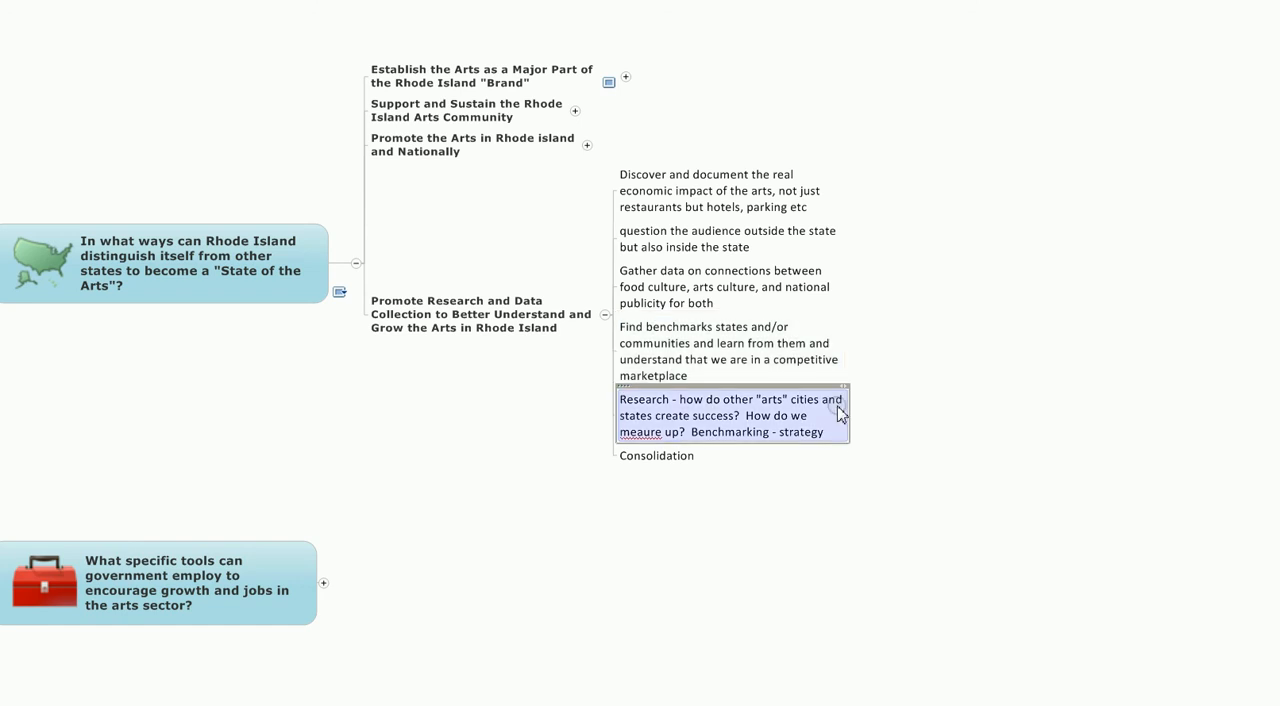
{"action": "mouse_move", "coordinate": [847, 442]}
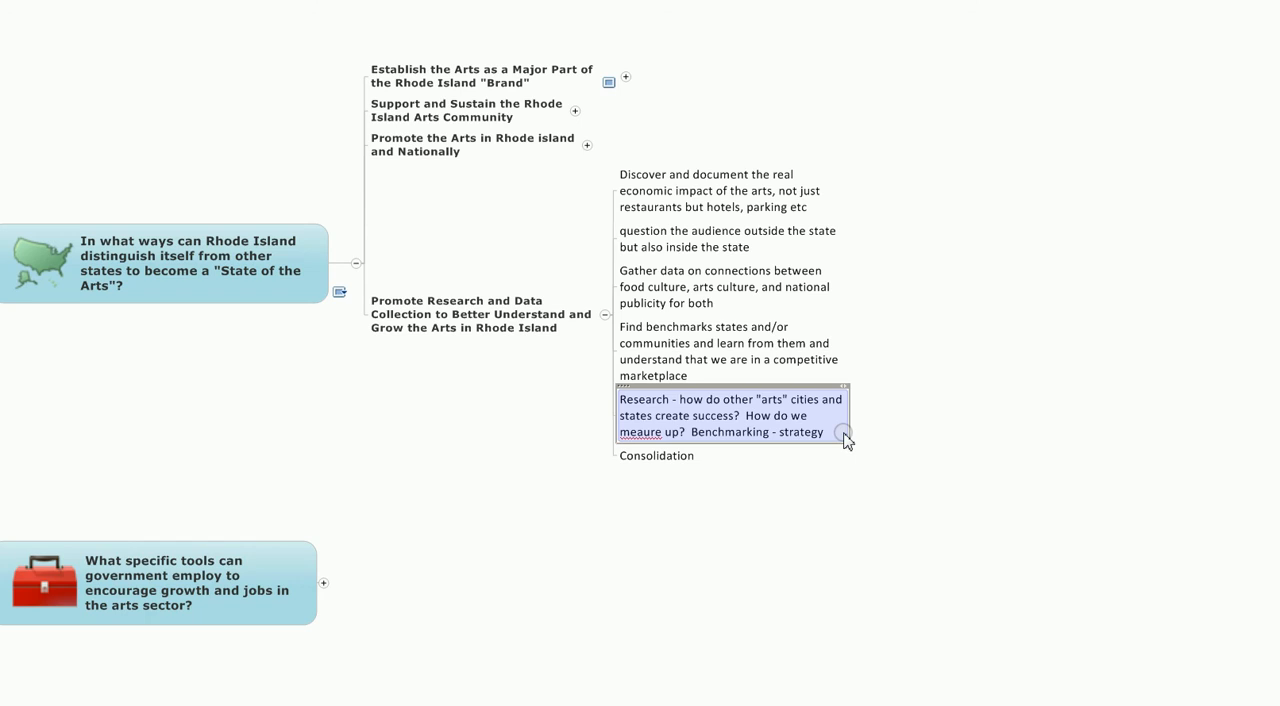
{"action": "mouse_move", "coordinate": [833, 448]}
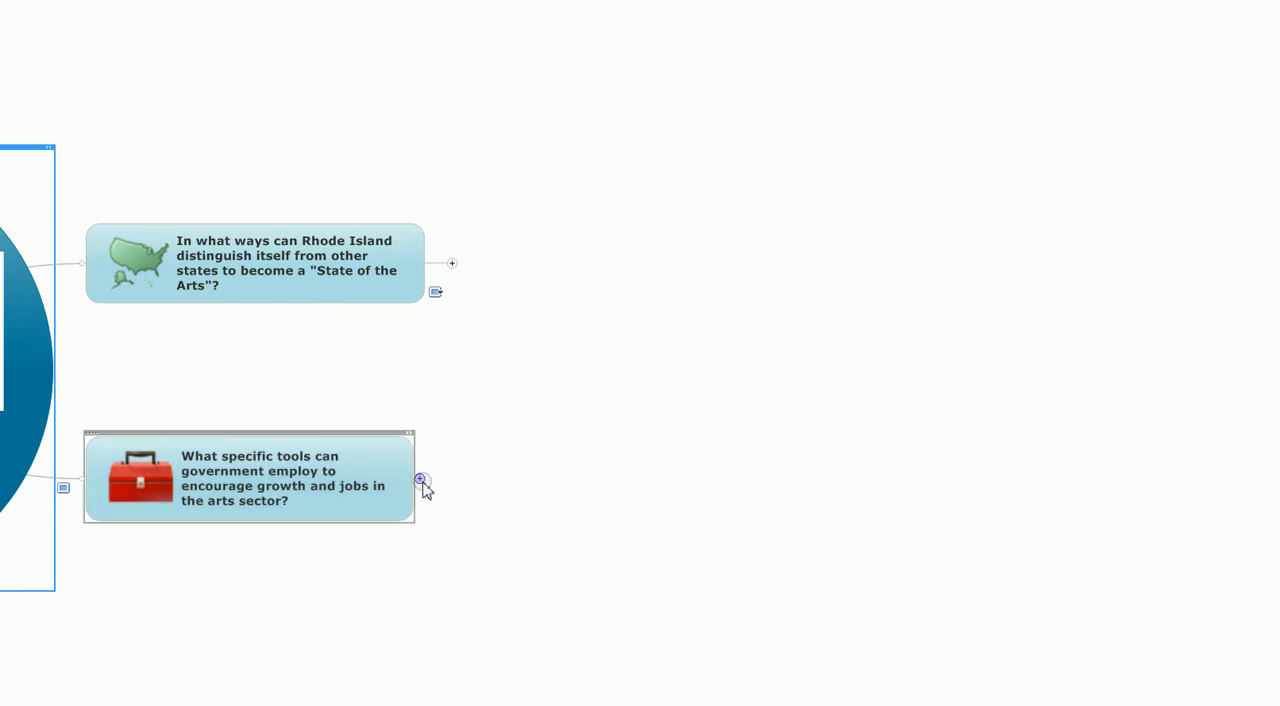
- Expand the government tools question, select arts learning and State tax topics, then open Increase Funding
{"action": "left_click", "coordinate": [420, 479]}
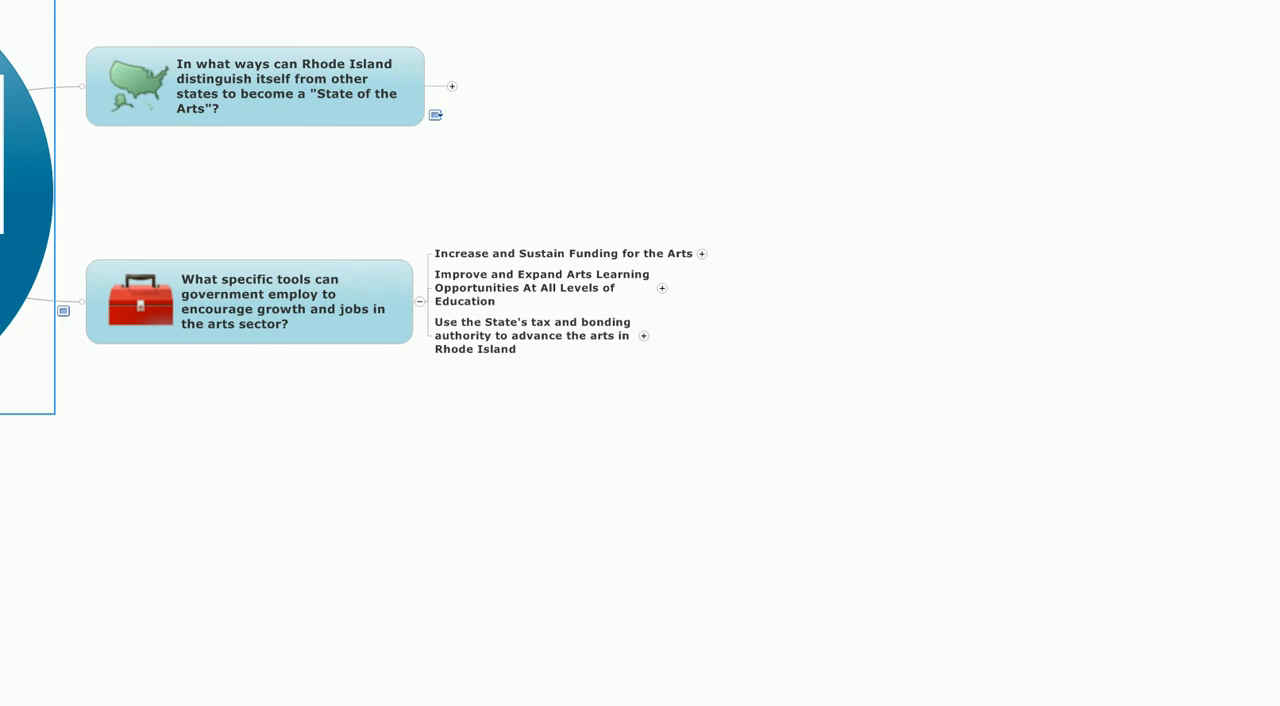
{"action": "left_click", "coordinate": [540, 288]}
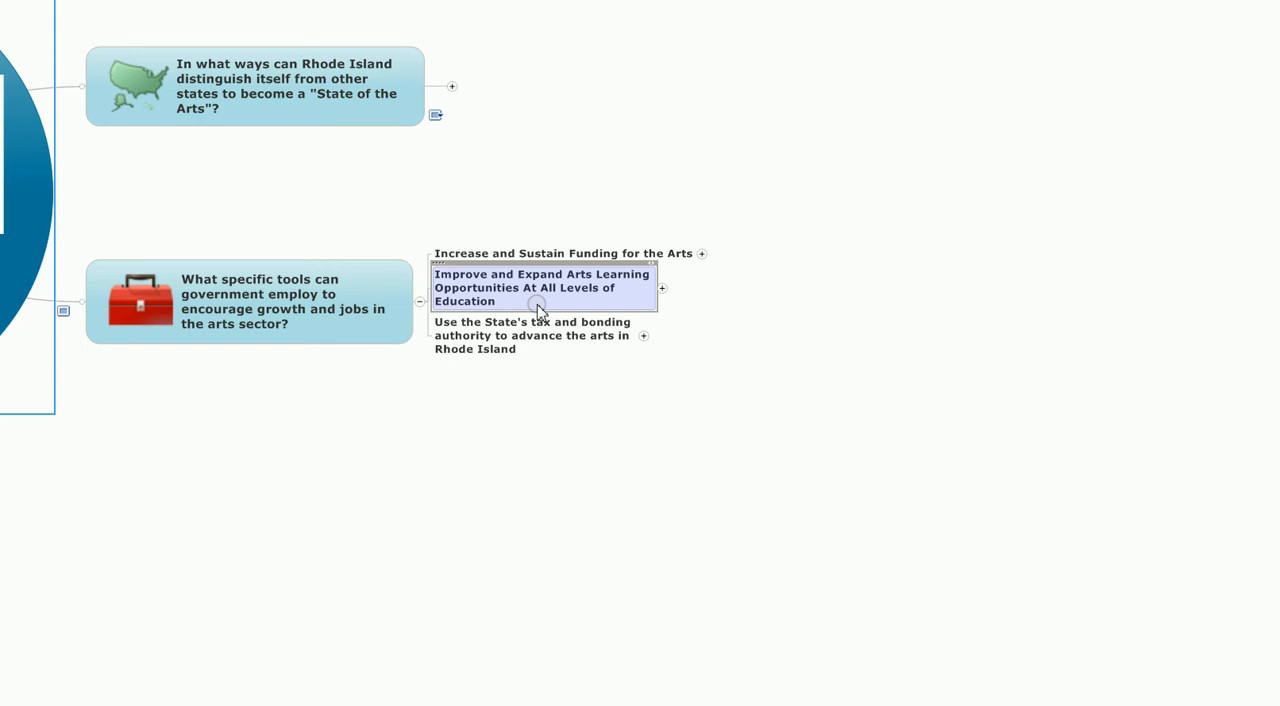
{"action": "left_click", "coordinate": [533, 335]}
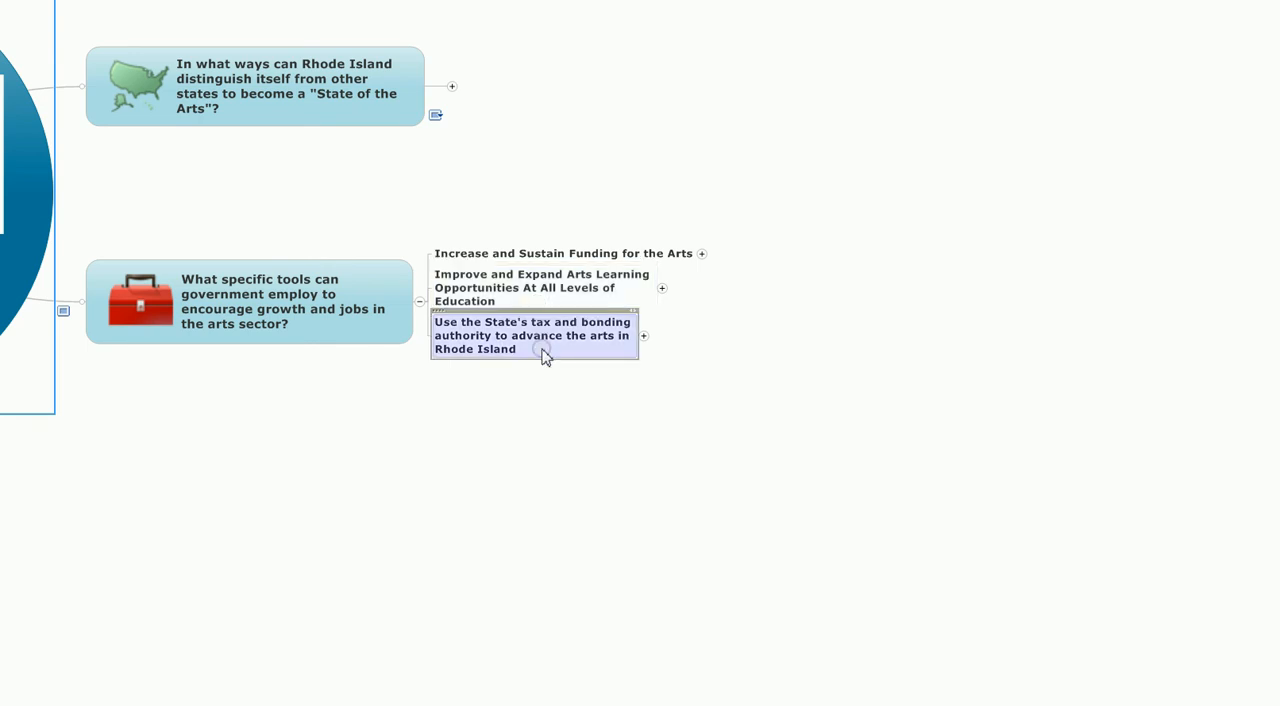
{"action": "left_click", "coordinate": [701, 253]}
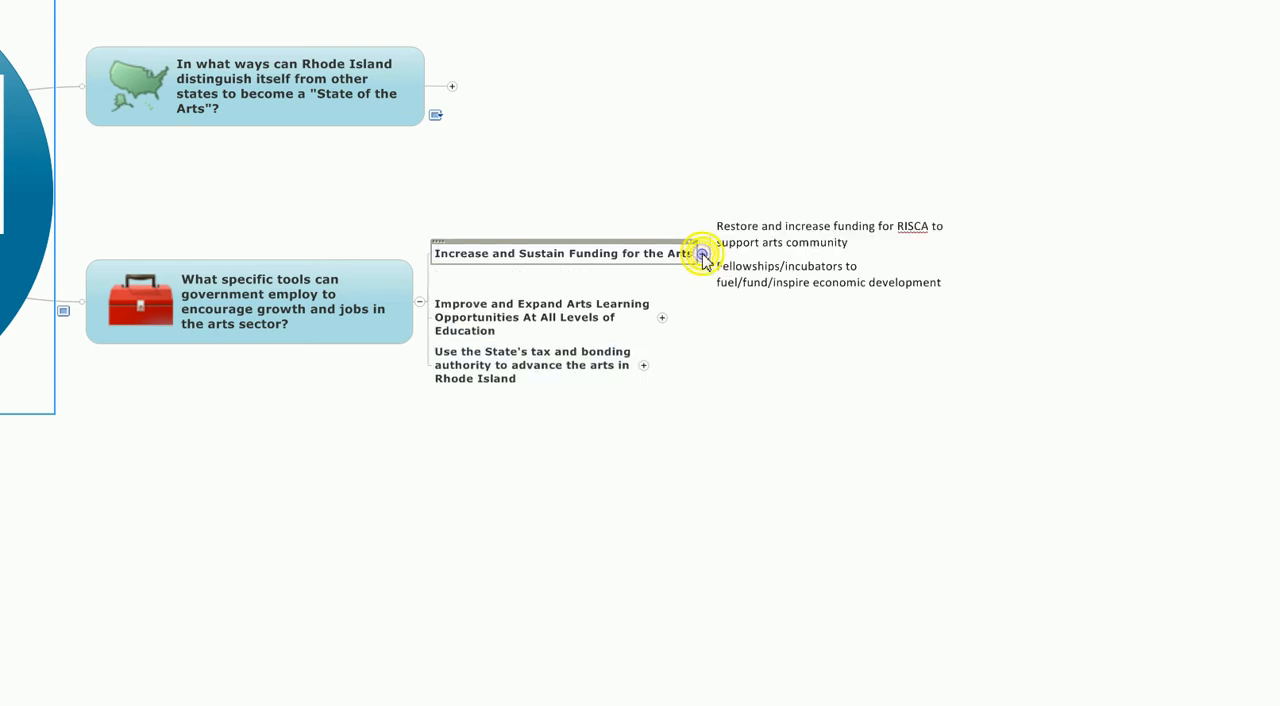
- Select the RISCA funding recommendation and collapse the Increase and Sustain Funding branch
{"action": "left_click", "coordinate": [790, 274]}
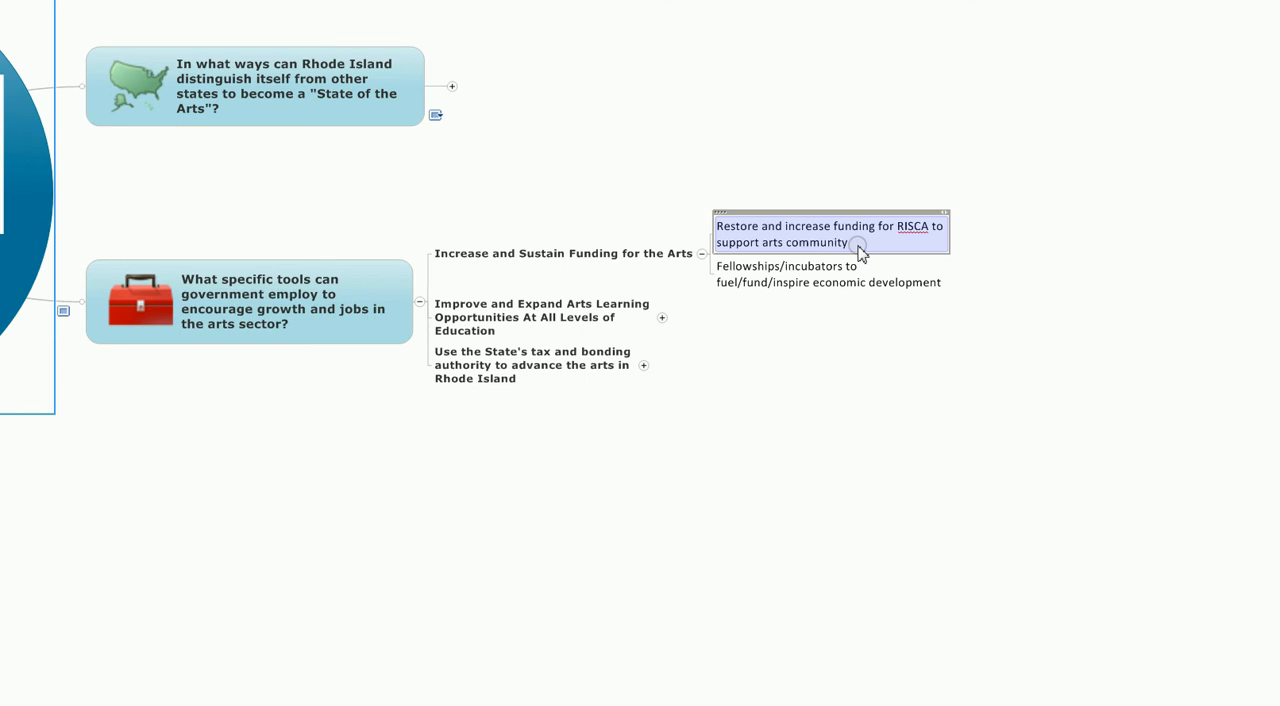
{"action": "left_click", "coordinate": [828, 273]}
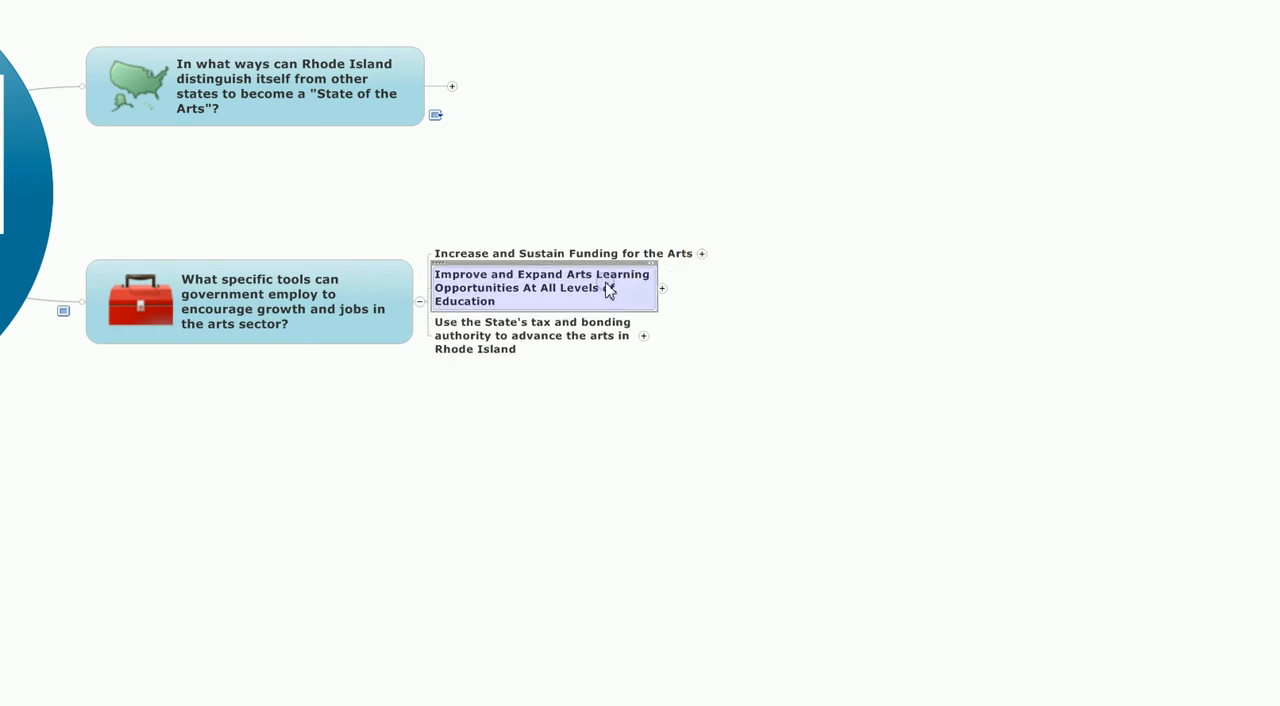
{"action": "left_click", "coordinate": [661, 288]}
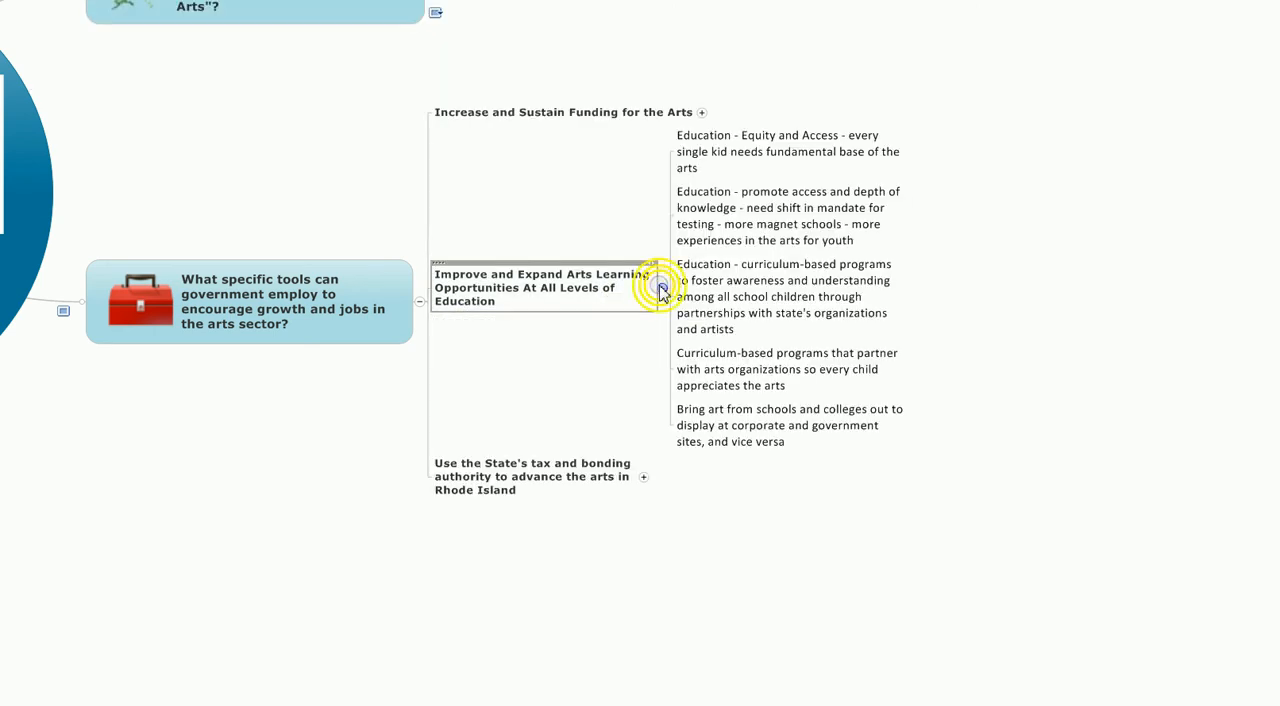
{"action": "left_click", "coordinate": [780, 151]}
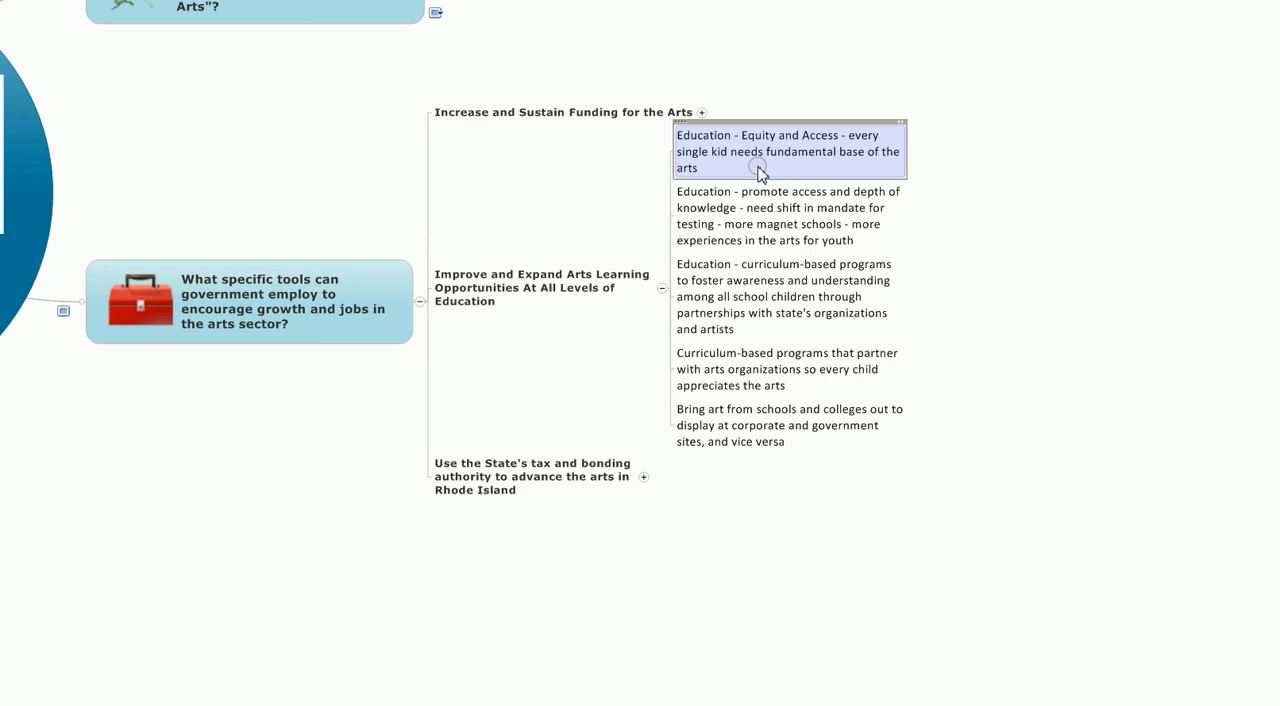
{"action": "left_click", "coordinate": [783, 215]}
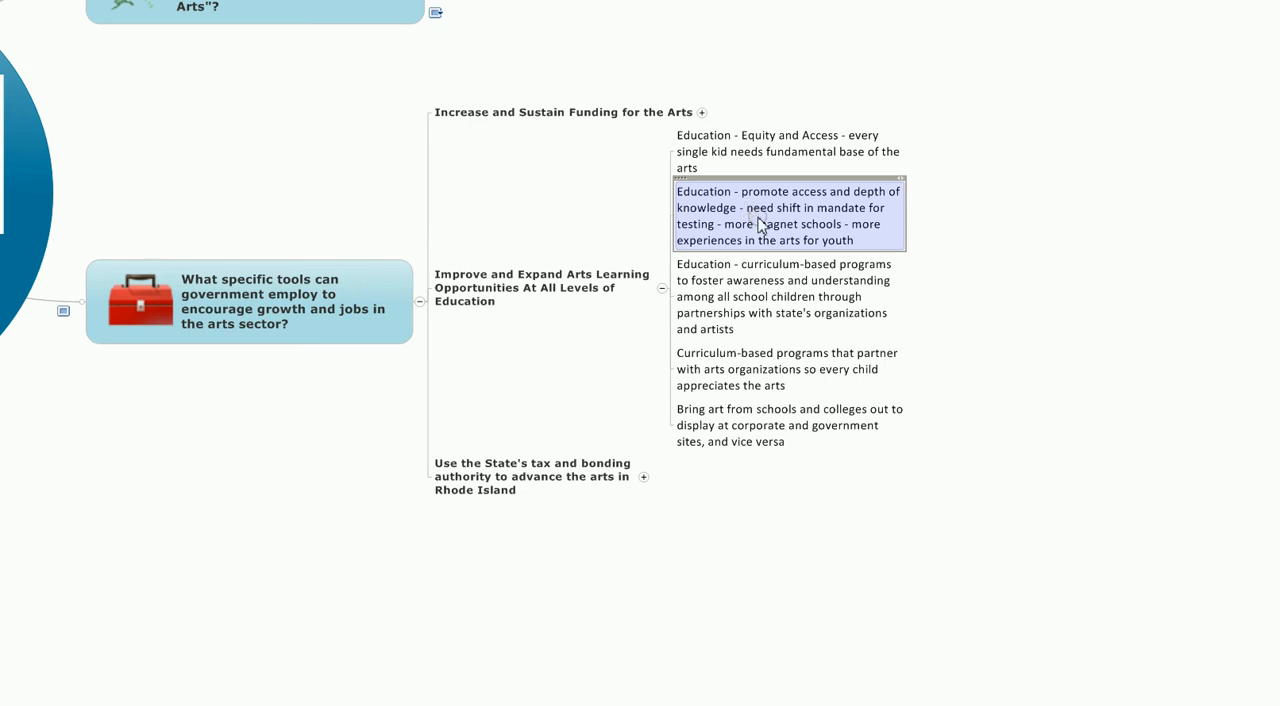
{"action": "mouse_move", "coordinate": [760, 224]}
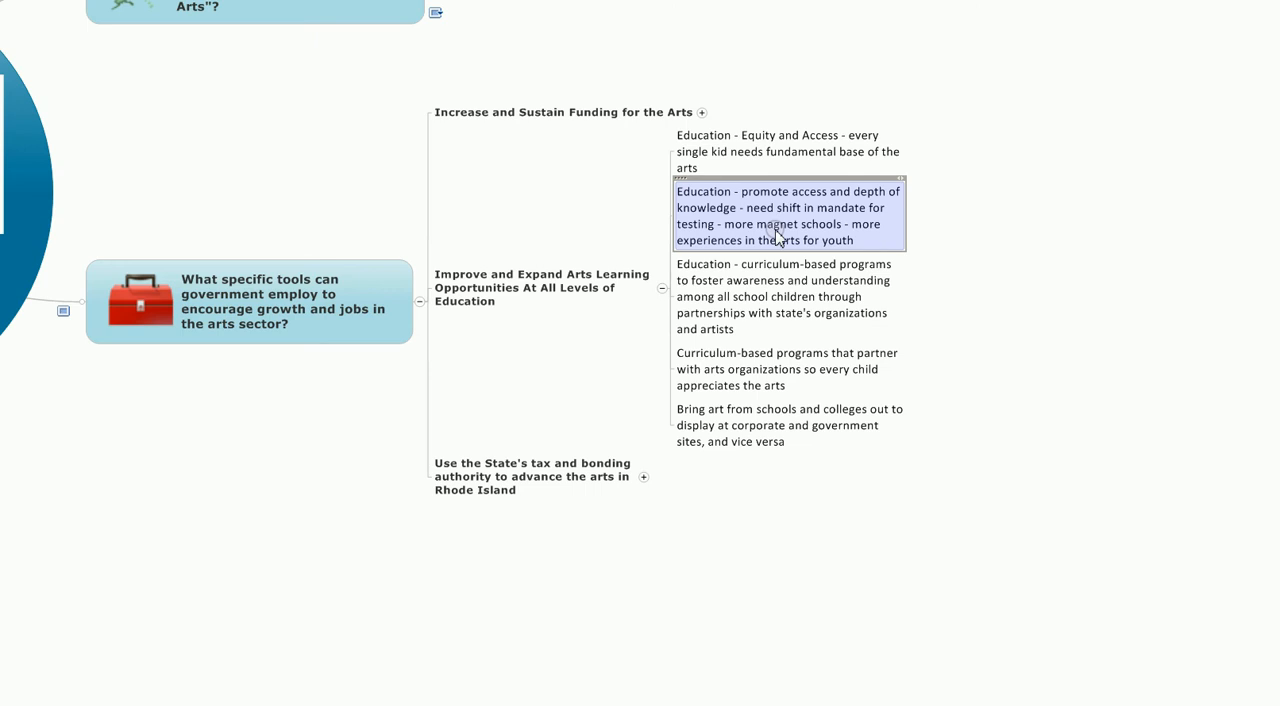
{"action": "mouse_move", "coordinate": [815, 252]}
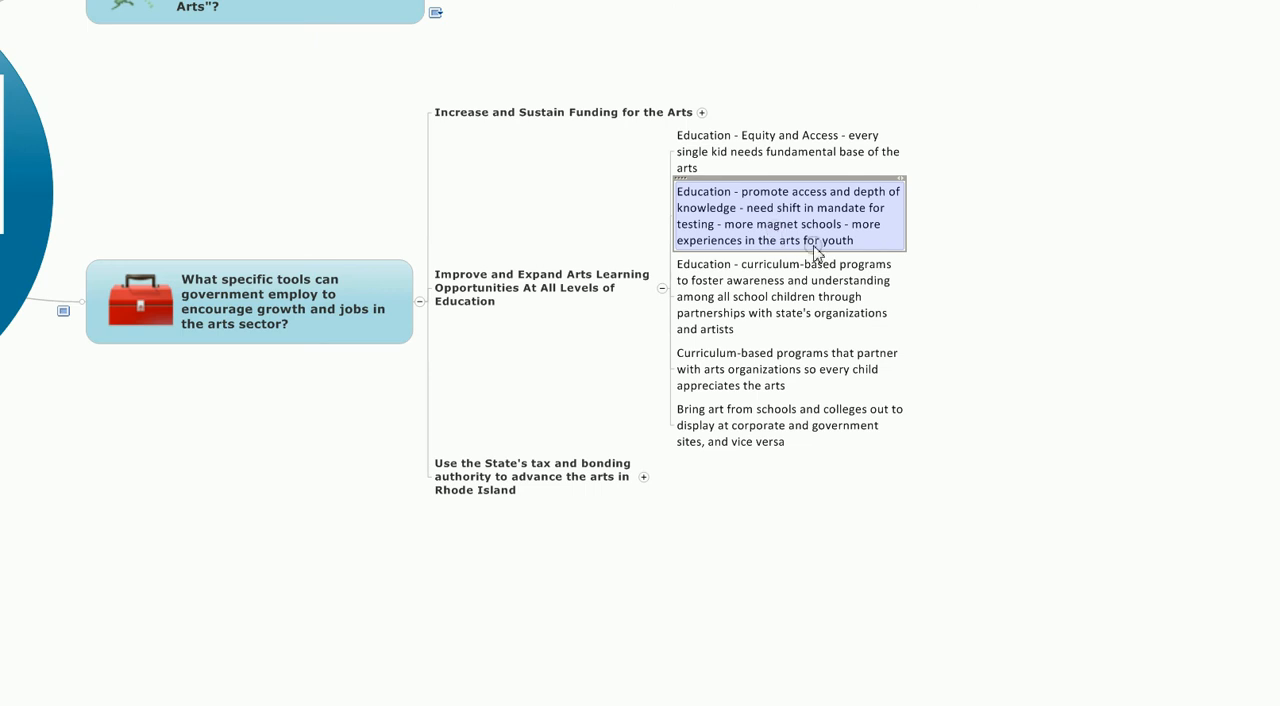
{"action": "left_click", "coordinate": [783, 296]}
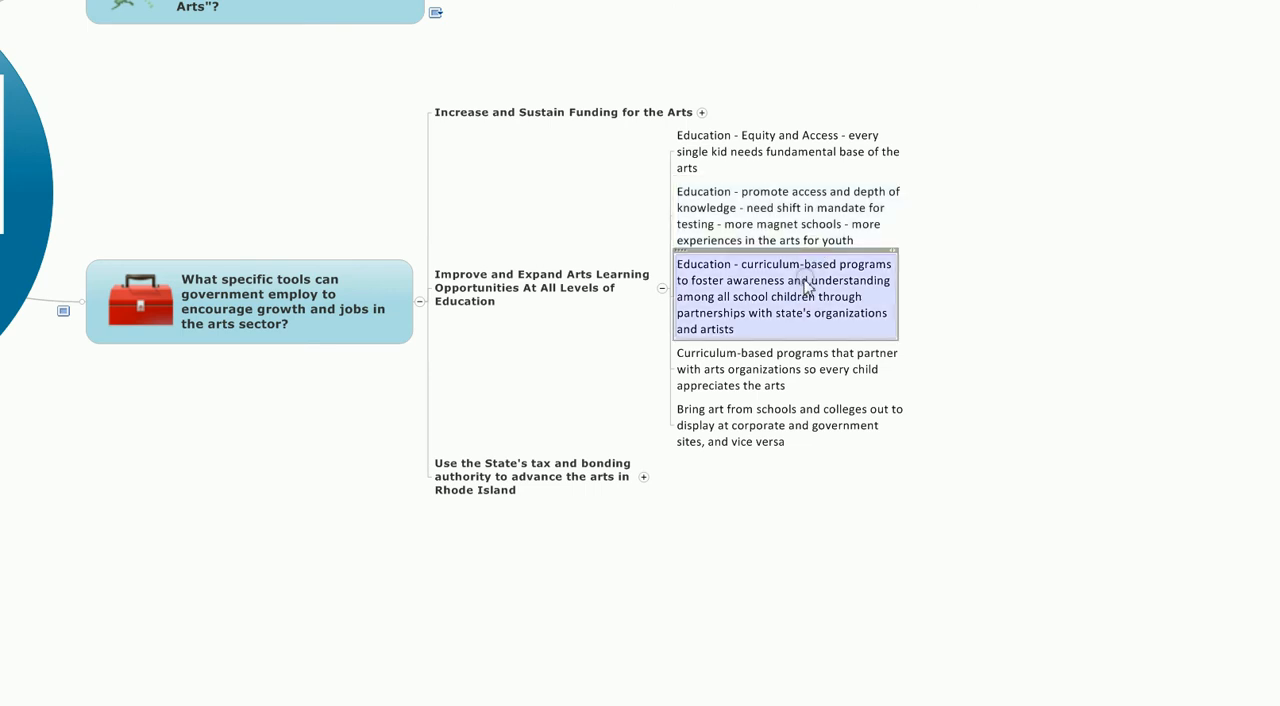
{"action": "mouse_move", "coordinate": [803, 298]}
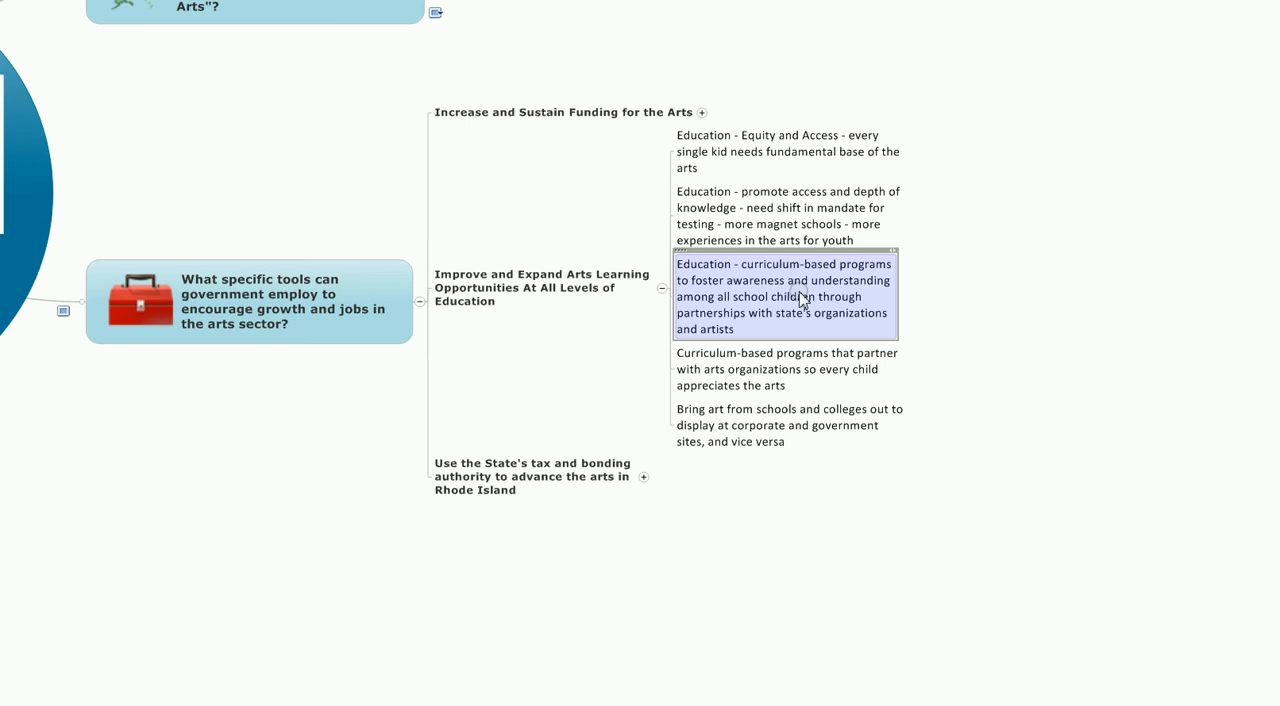
{"action": "mouse_move", "coordinate": [793, 330]}
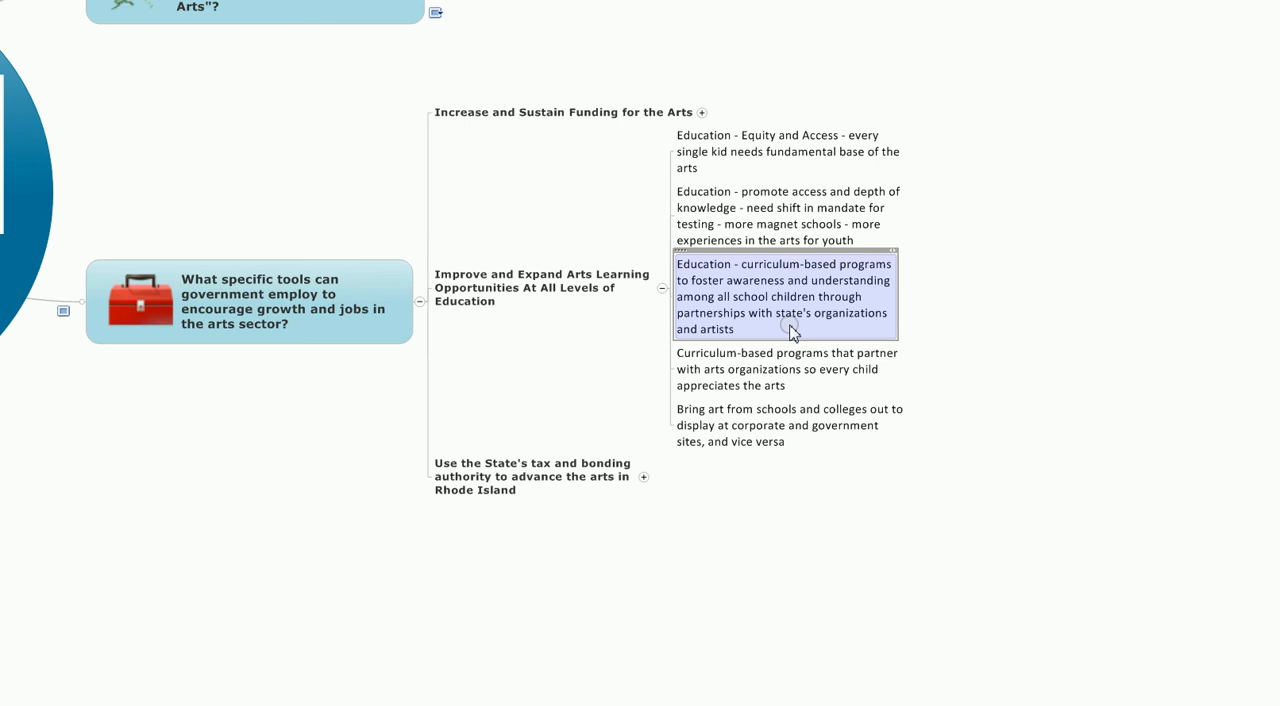
{"action": "left_click", "coordinate": [787, 369]}
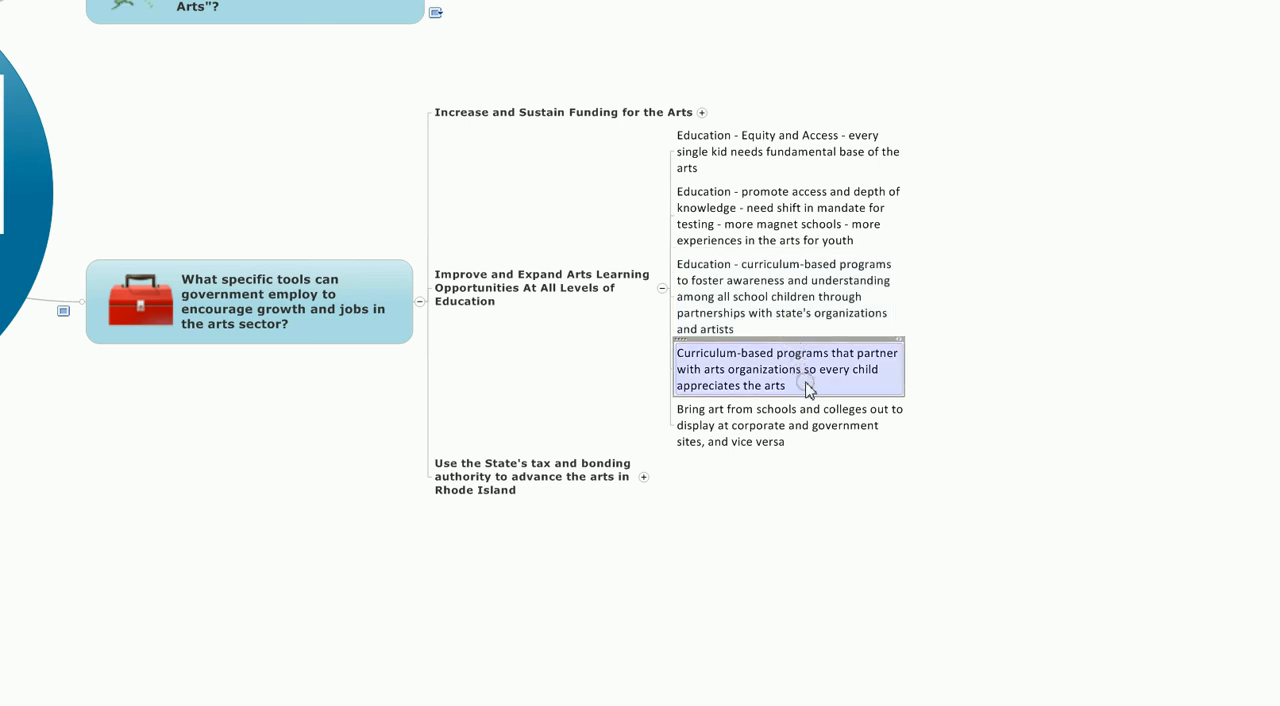
{"action": "left_click", "coordinate": [785, 296]}
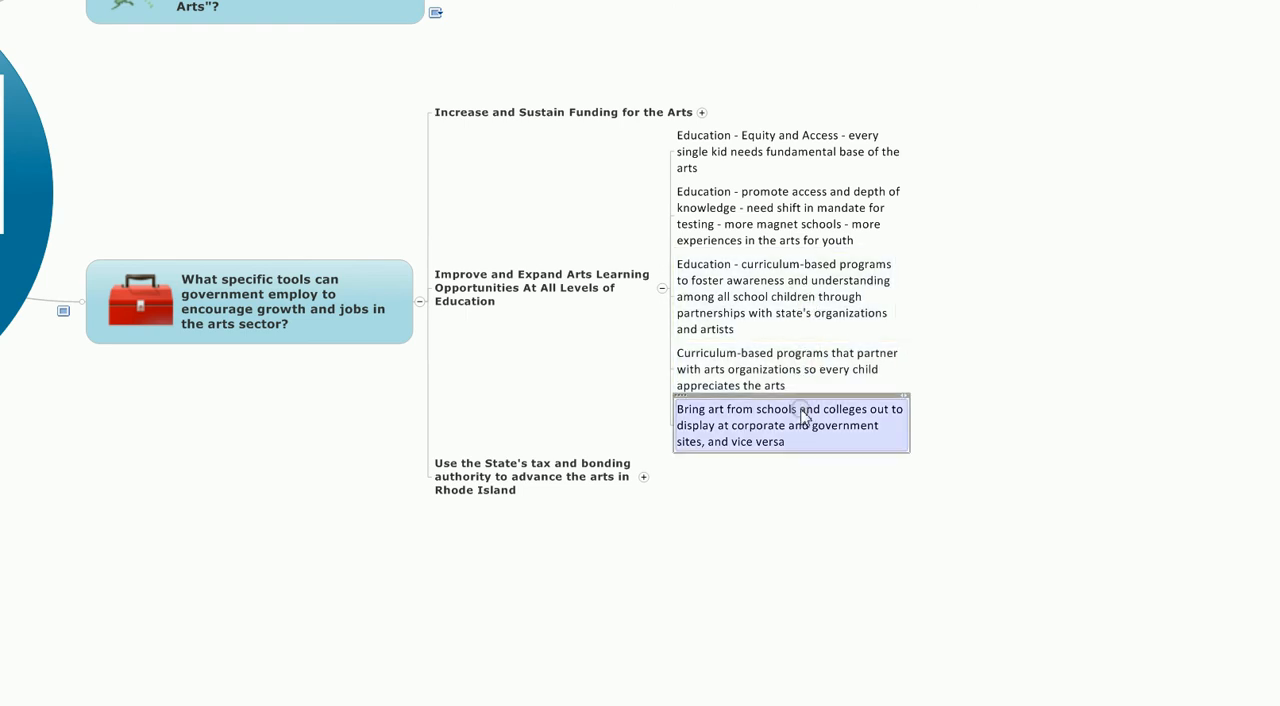
{"action": "mouse_move", "coordinate": [825, 448]}
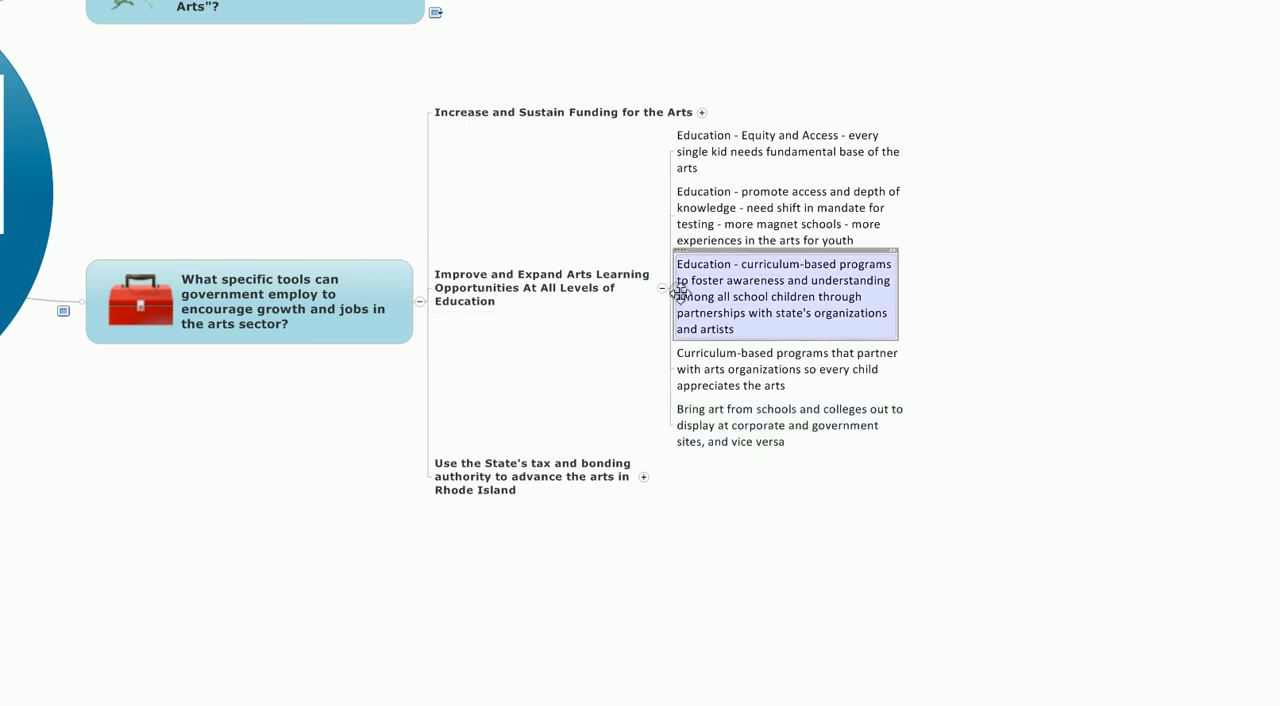
{"action": "left_click", "coordinate": [660, 290]}
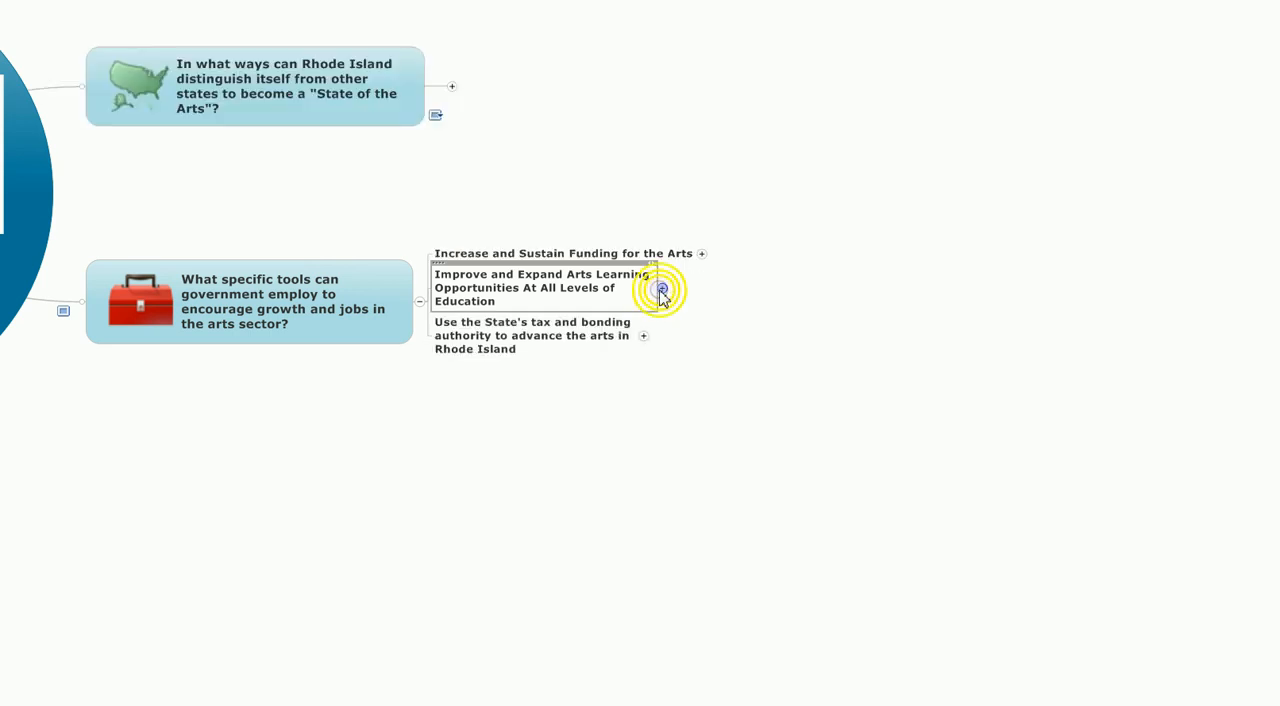
- Expand tax and bonding and Expand Arts Districts statewide, selecting revise tax policy and expand districts
{"action": "left_click", "coordinate": [643, 335]}
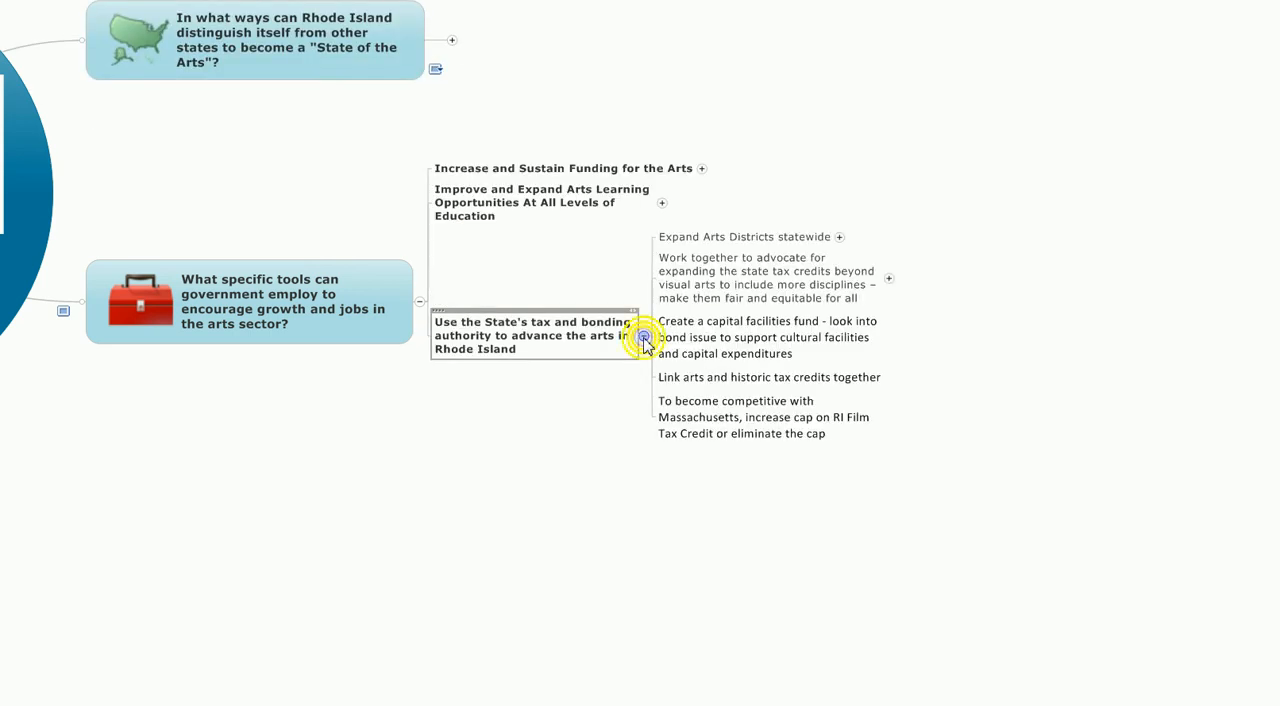
{"action": "left_click", "coordinate": [530, 335]}
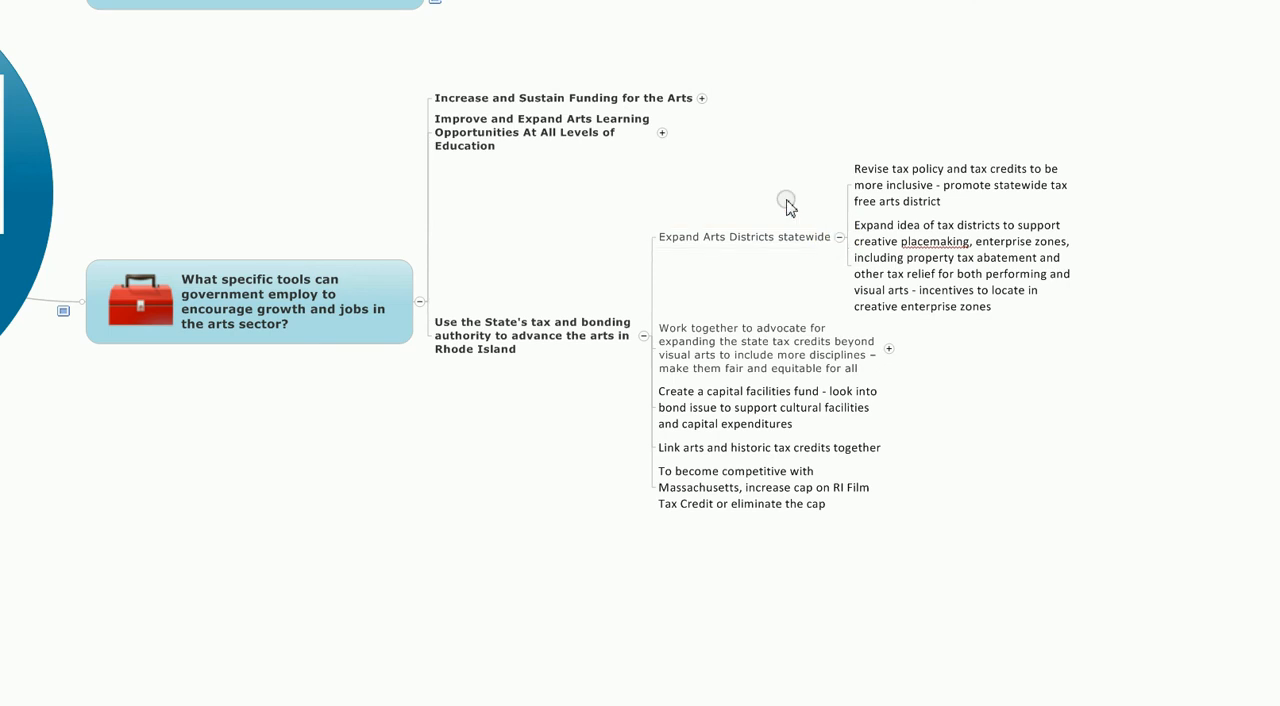
{"action": "mouse_move", "coordinate": [746, 185]}
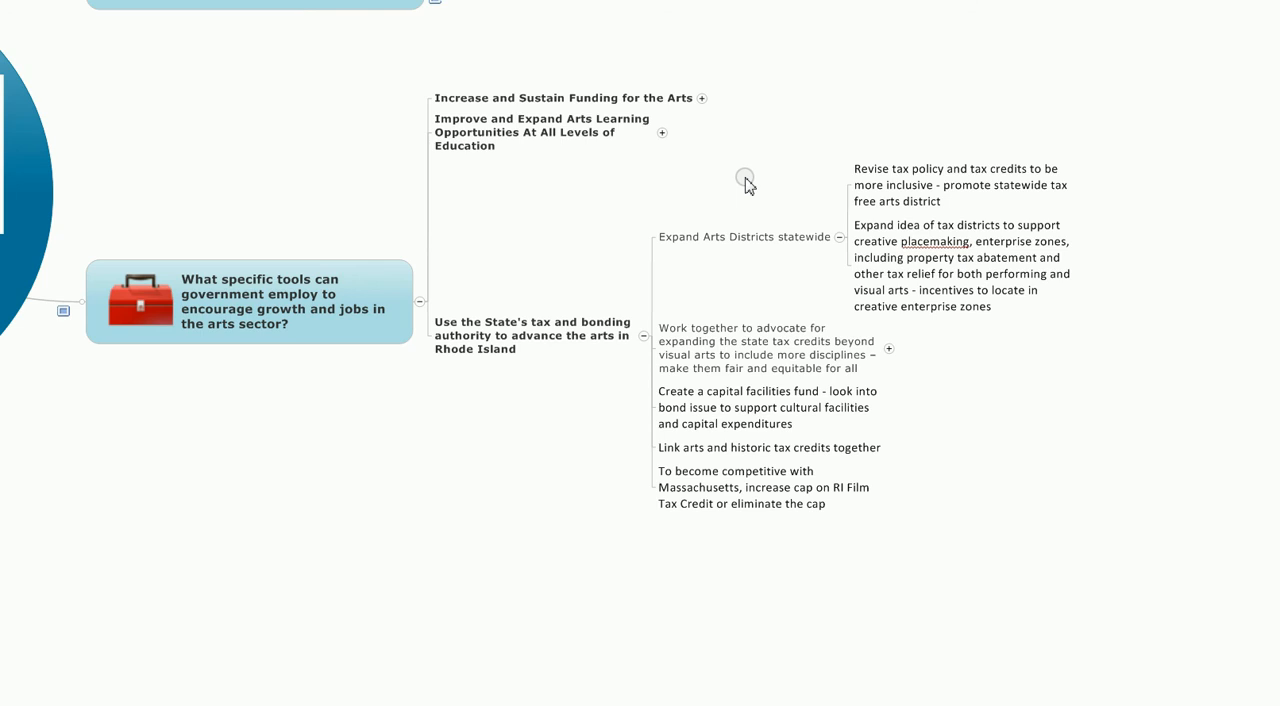
{"action": "left_click", "coordinate": [958, 184]}
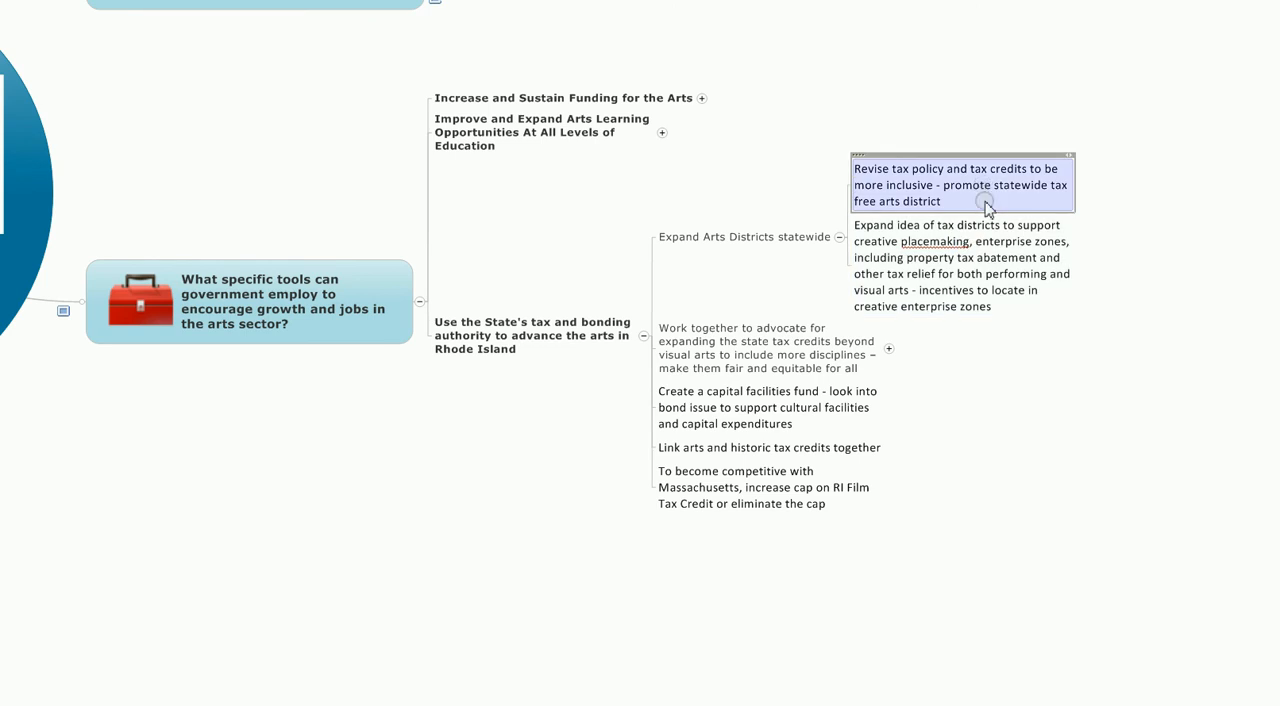
{"action": "left_click", "coordinate": [960, 265]}
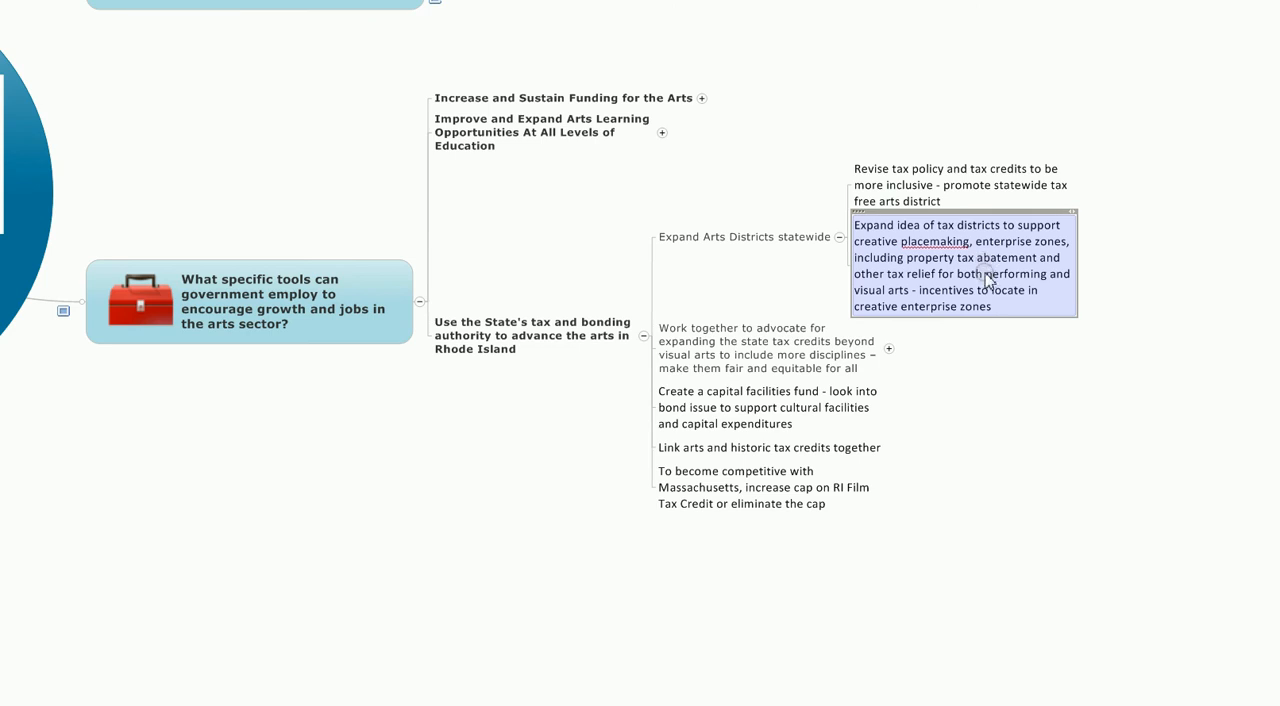
{"action": "mouse_move", "coordinate": [997, 258]}
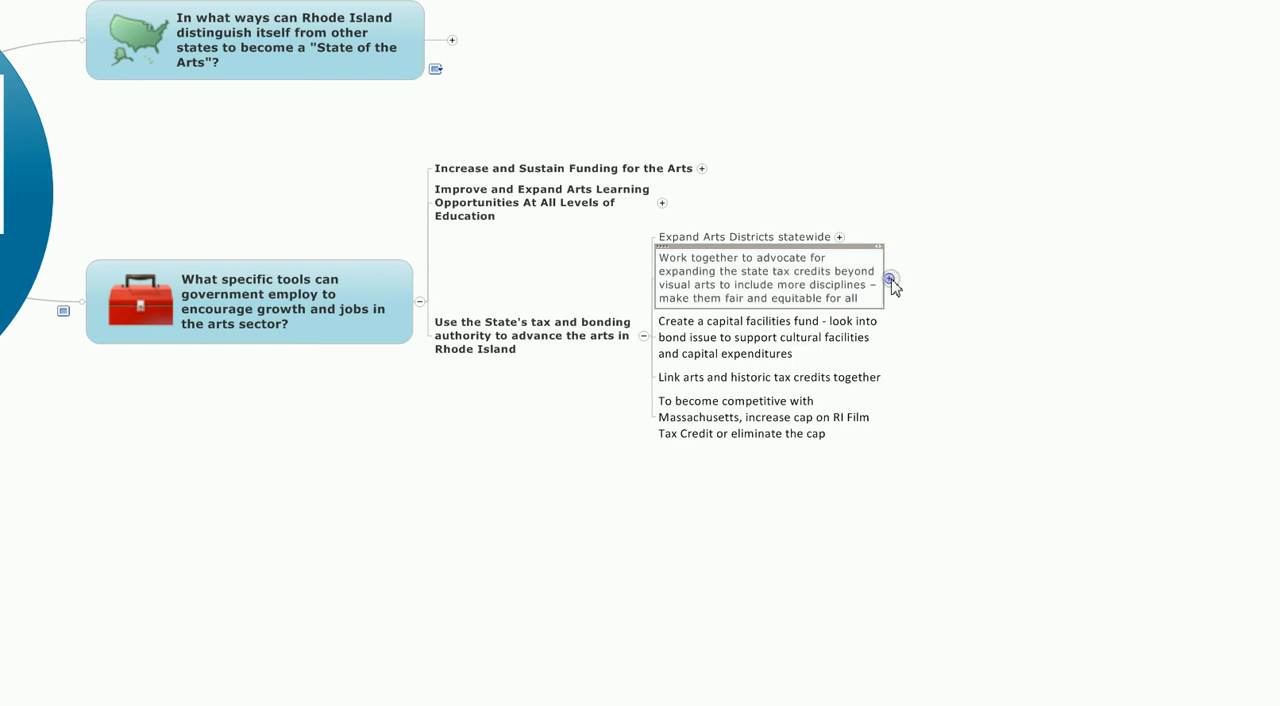
{"action": "left_click", "coordinate": [888, 272]}
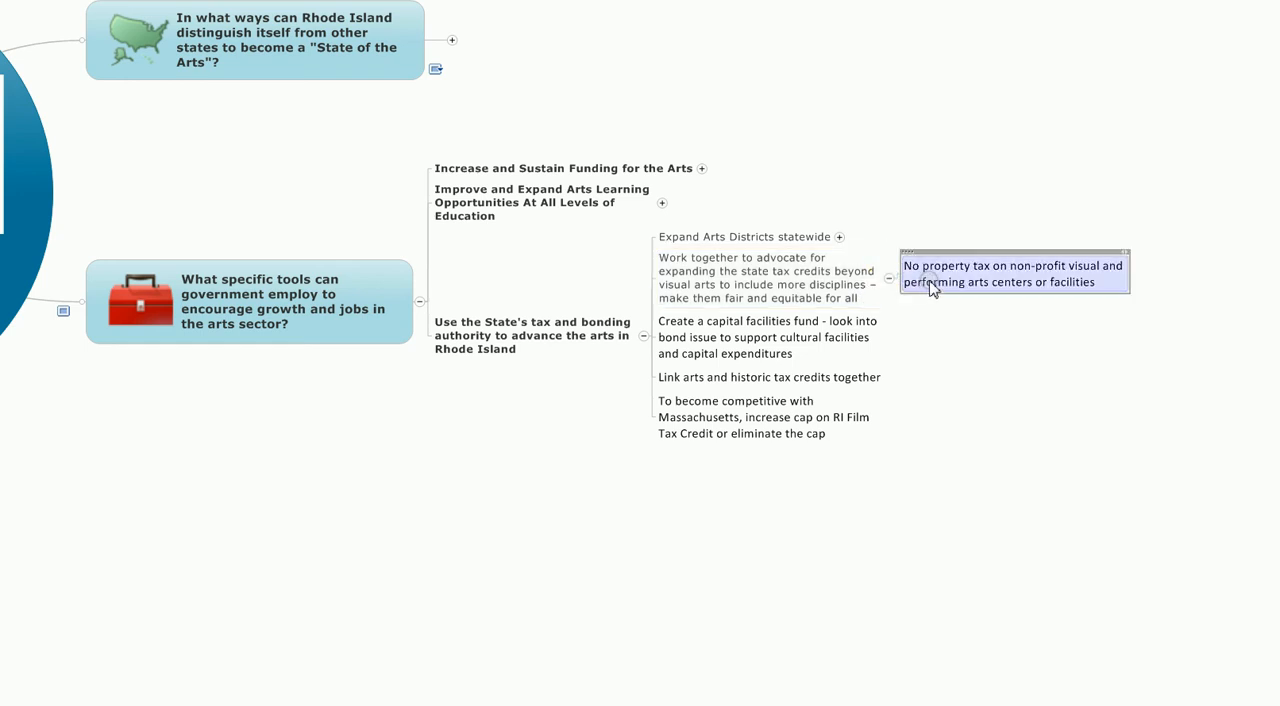
{"action": "mouse_move", "coordinate": [936, 300]}
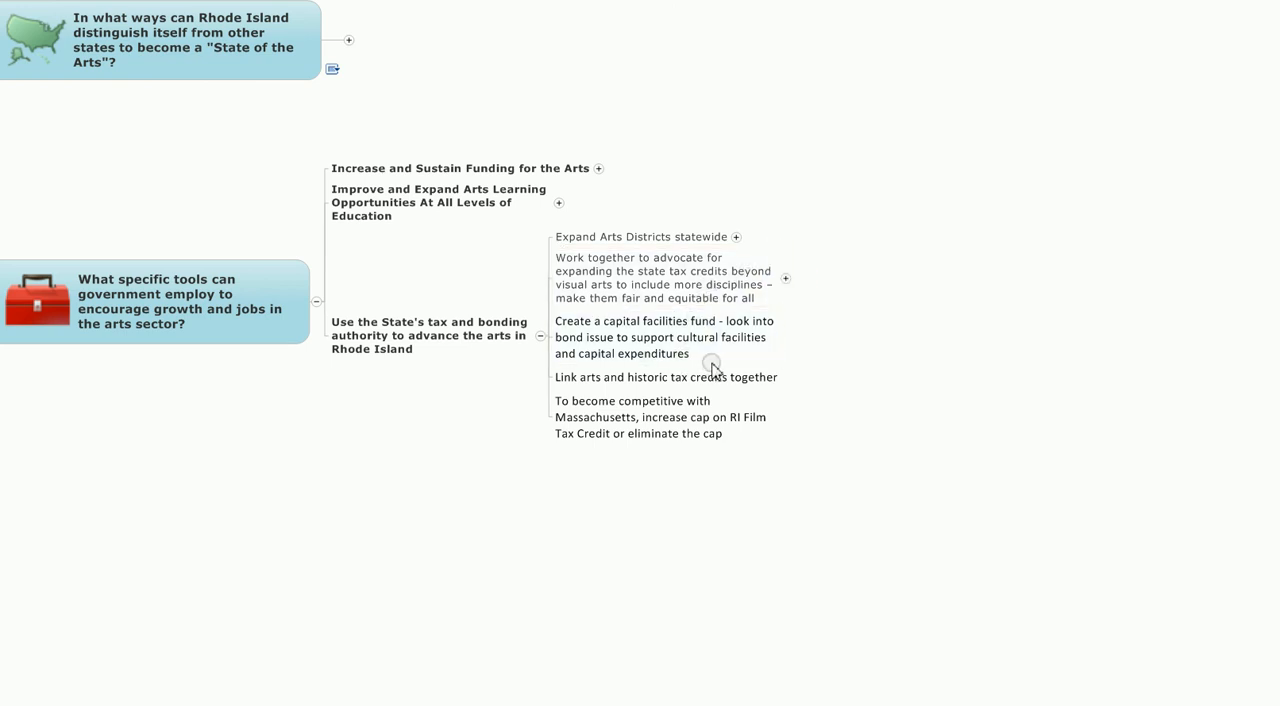
{"action": "left_click", "coordinate": [665, 337]}
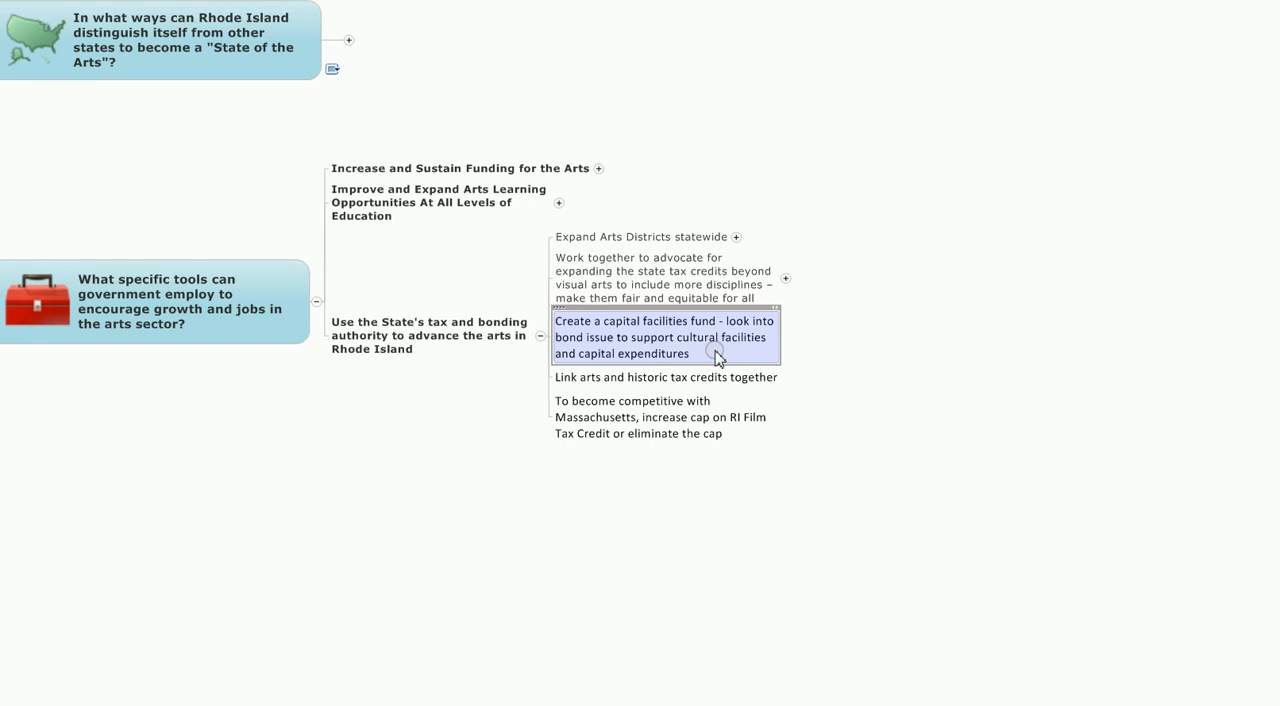
{"action": "left_click", "coordinate": [665, 377]}
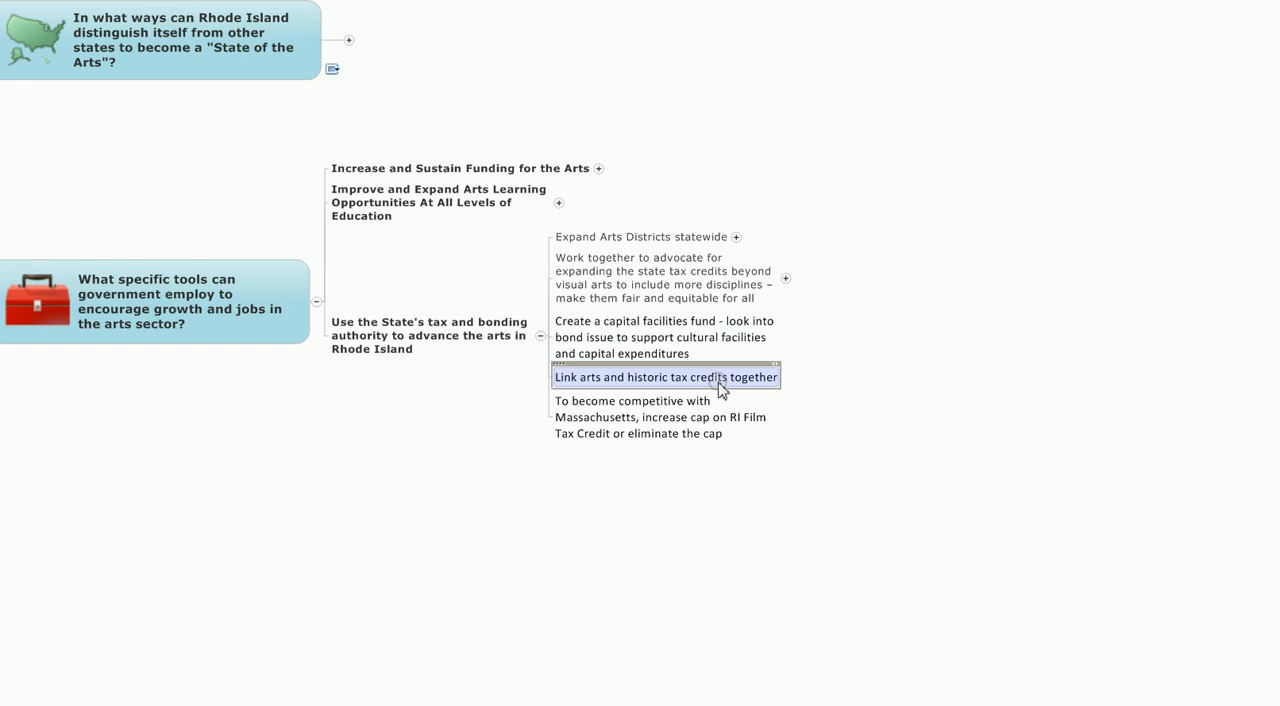
{"action": "left_click", "coordinate": [660, 417]}
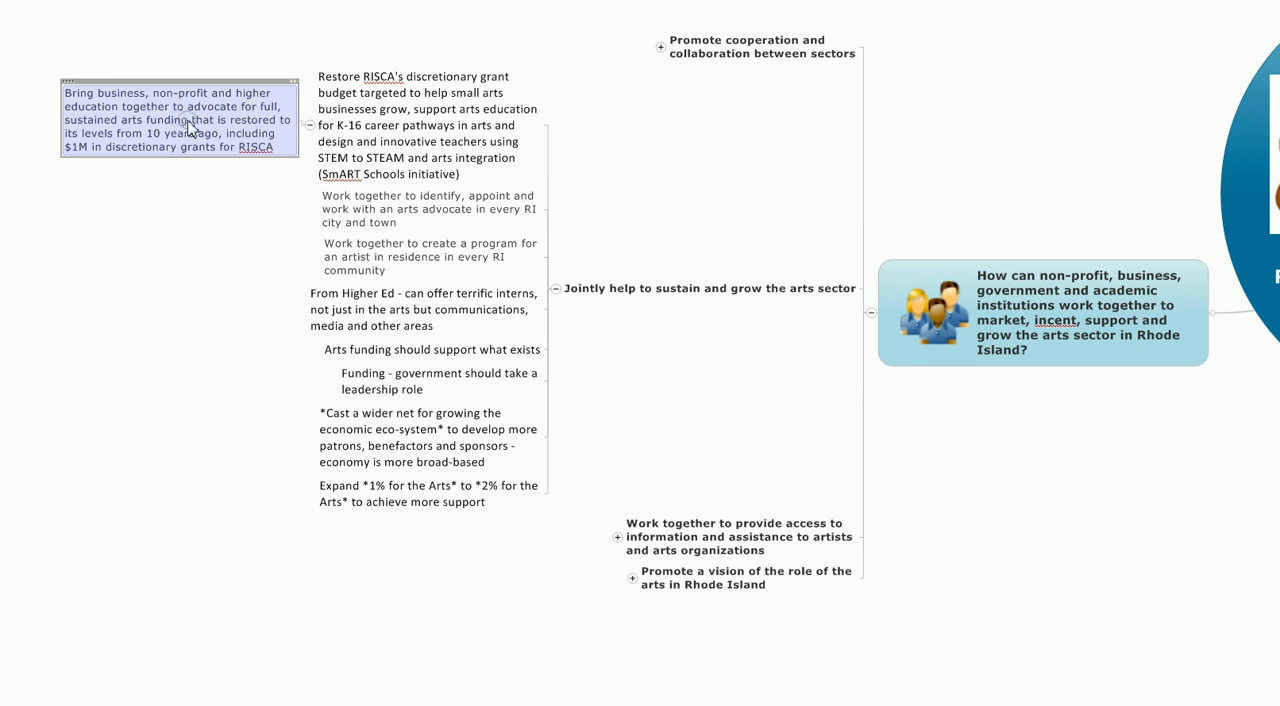
{"action": "mouse_move", "coordinate": [160, 142]}
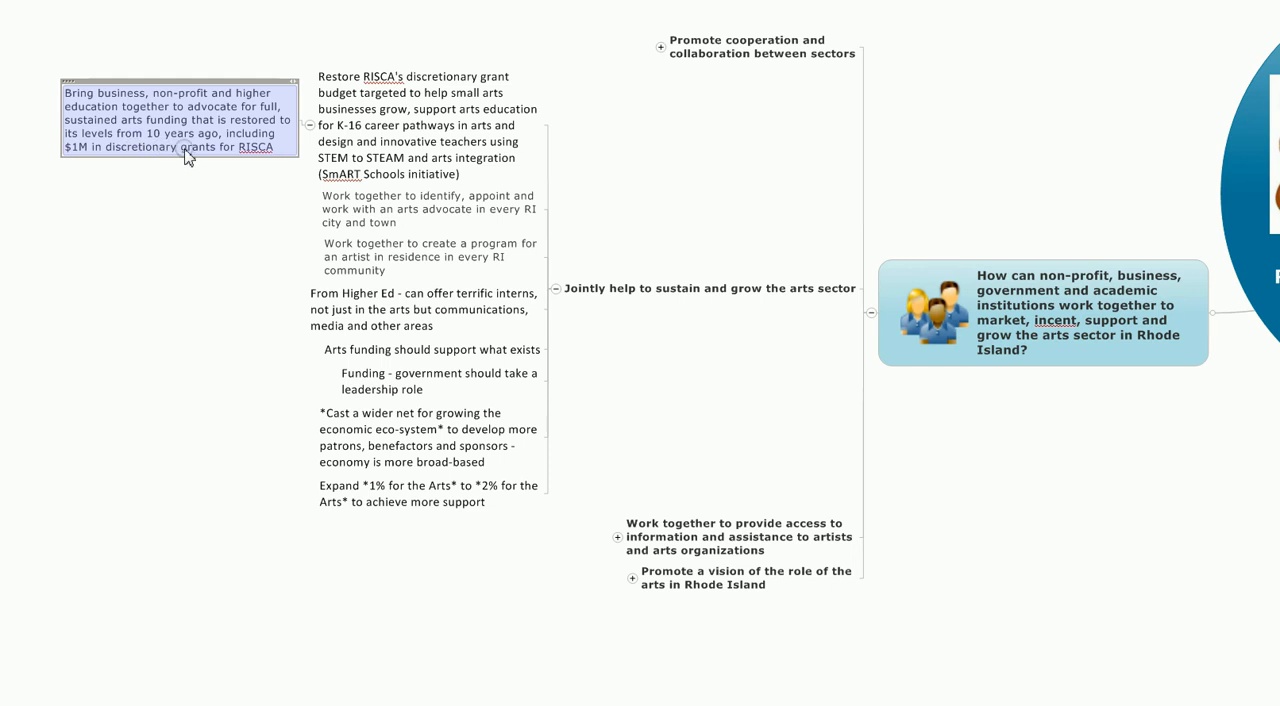
{"action": "mouse_move", "coordinate": [265, 160]}
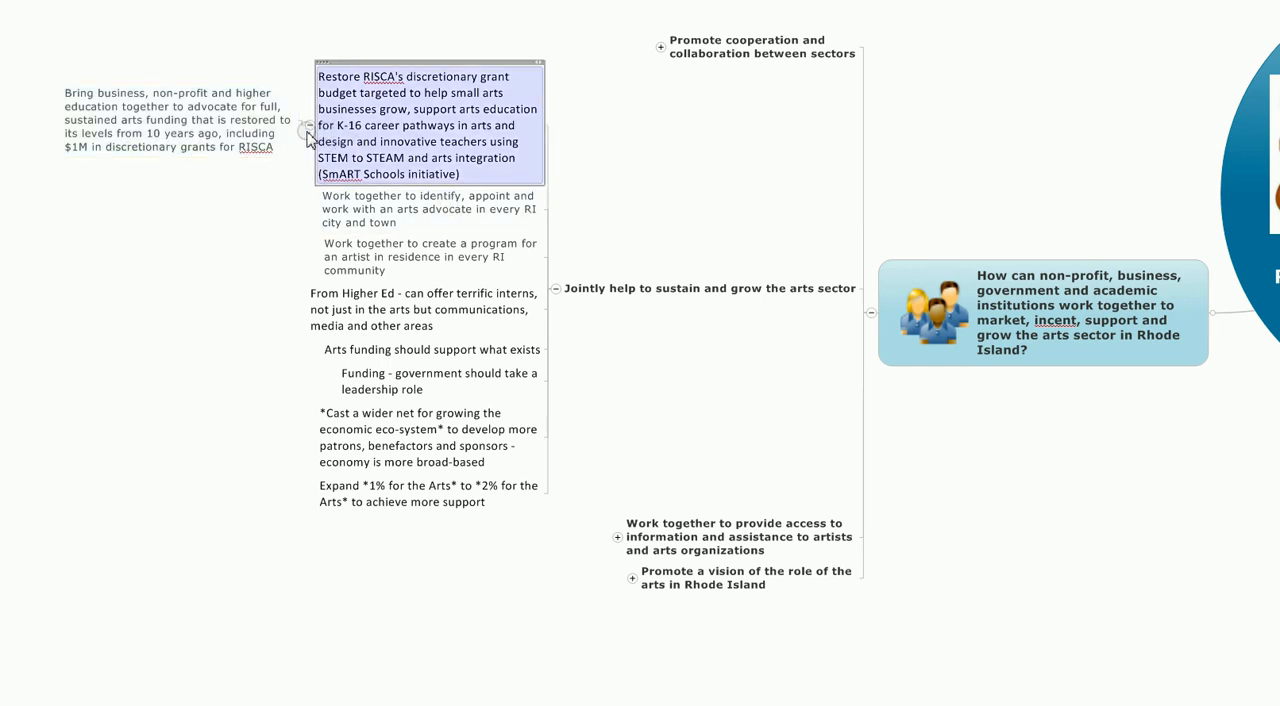
- Collapse the RISCA grant budget sub-idea, then select the artist-in-residence and Higher Ed interns recommendations
{"action": "left_click", "coordinate": [428, 208]}
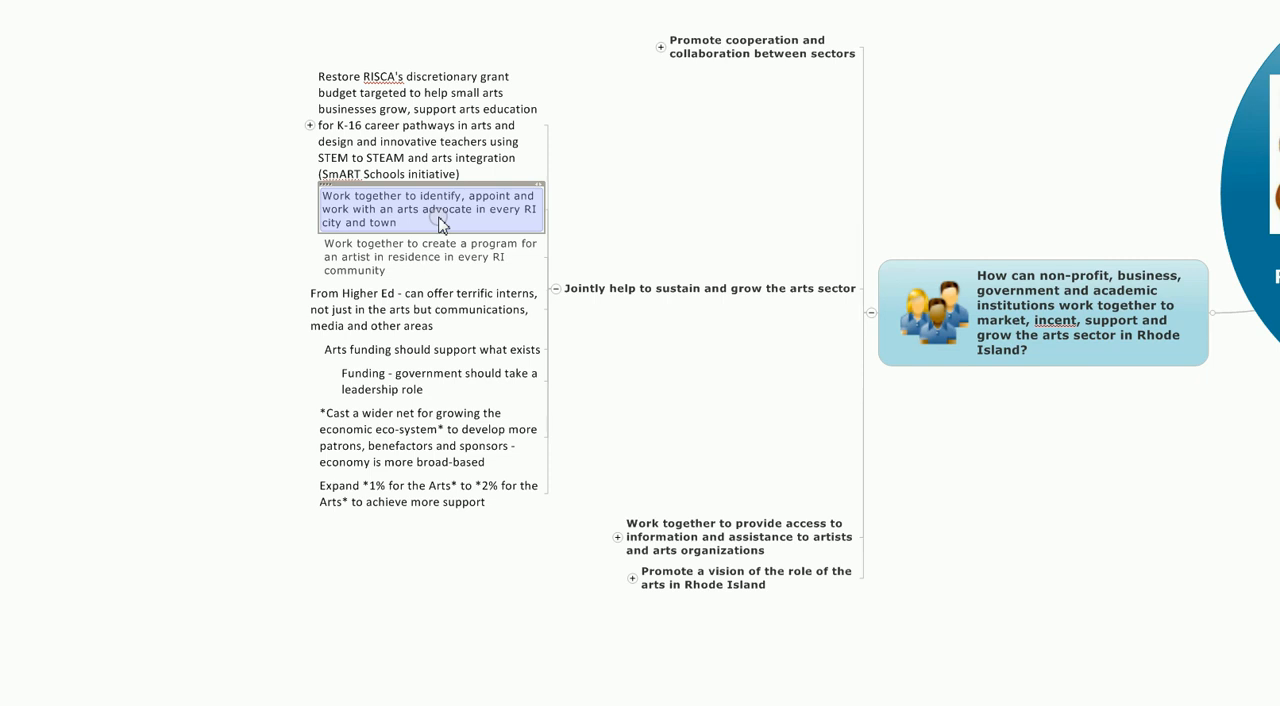
{"action": "left_click", "coordinate": [430, 256]}
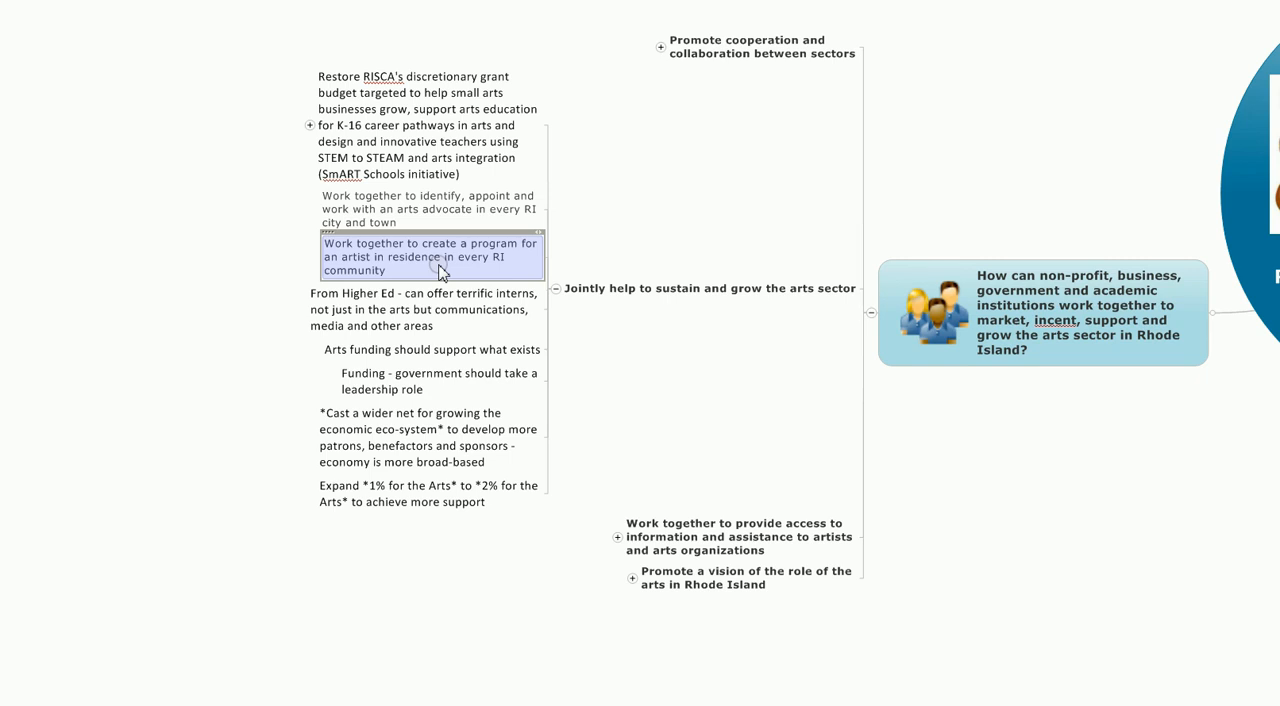
{"action": "left_click", "coordinate": [425, 309]}
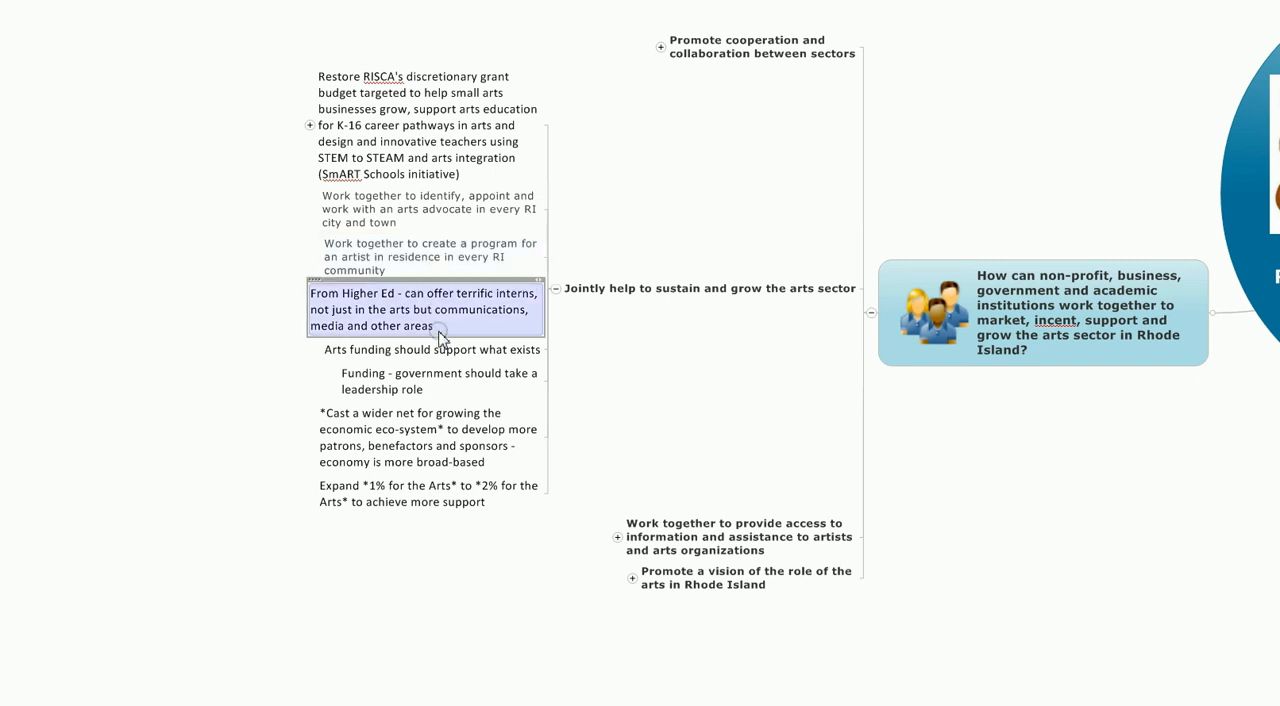
{"action": "mouse_move", "coordinate": [456, 322]}
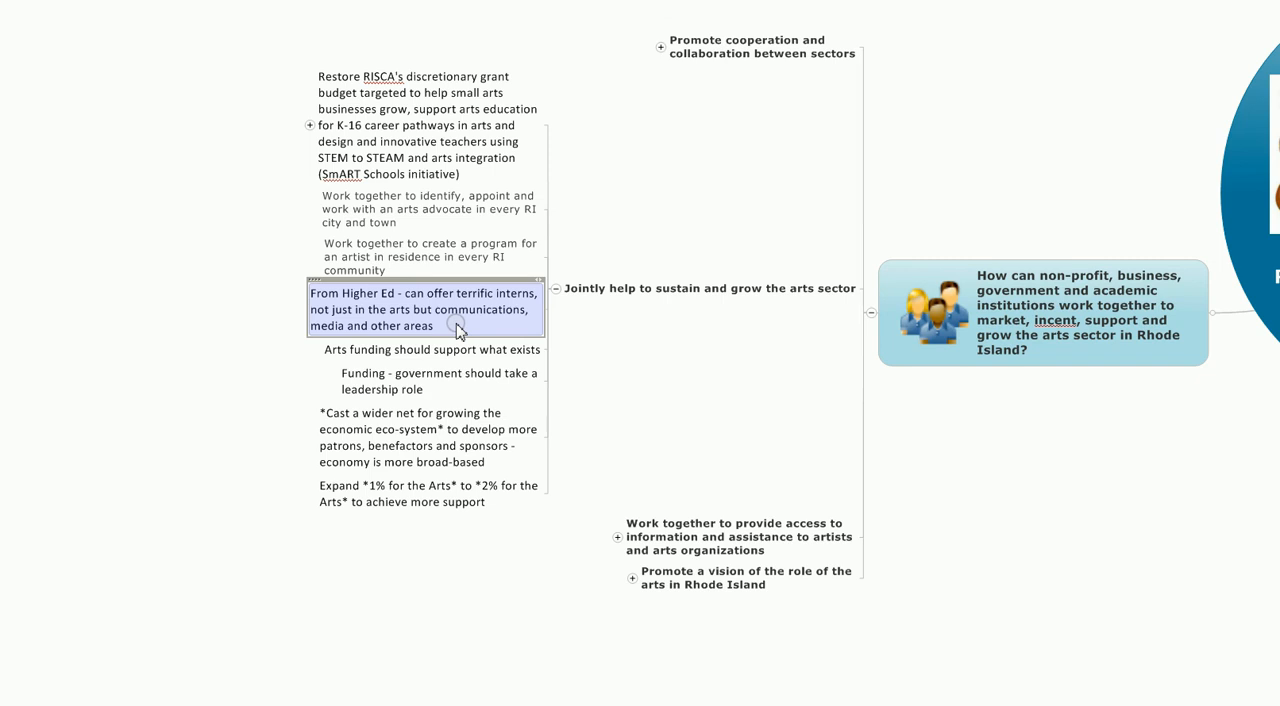
- Select the funding ideas in turn: existing arts funding, government leadership, wider economic eco-system, and the next
{"action": "left_click", "coordinate": [432, 349]}
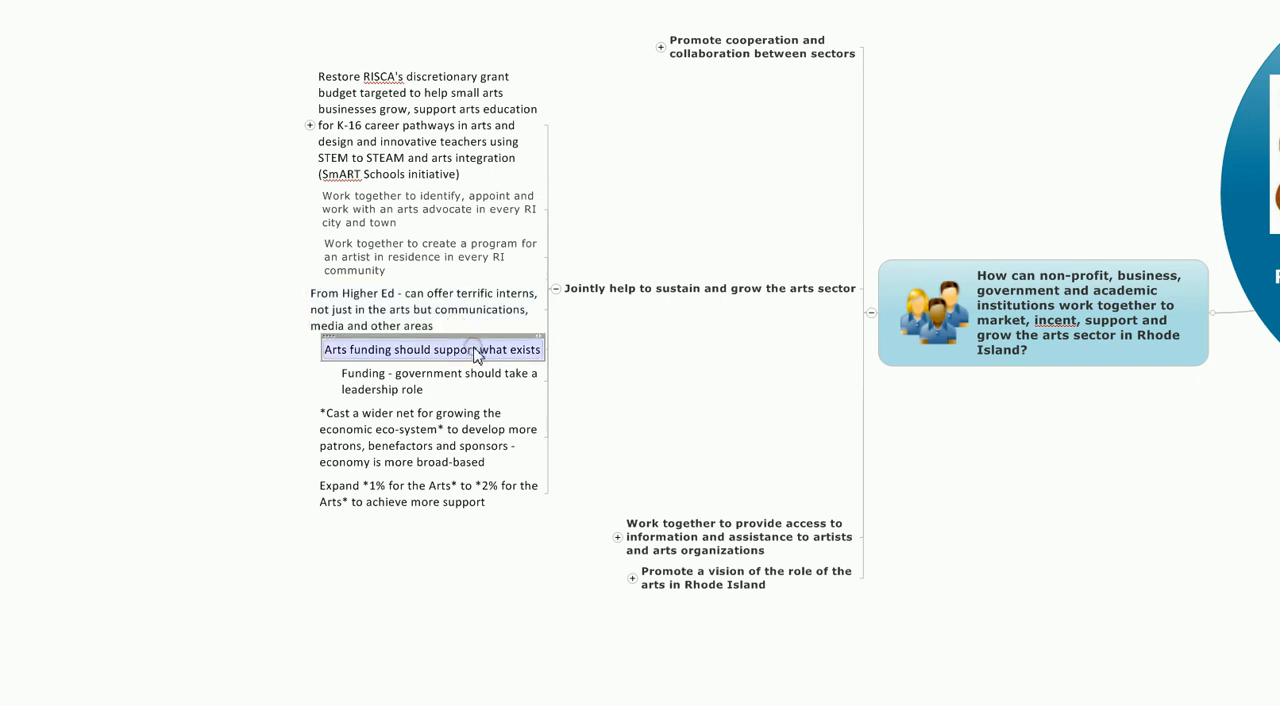
{"action": "left_click", "coordinate": [440, 381]}
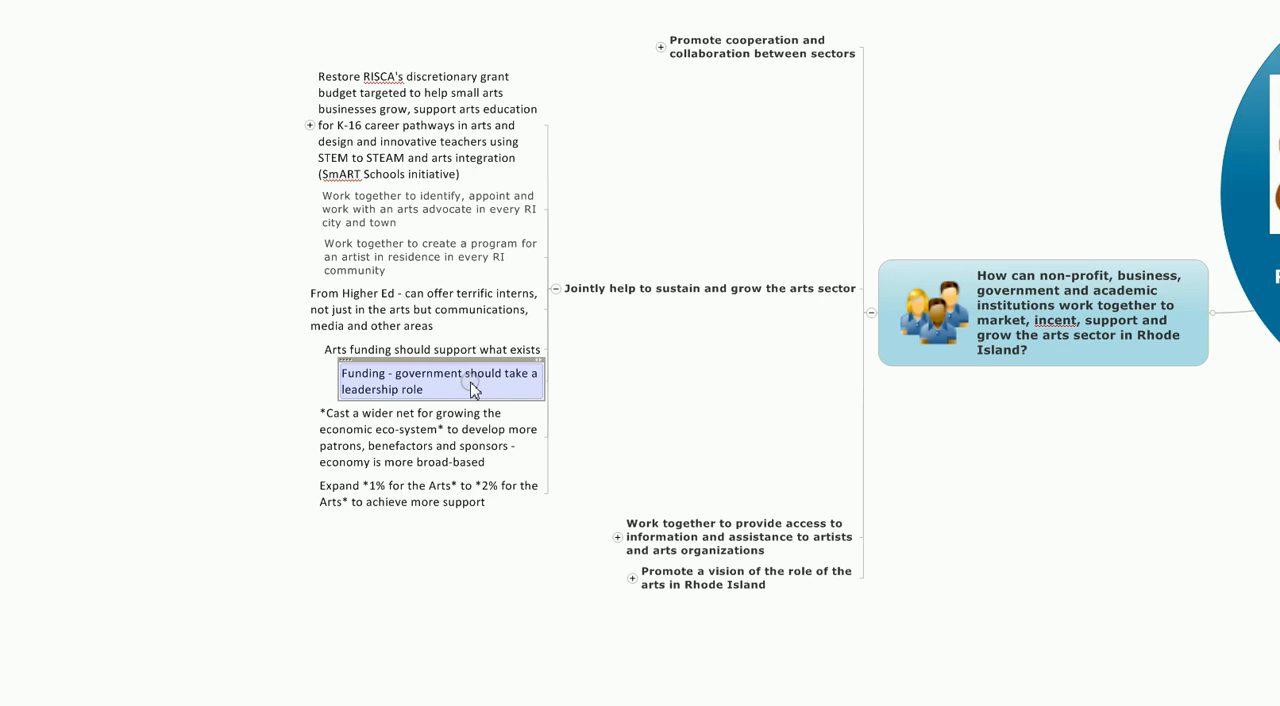
{"action": "left_click", "coordinate": [430, 445]}
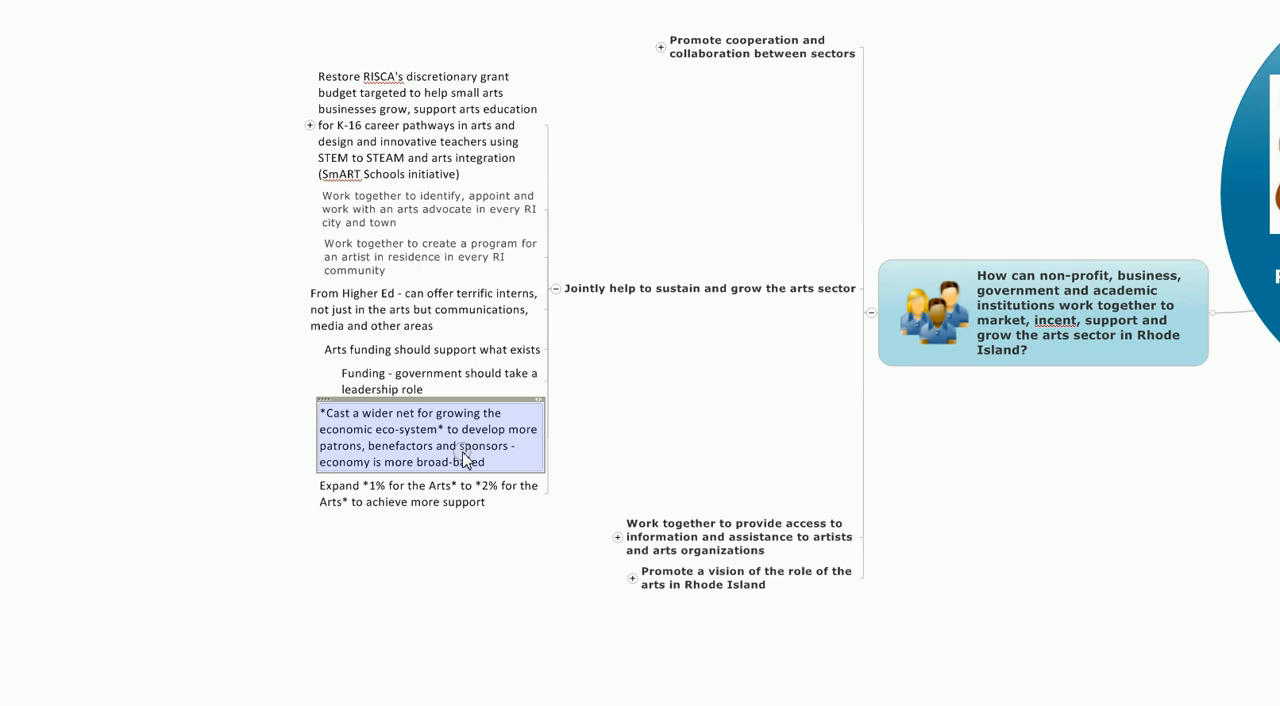
{"action": "mouse_move", "coordinate": [503, 465]}
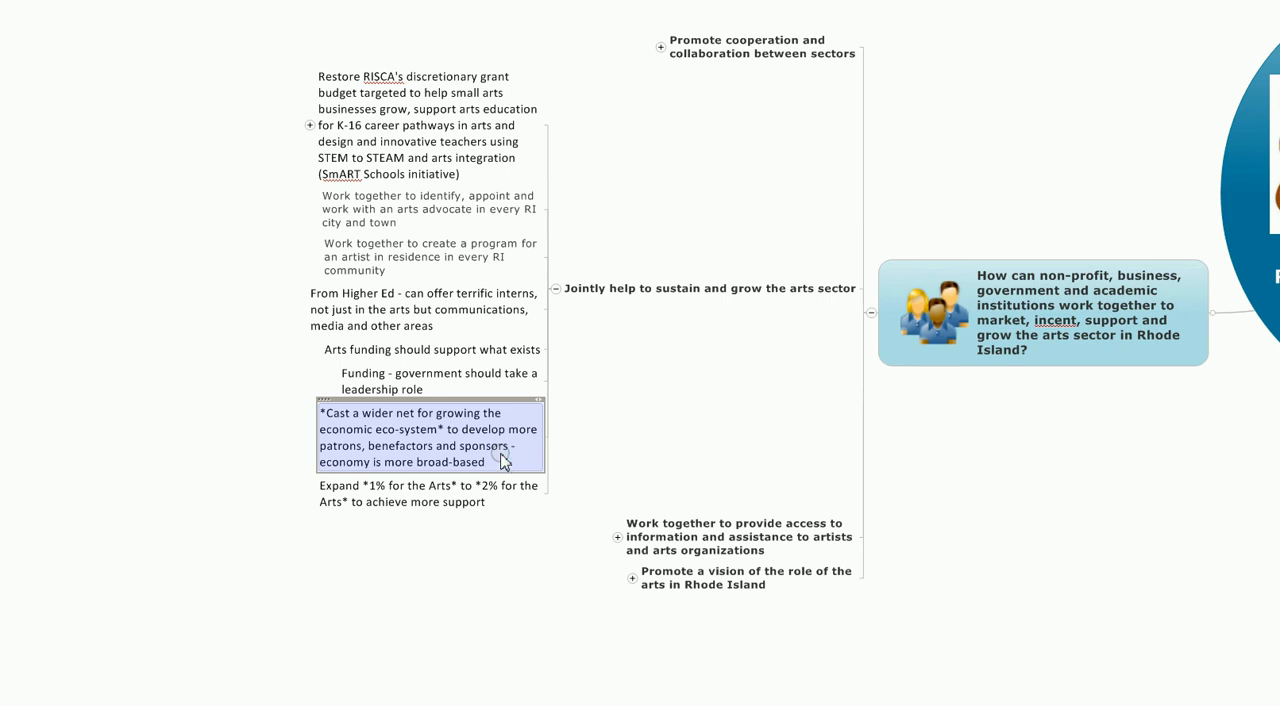
{"action": "left_click", "coordinate": [430, 493]}
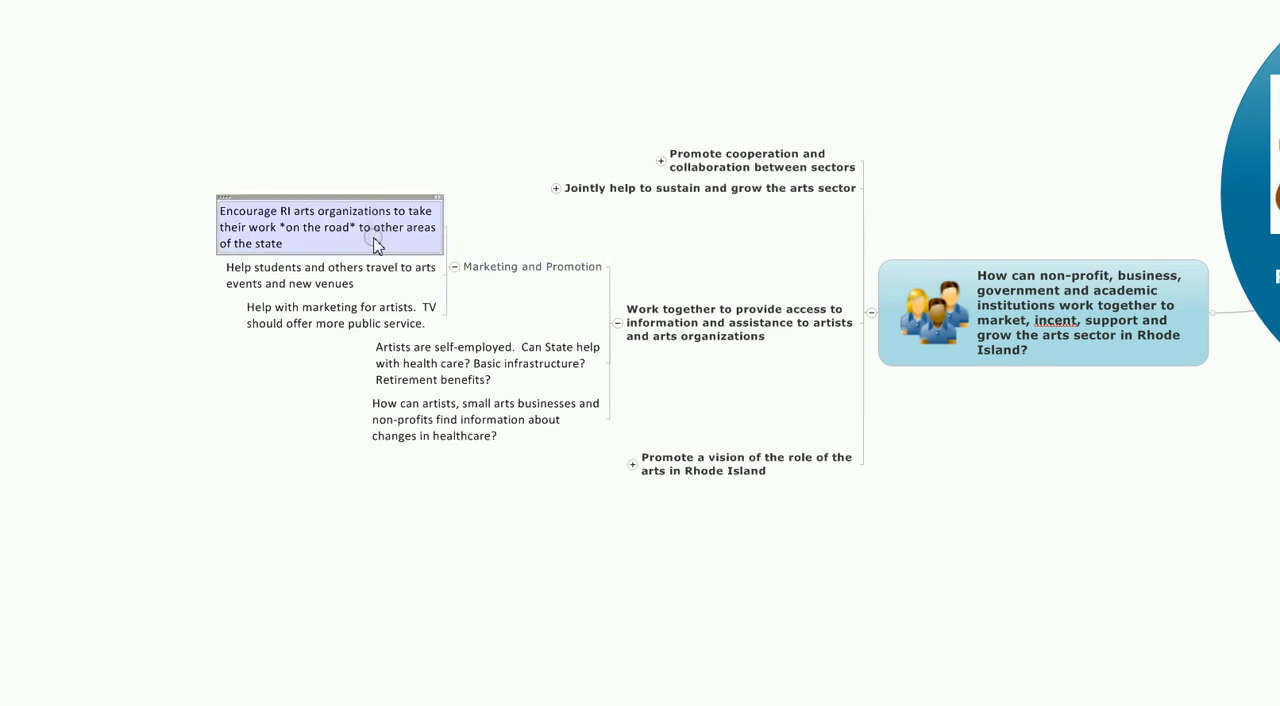
- Select the next marketing recommendation, the student arts-travel idea, and the artists' health-care question
{"action": "left_click", "coordinate": [330, 275]}
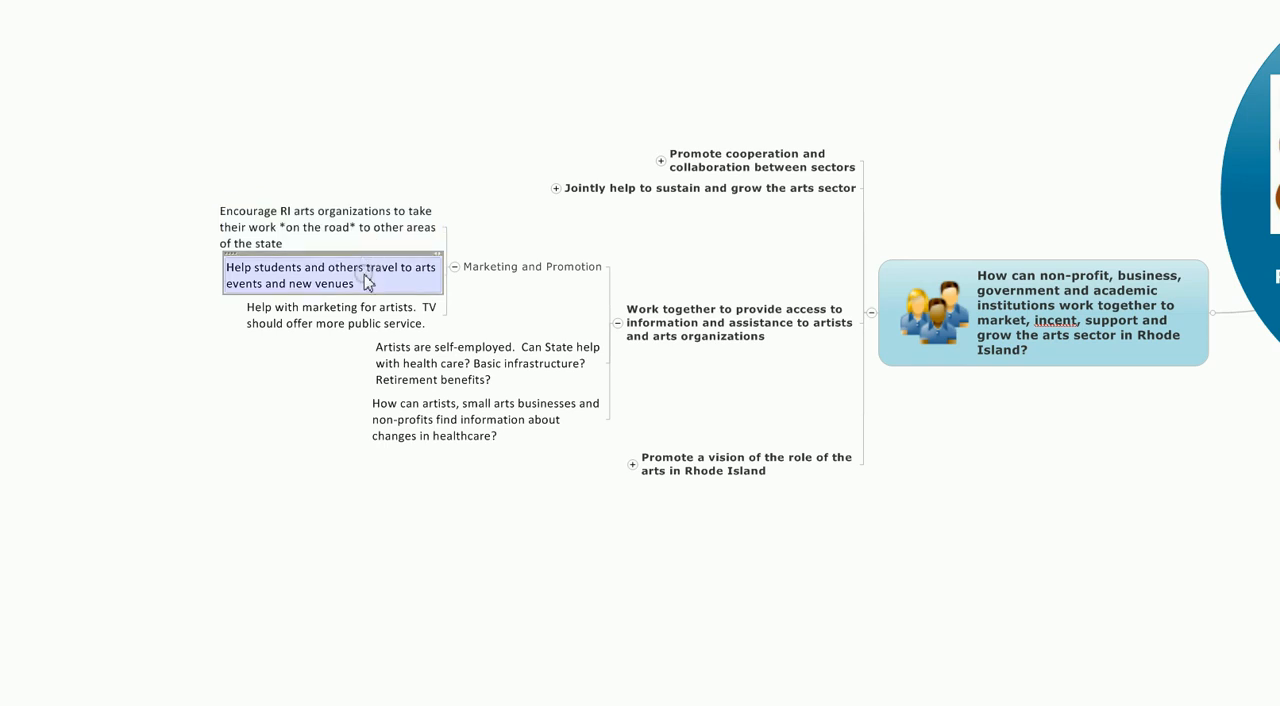
{"action": "left_click", "coordinate": [335, 315]}
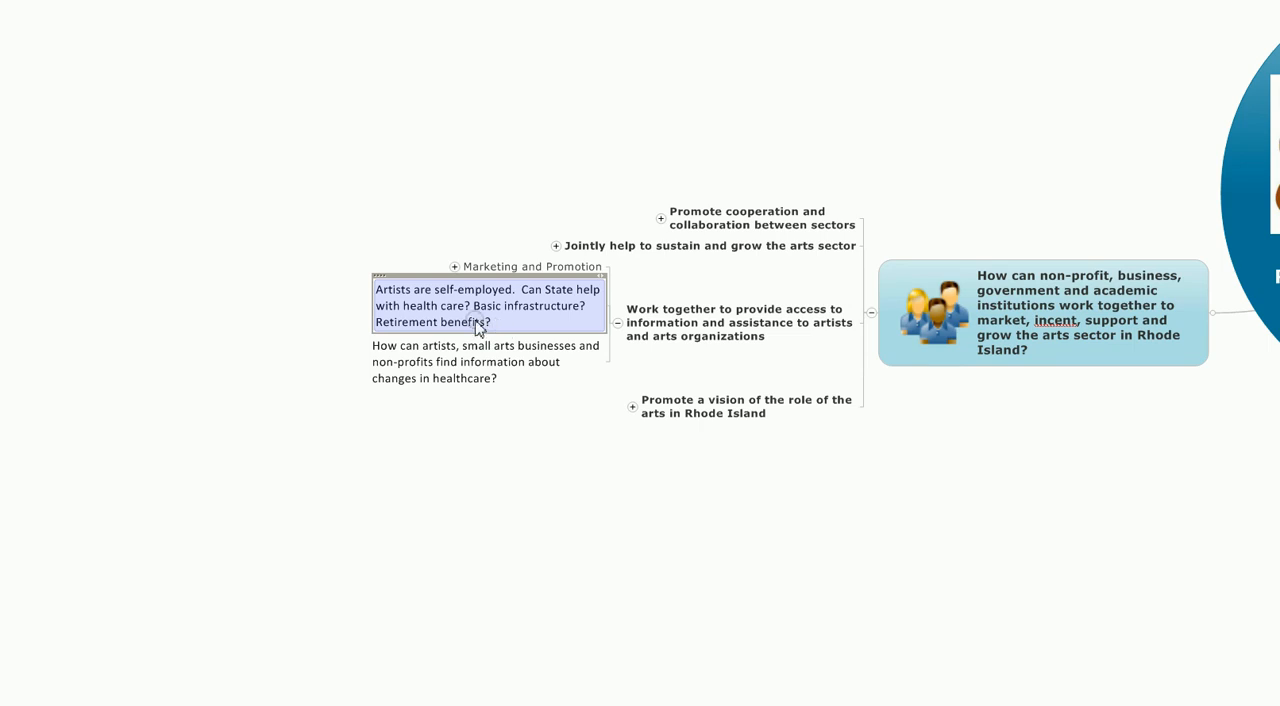
{"action": "left_click", "coordinate": [485, 361]}
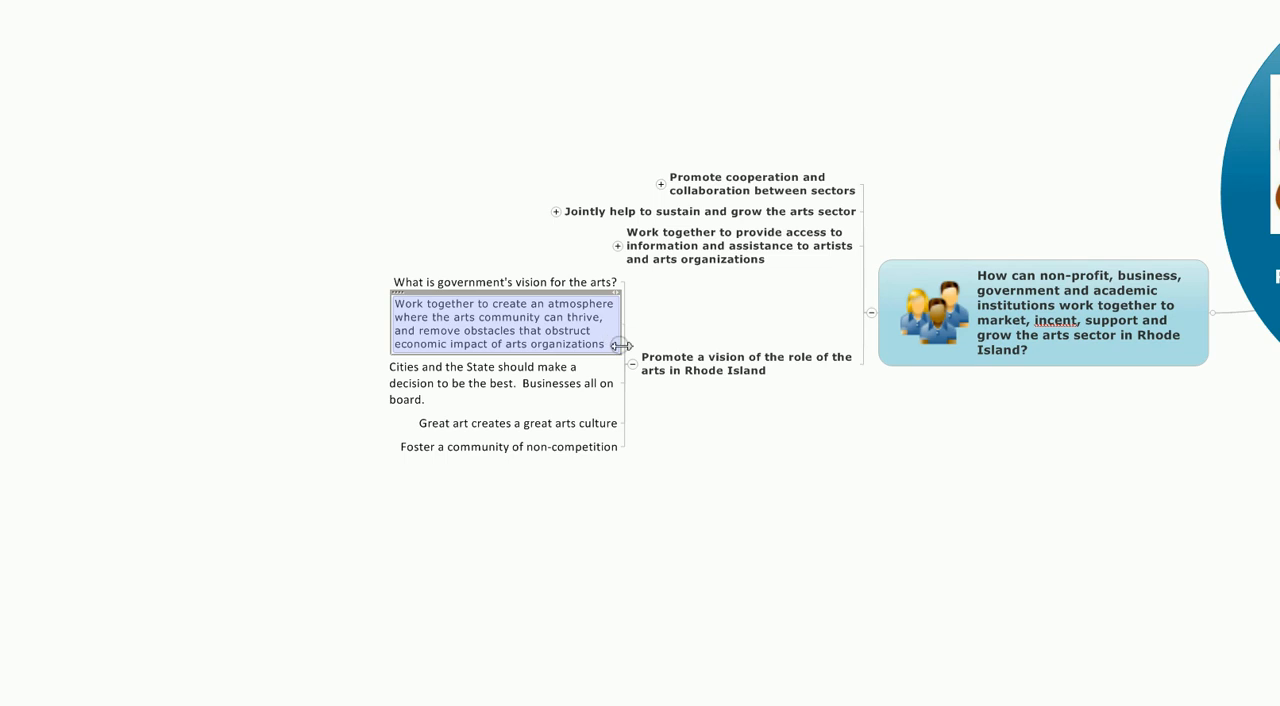
- Select the thriving arts atmosphere, cities-should-be-the-best, and 'Great art creates a great arts culture' ideas
{"action": "left_click", "coordinate": [500, 383]}
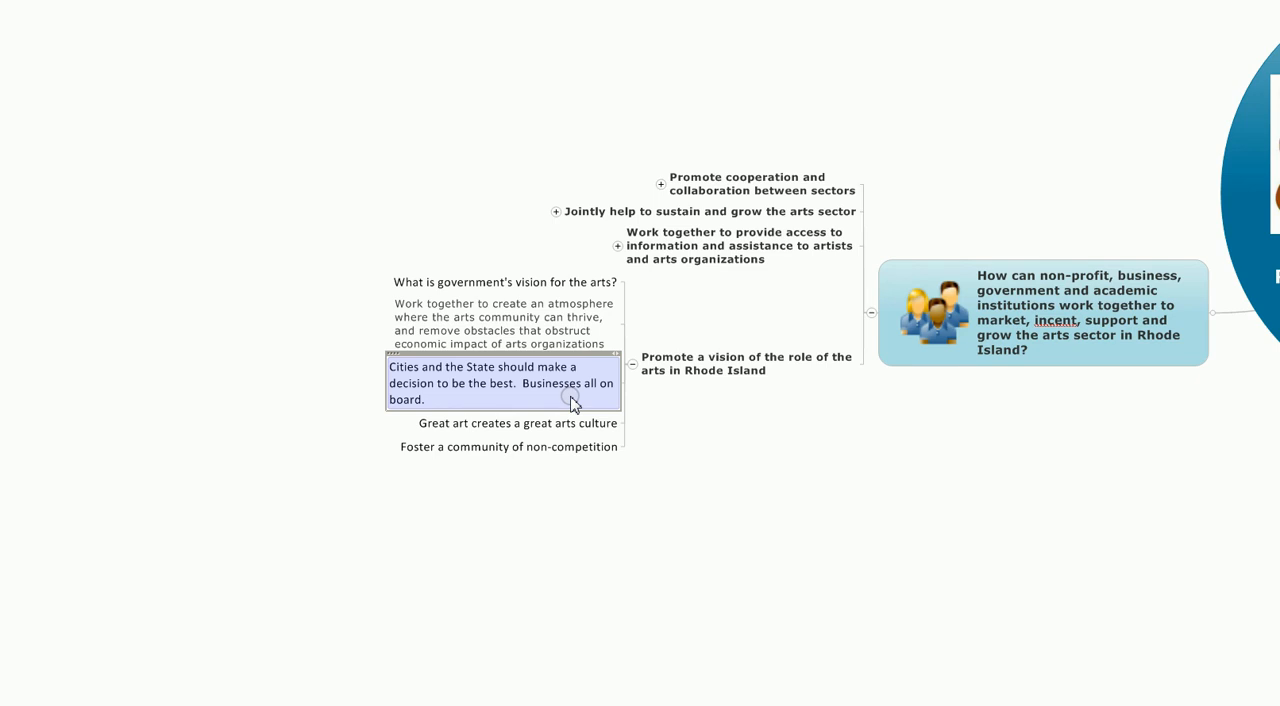
{"action": "left_click", "coordinate": [517, 422]}
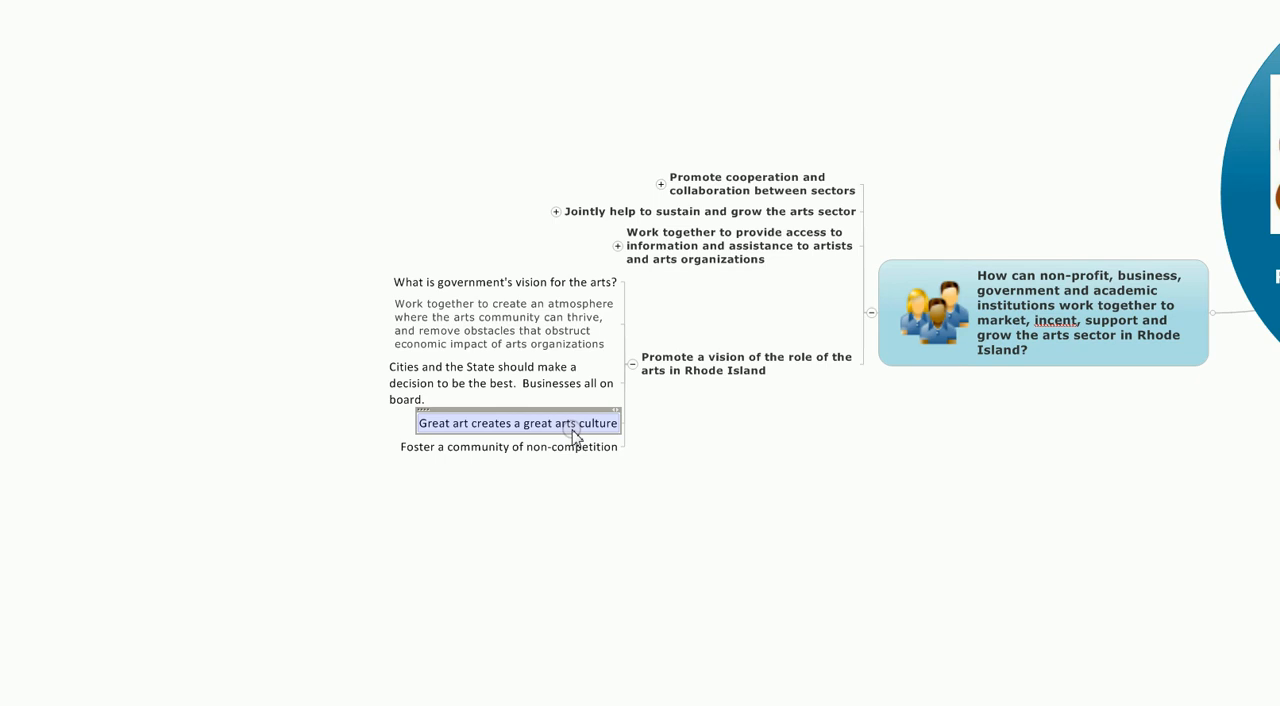
{"action": "left_click", "coordinate": [508, 446]}
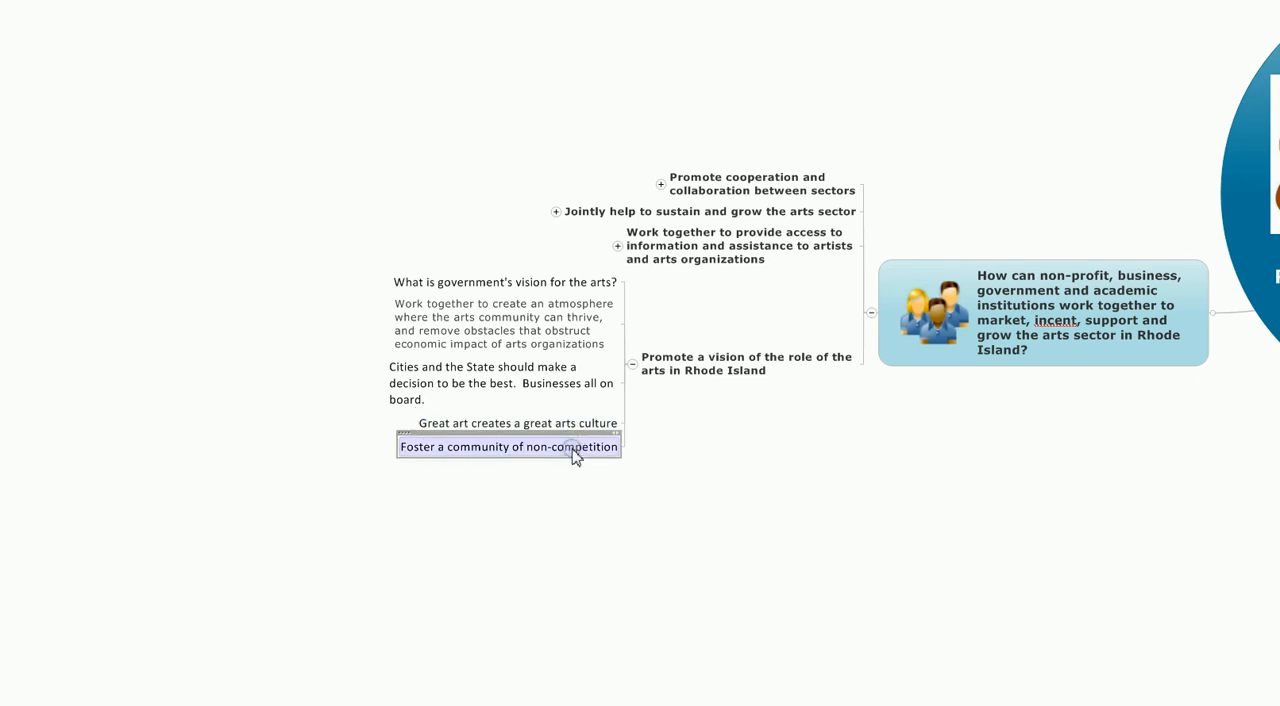